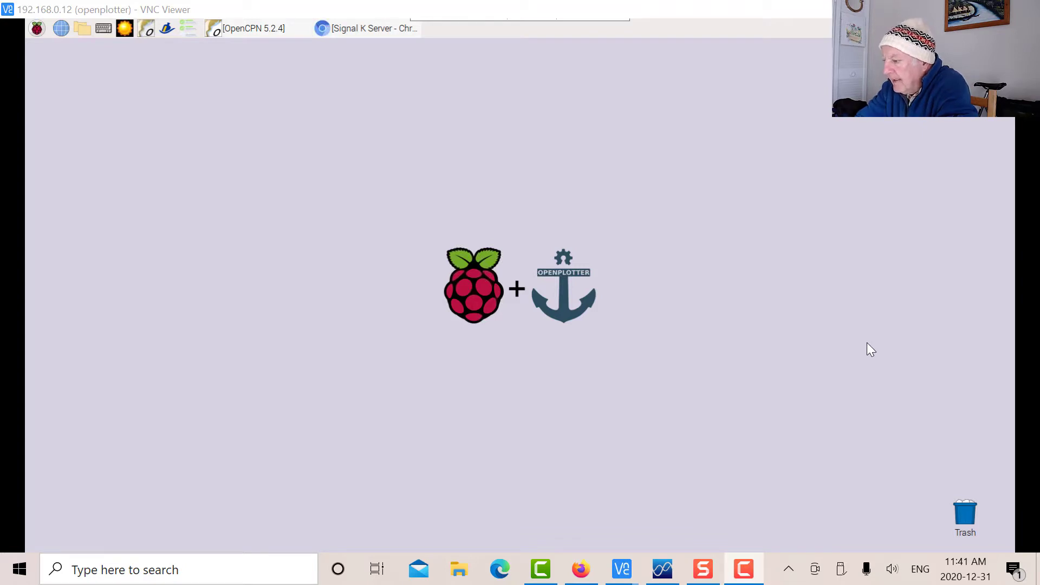
pyautogui.moveTo(617, 547)
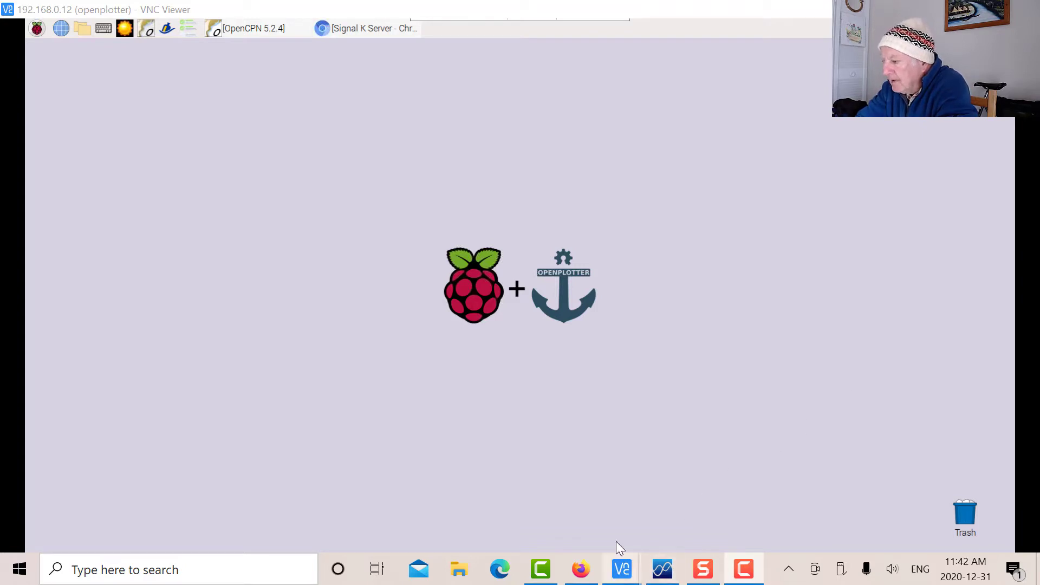
pyautogui.moveTo(474, 384)
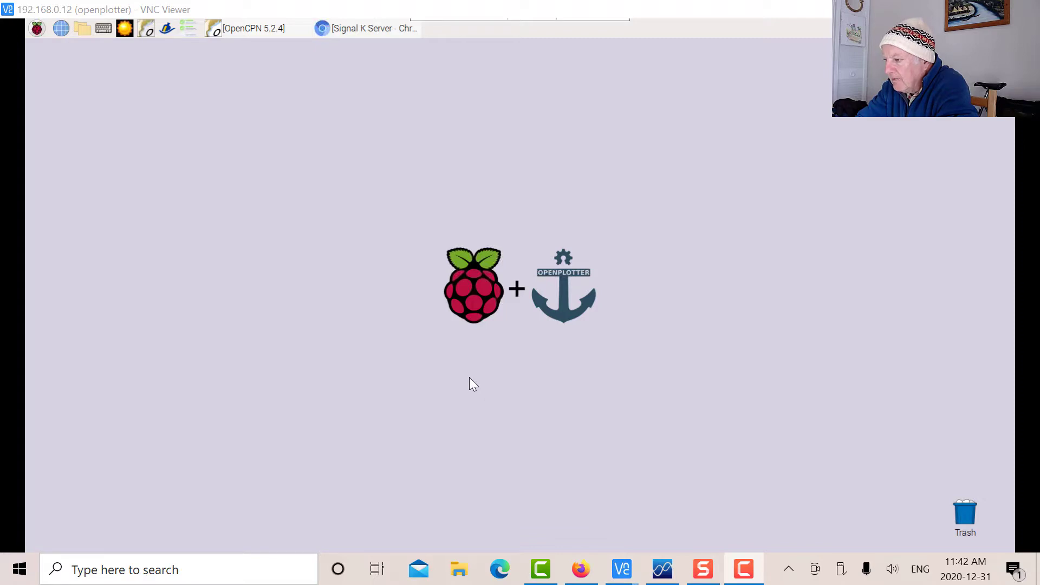
pyautogui.moveTo(409, 353)
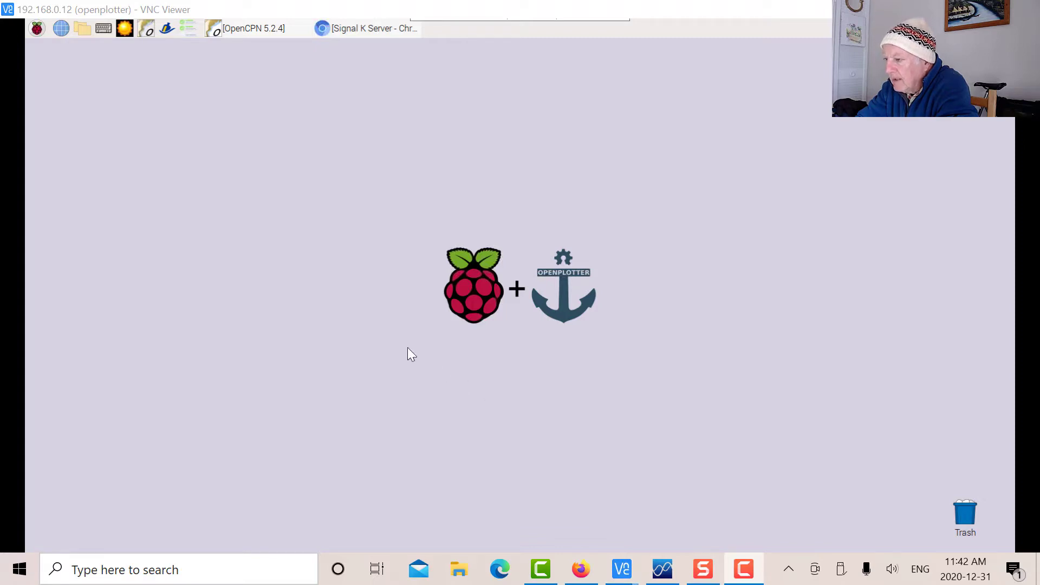
pyautogui.moveTo(376, 317)
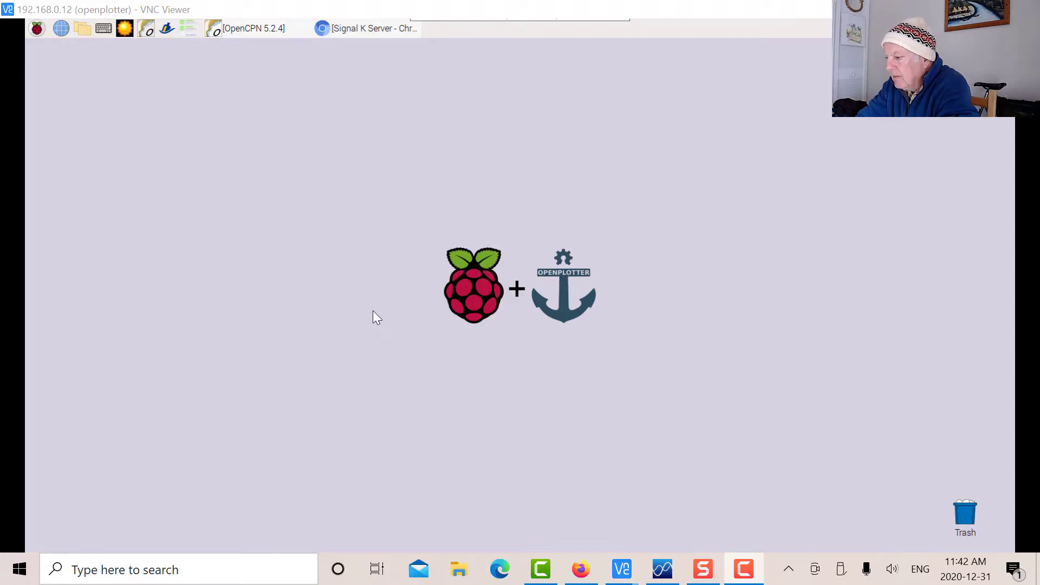
pyautogui.moveTo(356, 351)
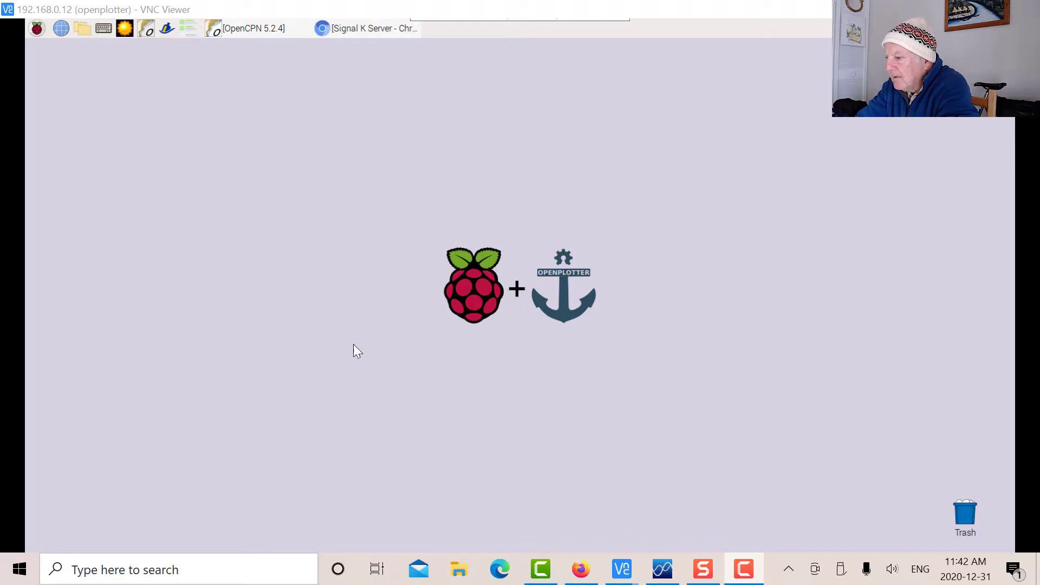
pyautogui.moveTo(72, 112)
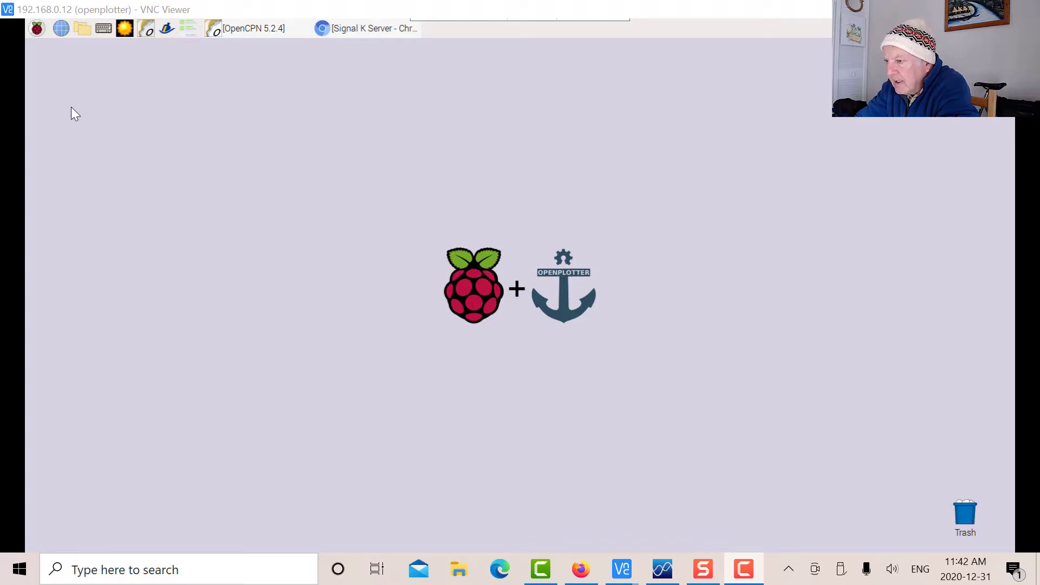
# Step: Bring up the desktop applications menu listing OpenPlotter and Preferences
pyautogui.click(37, 28)
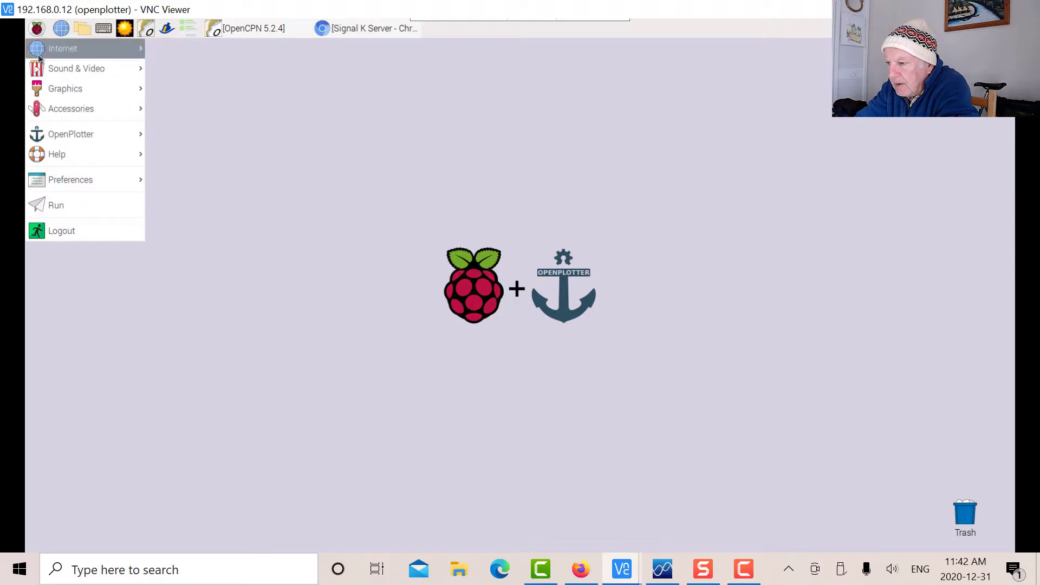
pyautogui.moveTo(71, 133)
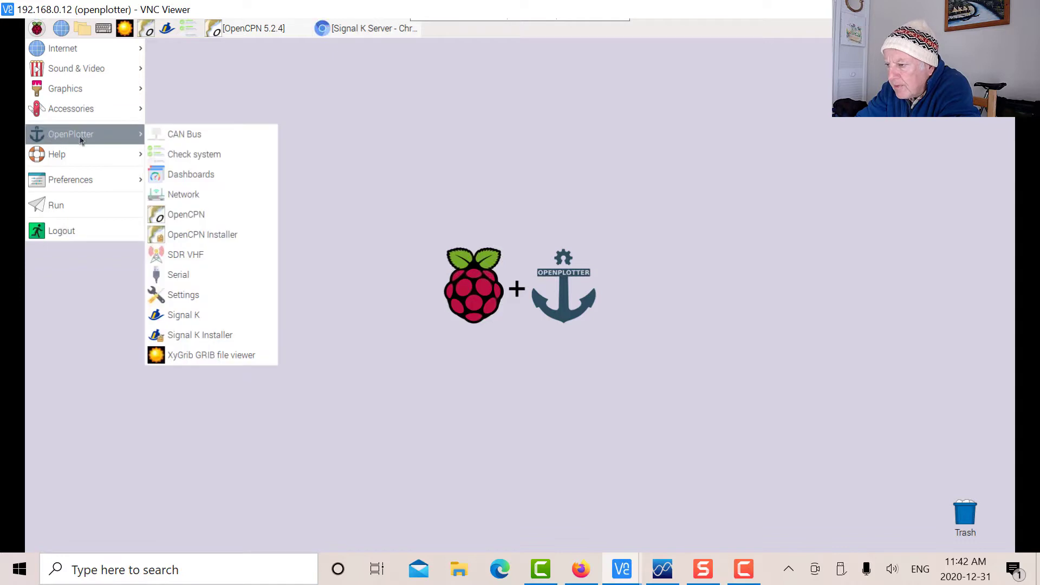
pyautogui.moveTo(184, 315)
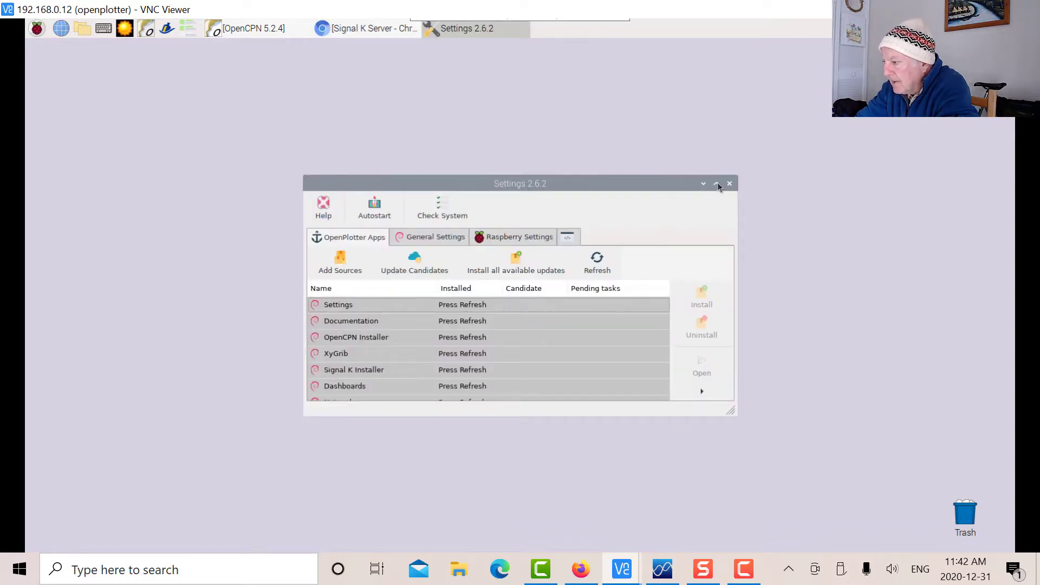
# Step: Maximize Settings and refresh the OpenPlotter Apps list to show installed and candidate versions
pyautogui.click(716, 184)
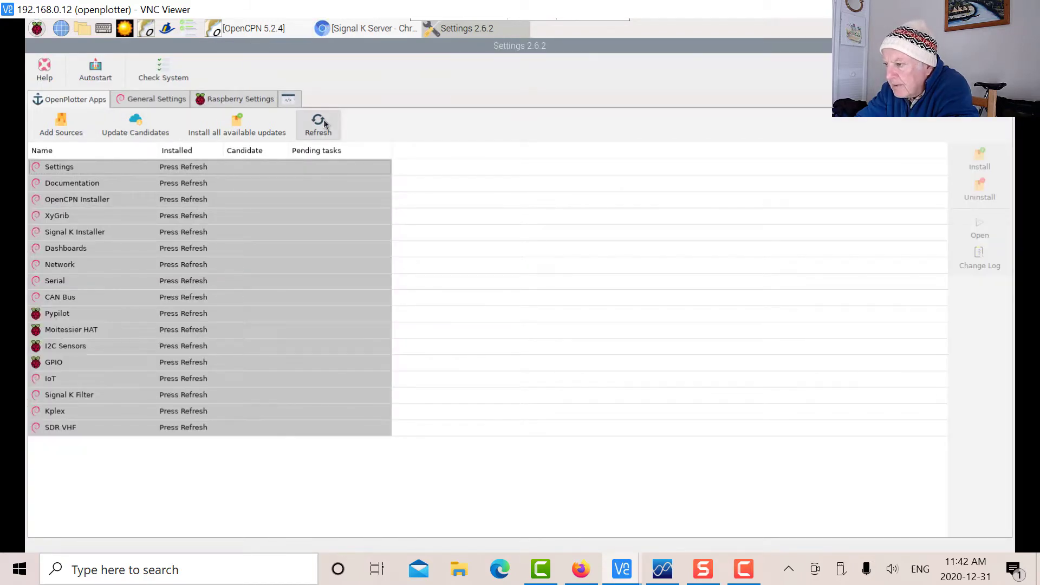
pyautogui.click(317, 124)
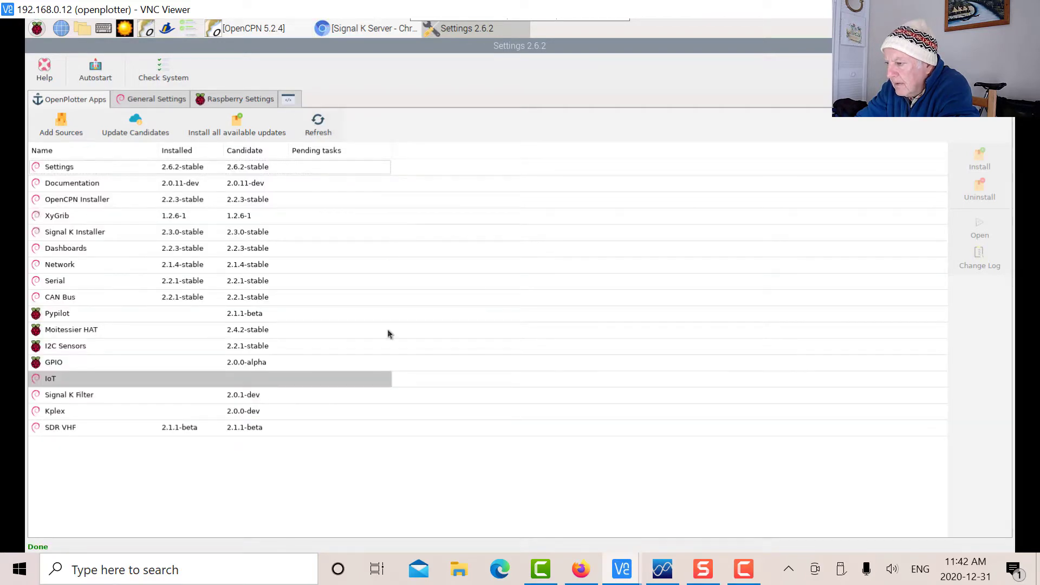
pyautogui.moveTo(131, 506)
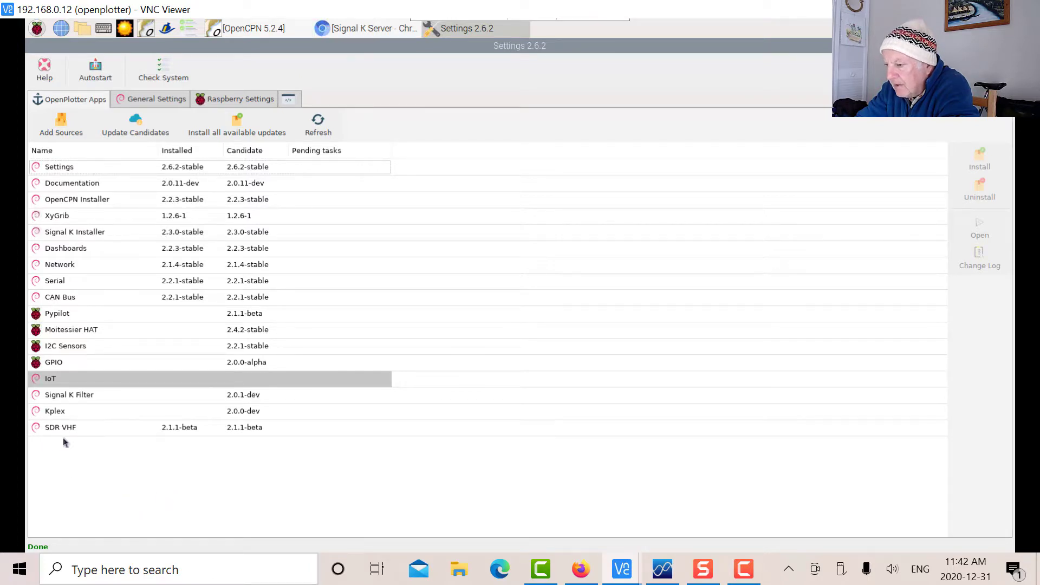
pyautogui.moveTo(58, 434)
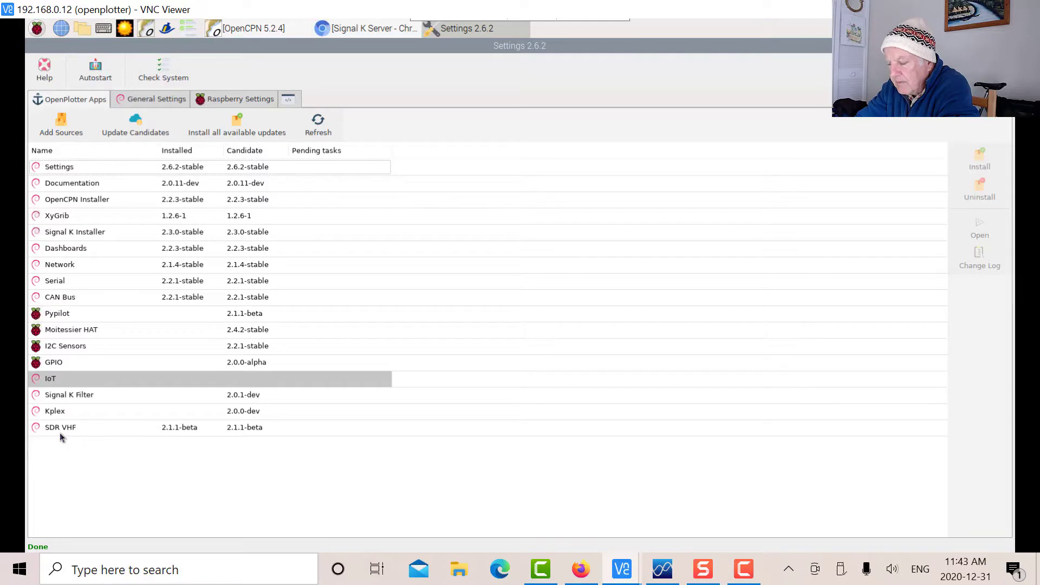
pyautogui.moveTo(164, 446)
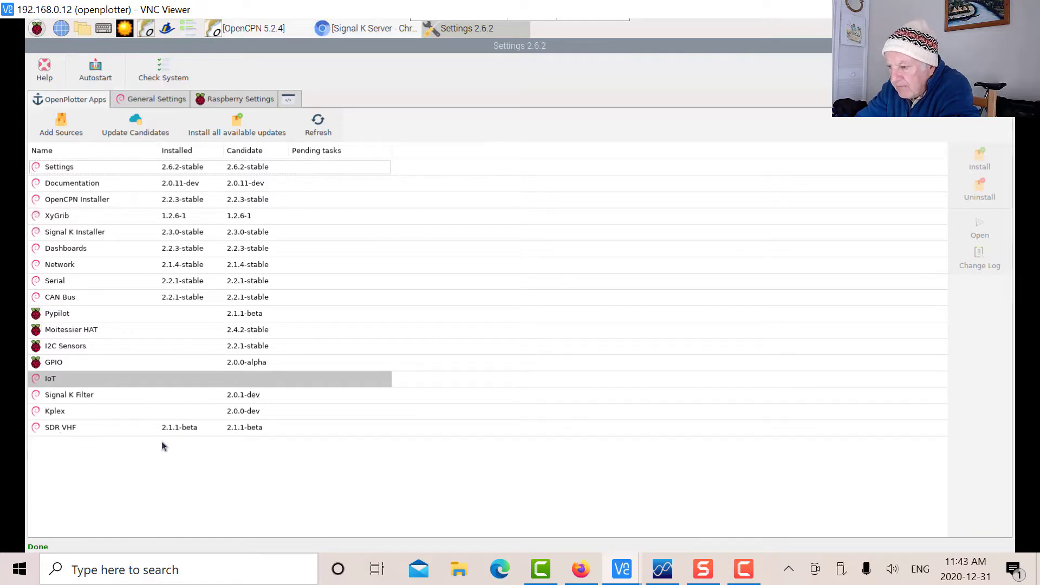
pyautogui.moveTo(89, 436)
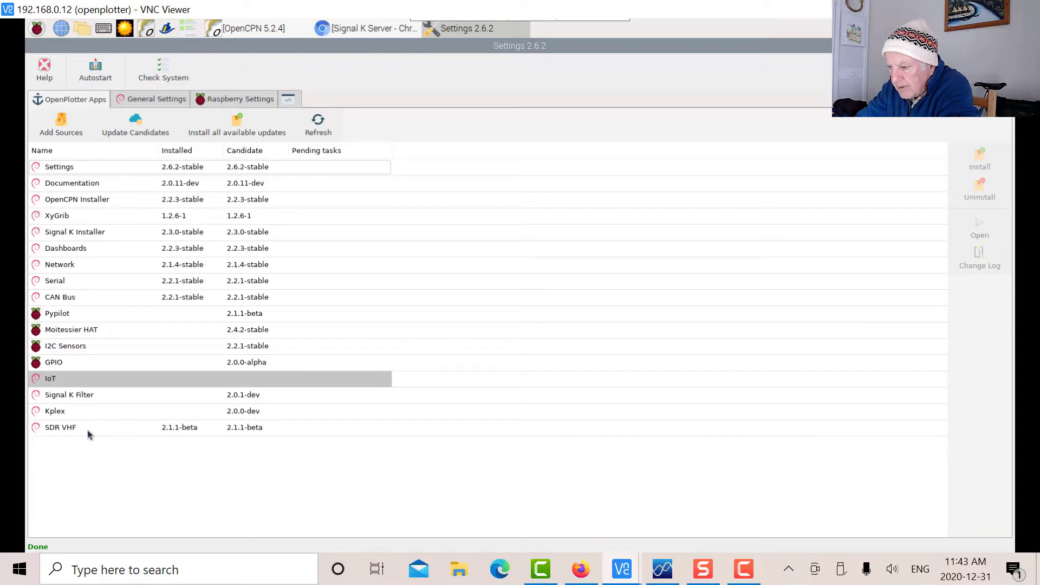
# Step: Select the SDR VHF app row, installed at 2.1.1-beta, in the apps list
pyautogui.click(61, 426)
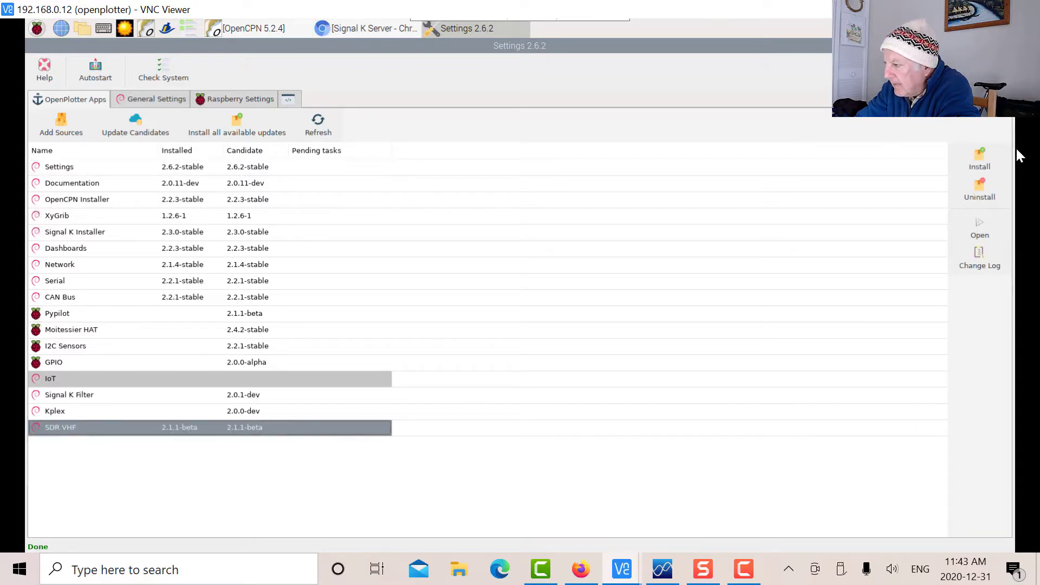
pyautogui.moveTo(692, 169)
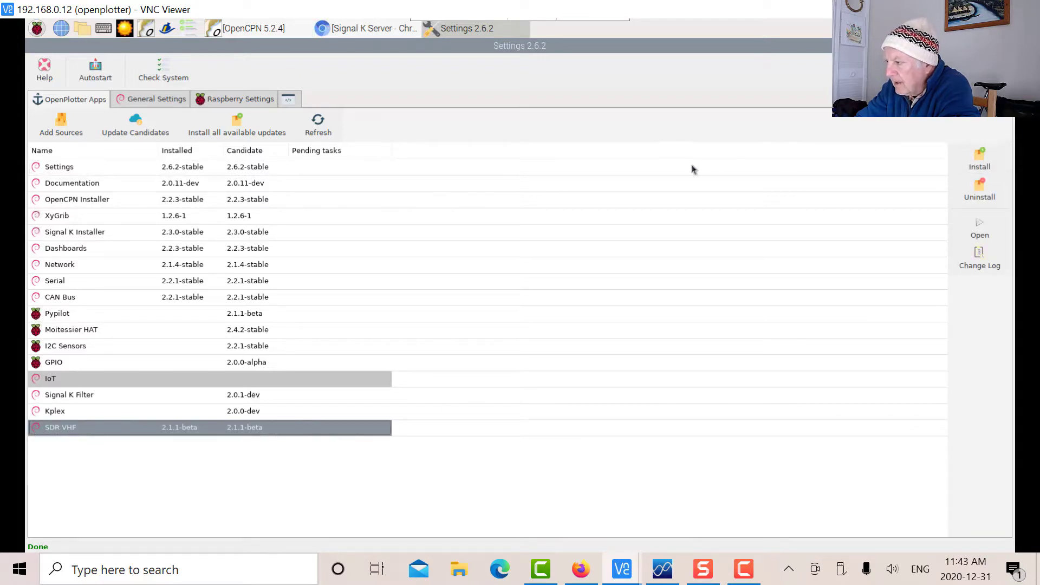
pyautogui.moveTo(648, 167)
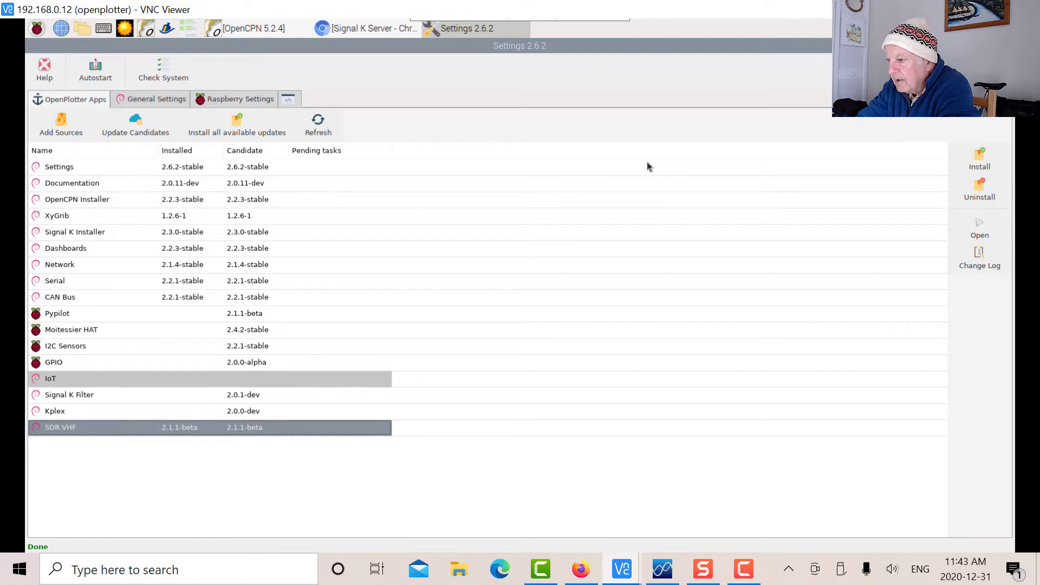
pyautogui.moveTo(251, 452)
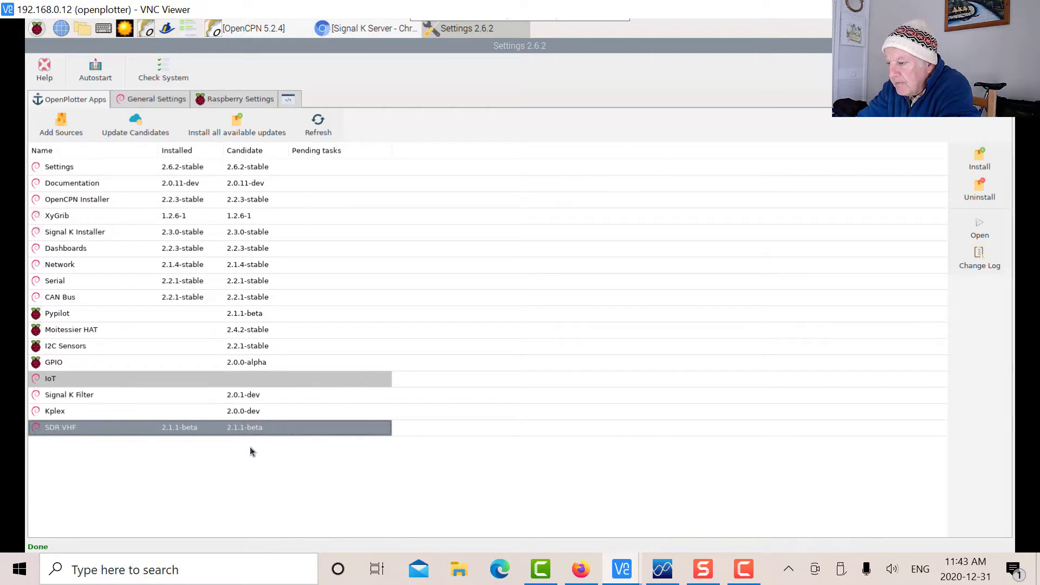
pyautogui.moveTo(247, 457)
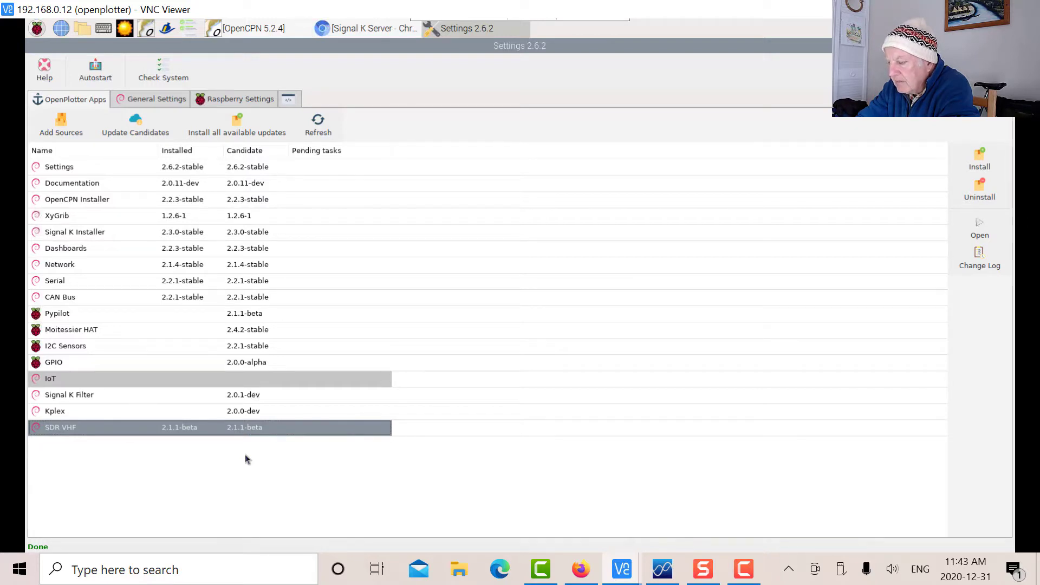
pyautogui.moveTo(928, 200)
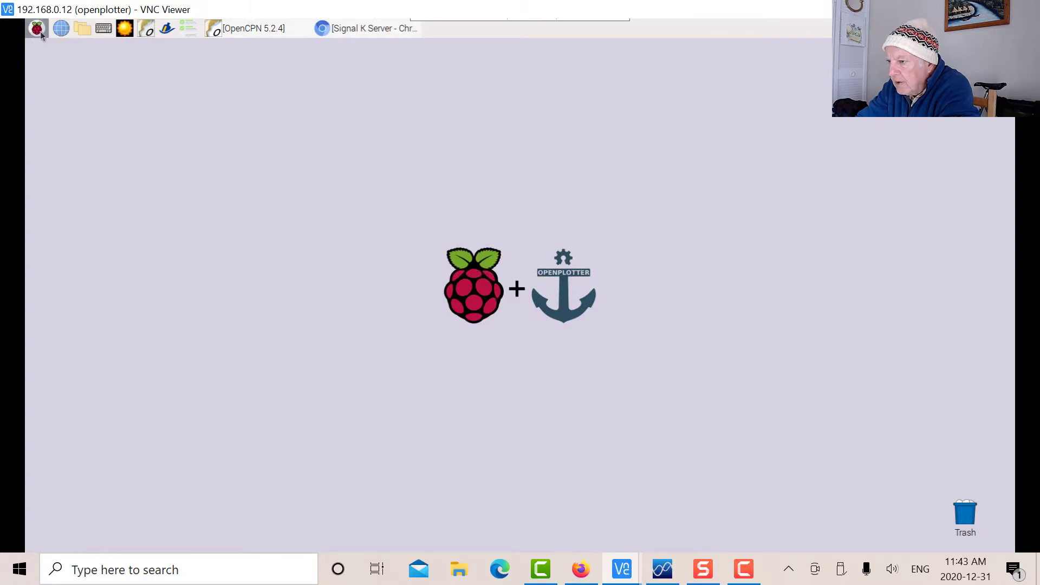
# Step: Launch SDR VHF from the OpenPlotter menu, listing AIS installed on mySDR1
pyautogui.click(37, 28)
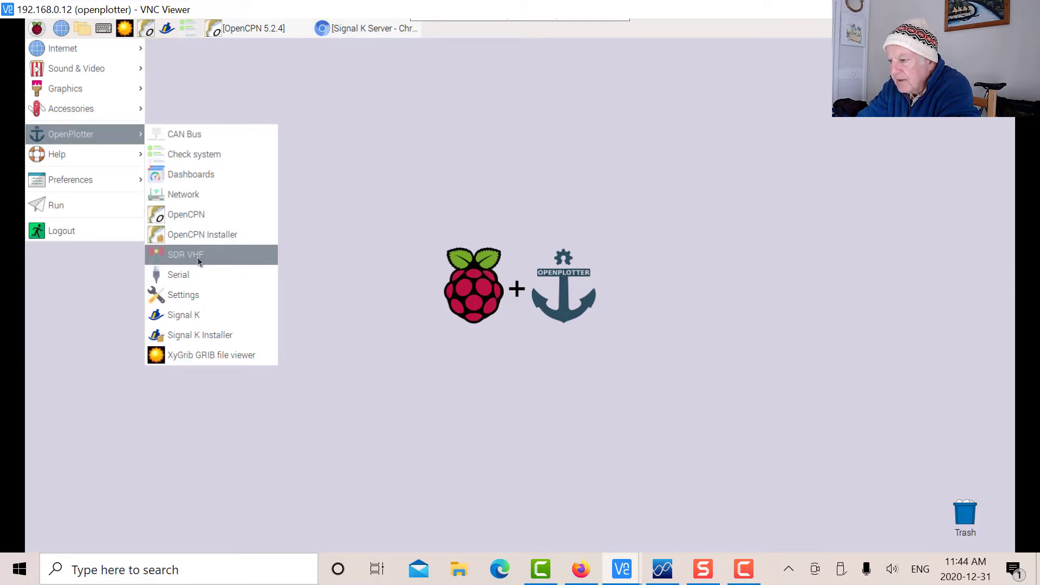
pyautogui.click(186, 253)
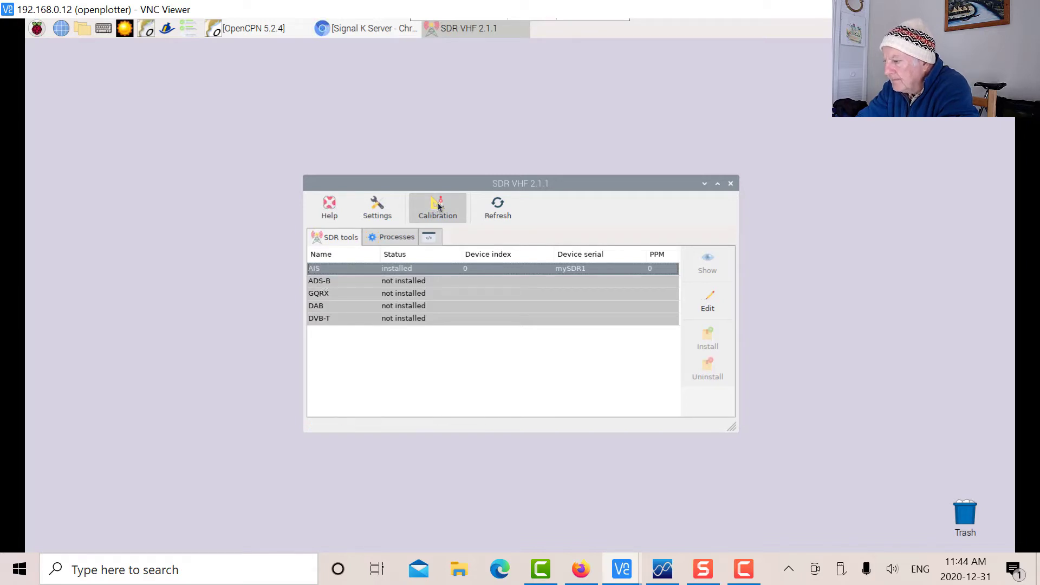
# Step: Start calibration for device mySDR1 and choose GSM850 as the calibration band
pyautogui.click(436, 207)
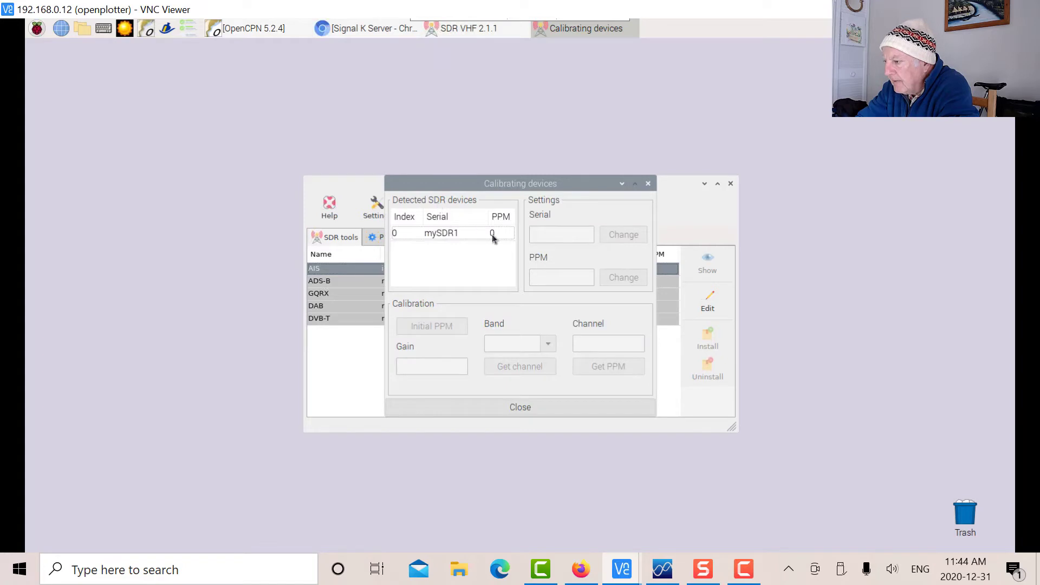
pyautogui.moveTo(497, 244)
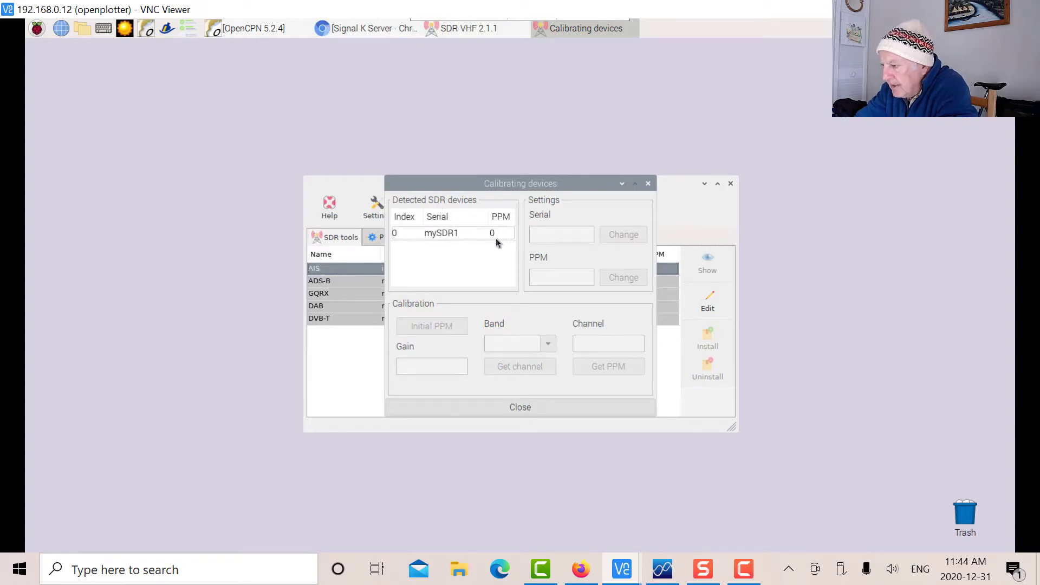
pyautogui.moveTo(468, 238)
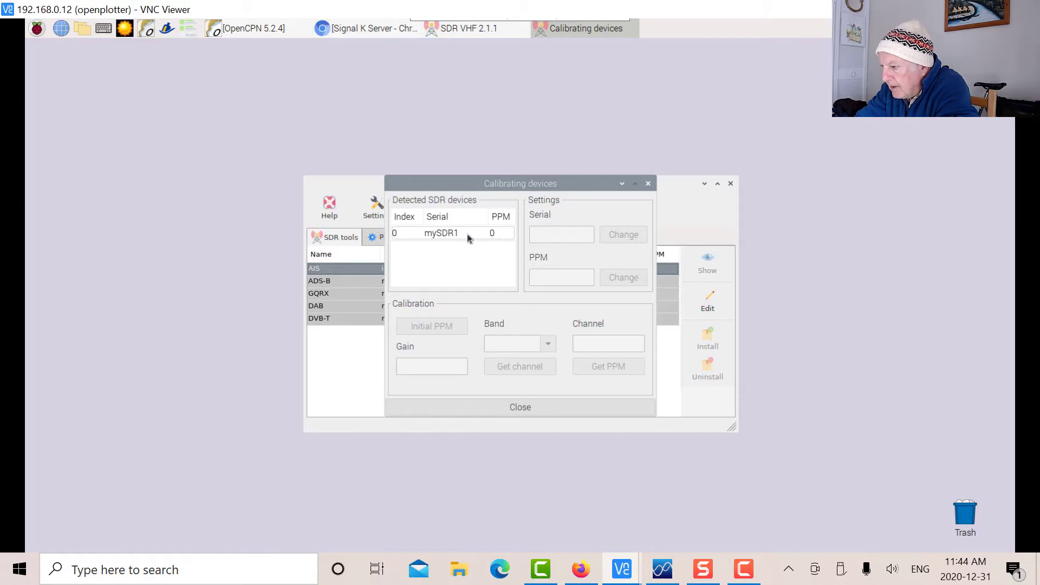
pyautogui.click(440, 232)
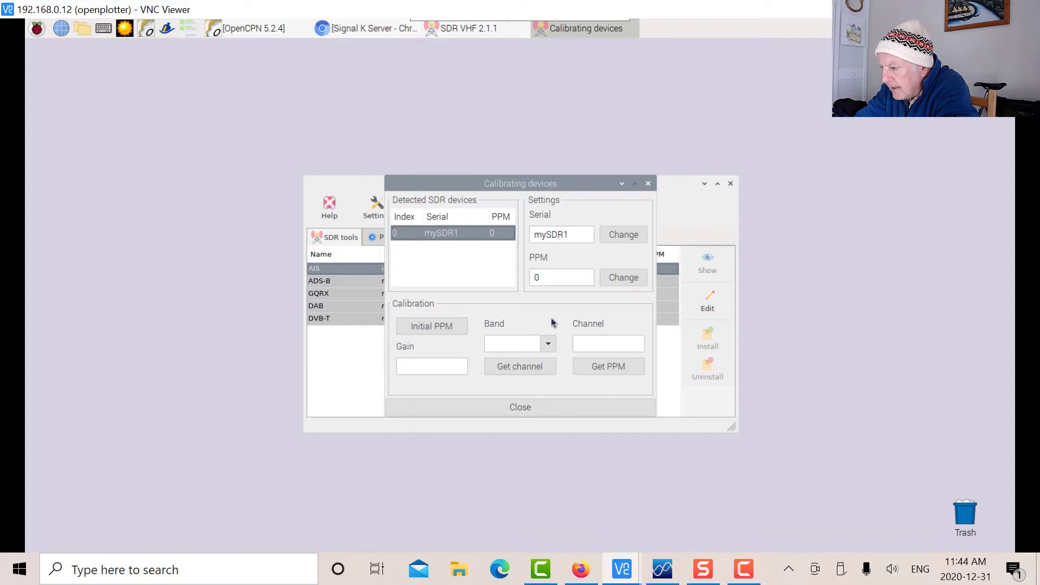
pyautogui.click(547, 343)
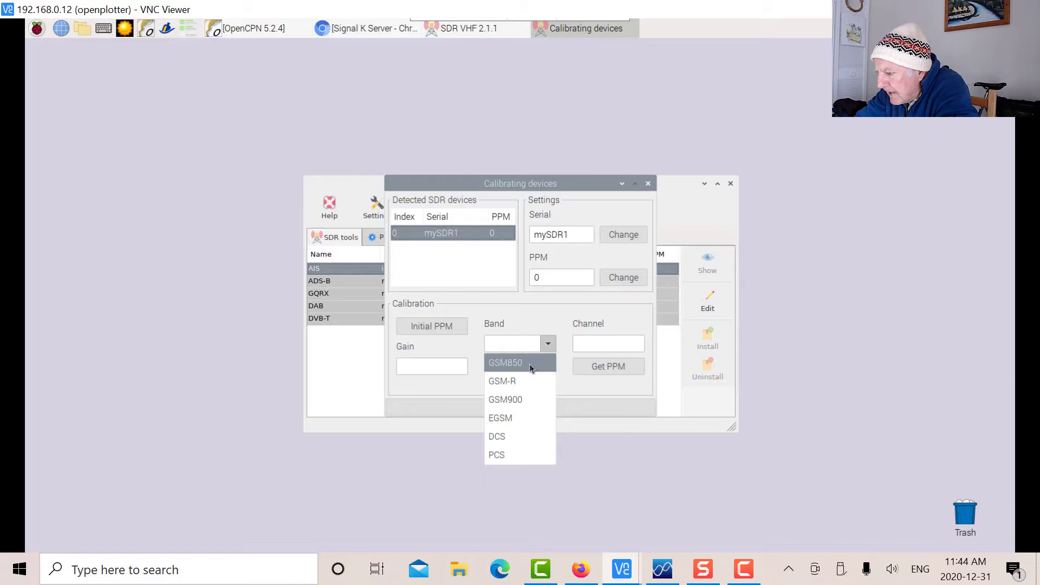
pyautogui.click(505, 361)
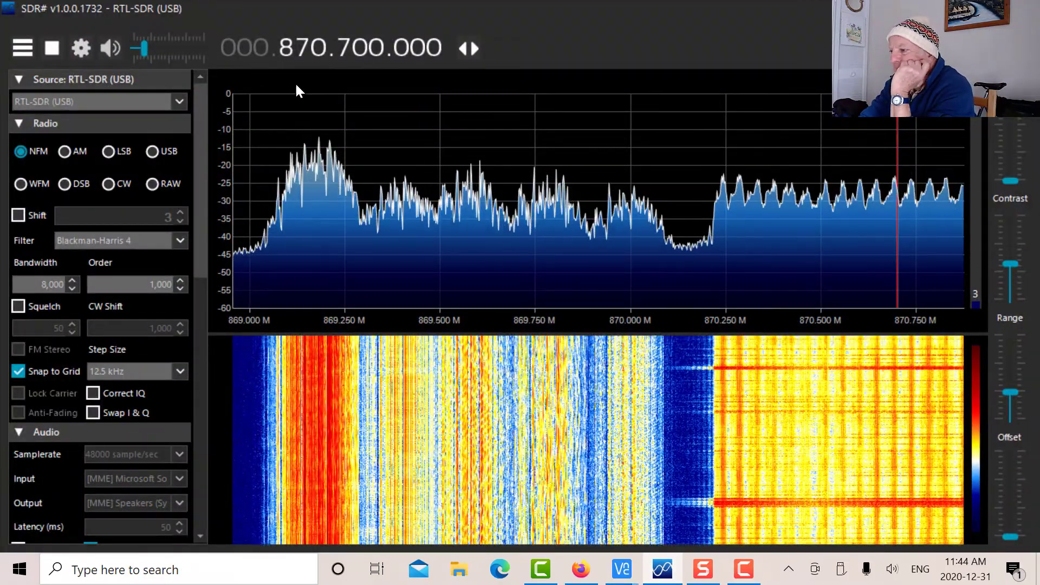
pyautogui.moveTo(288, 200)
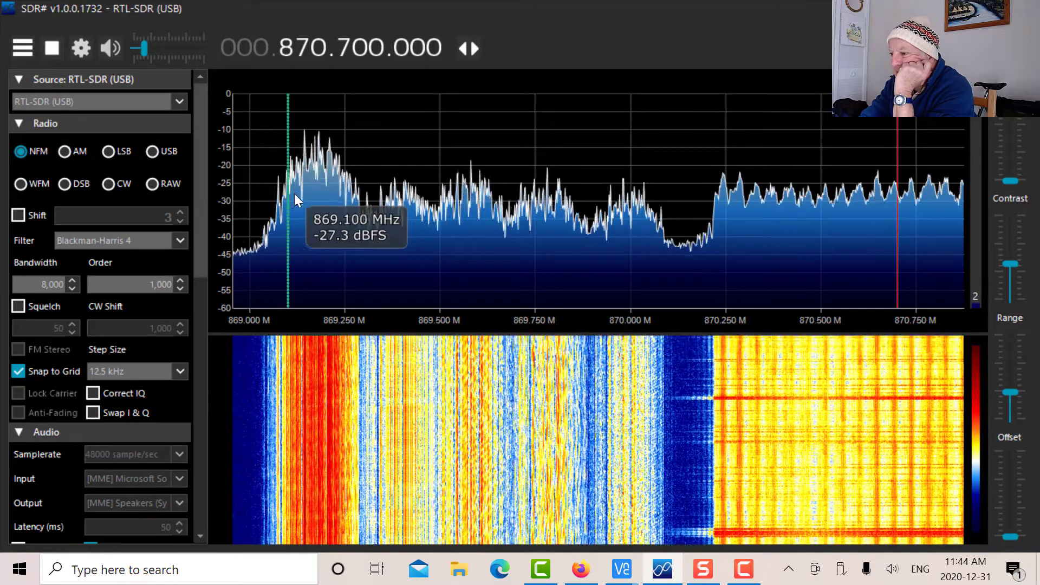
pyautogui.moveTo(635, 172)
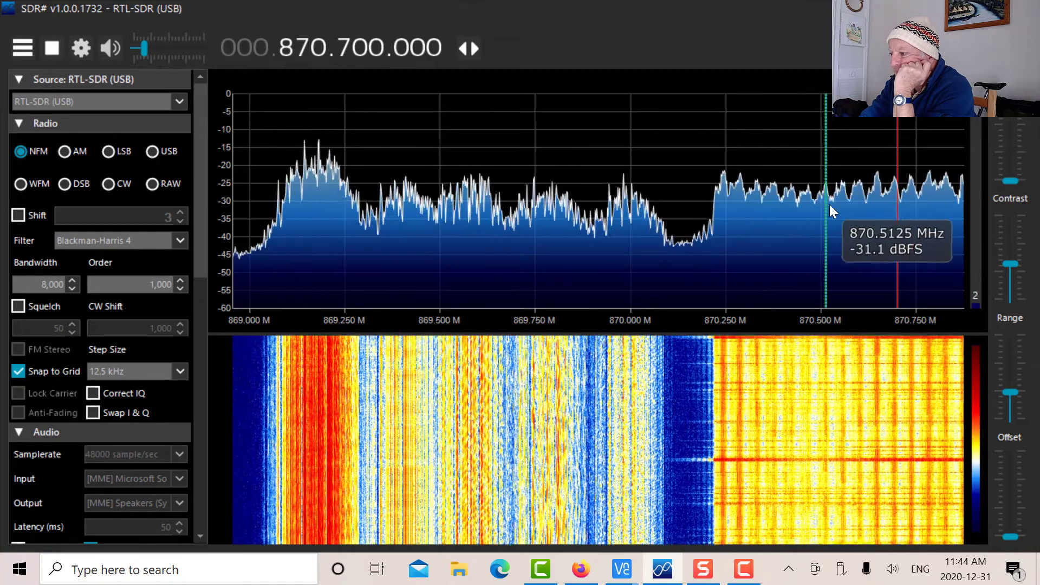
pyautogui.moveTo(661, 246)
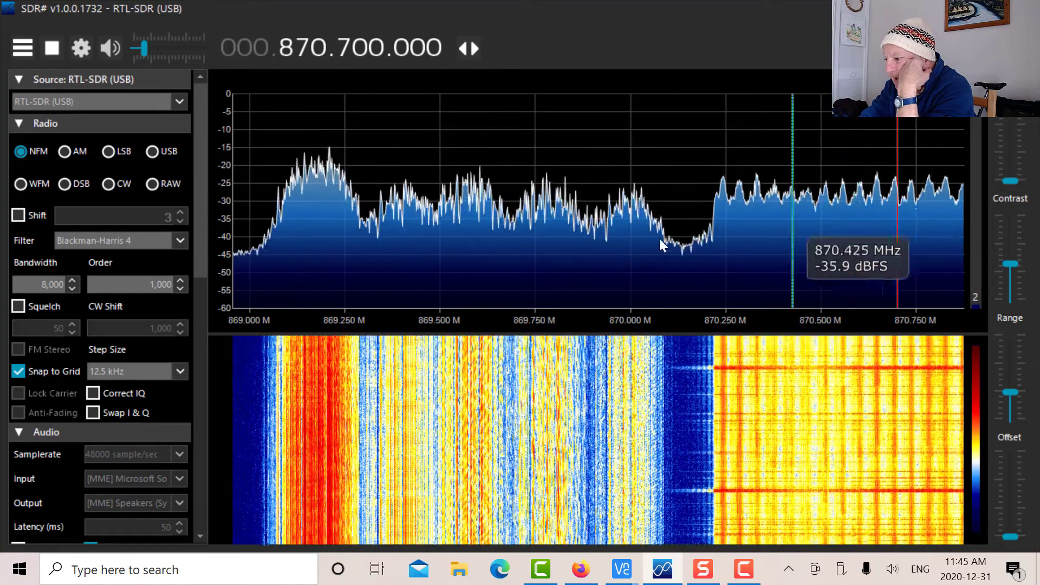
pyautogui.moveTo(621, 203)
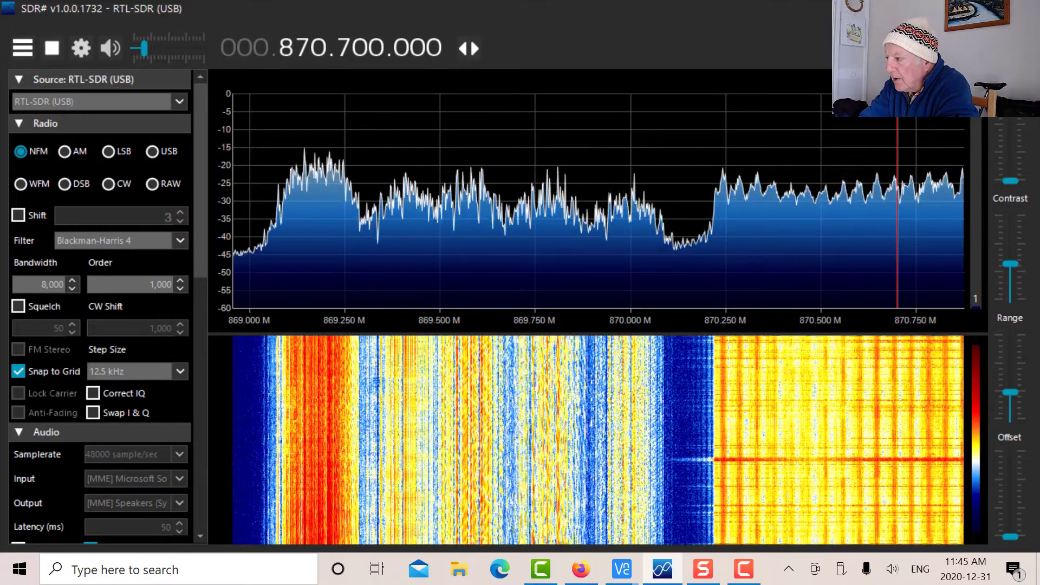
# Step: Set receiver gain to 30 and scan the GSM-850 band, finding channel 239
pyautogui.click(620, 568)
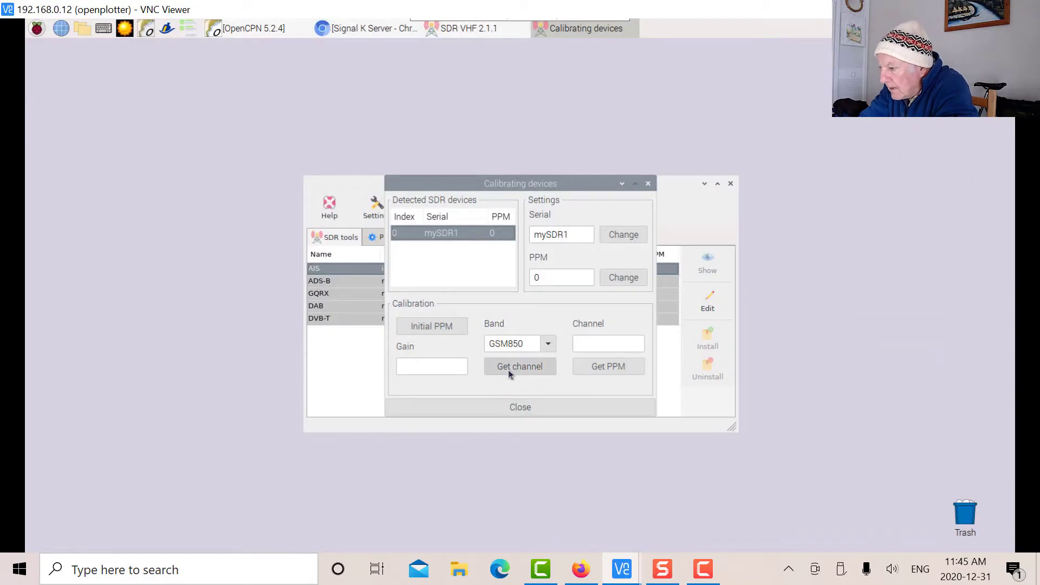
pyautogui.moveTo(529, 375)
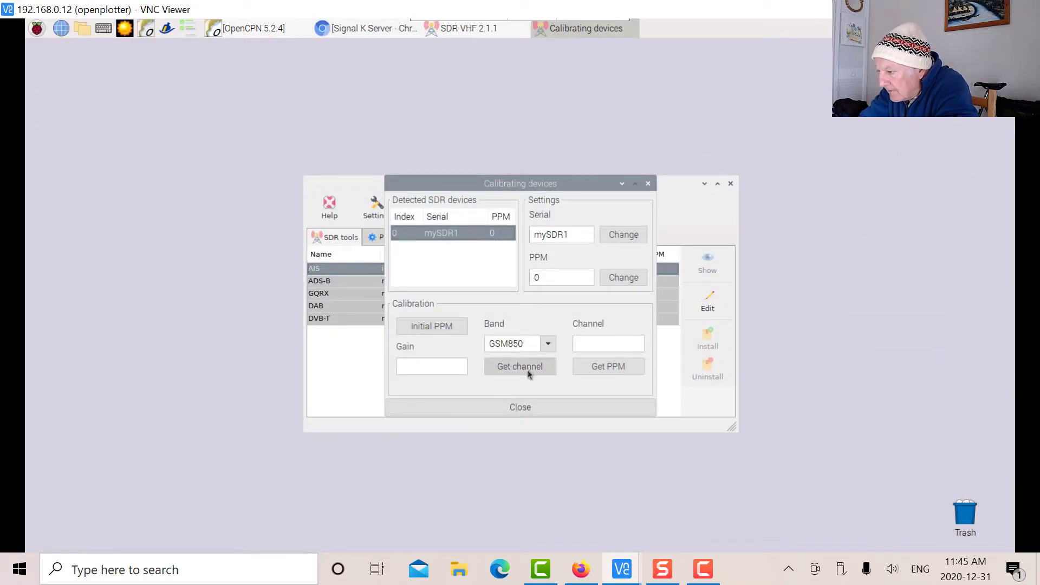
pyautogui.moveTo(517, 382)
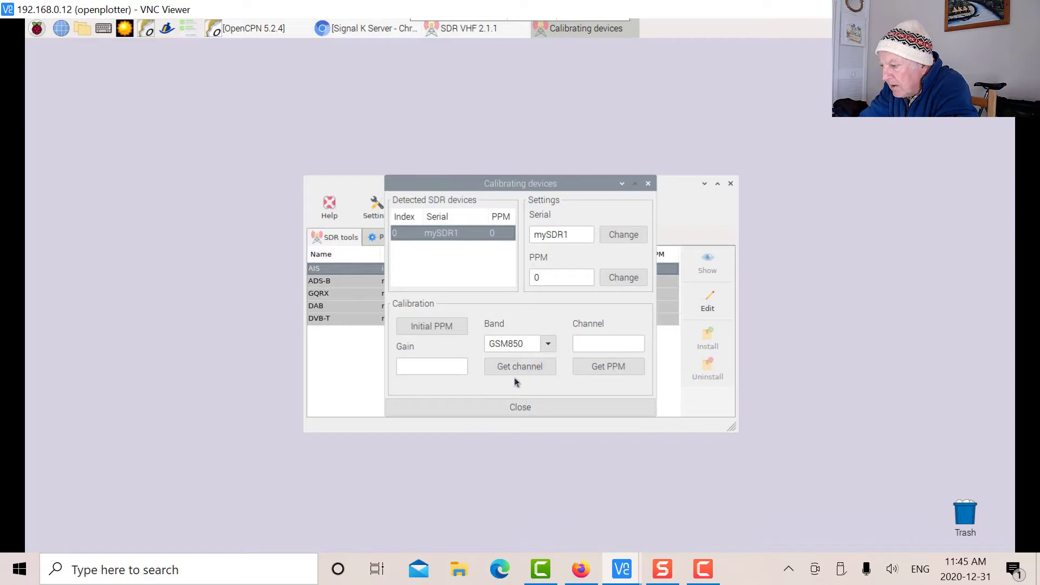
pyautogui.moveTo(519, 381)
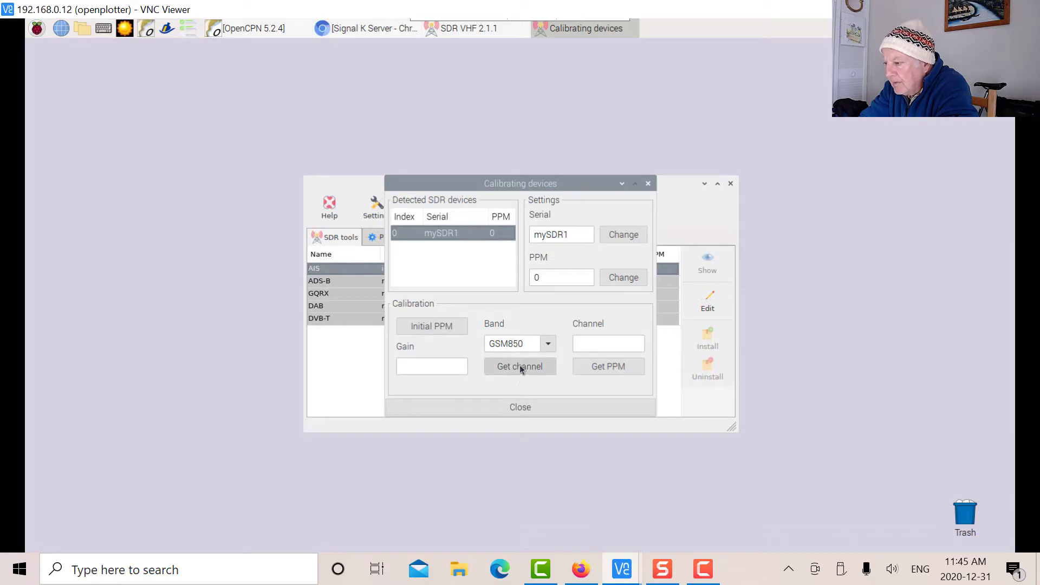
pyautogui.click(520, 366)
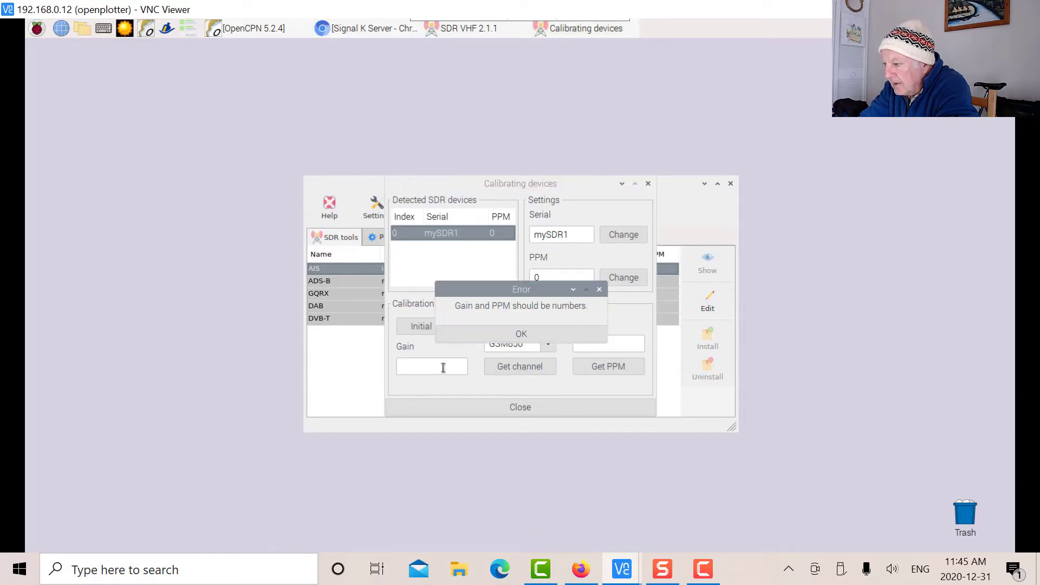
pyautogui.click(521, 334)
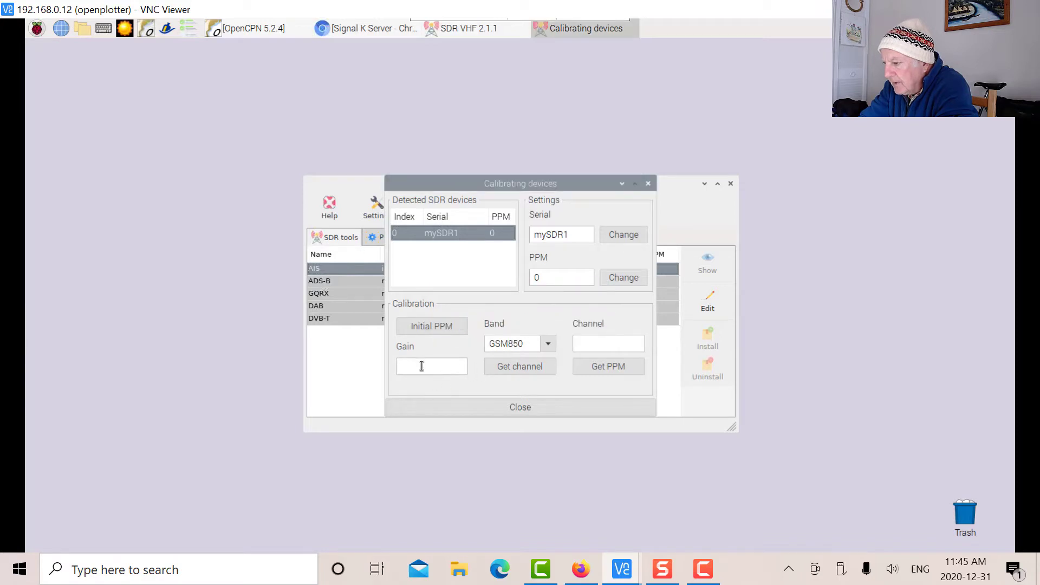
pyautogui.click(431, 366)
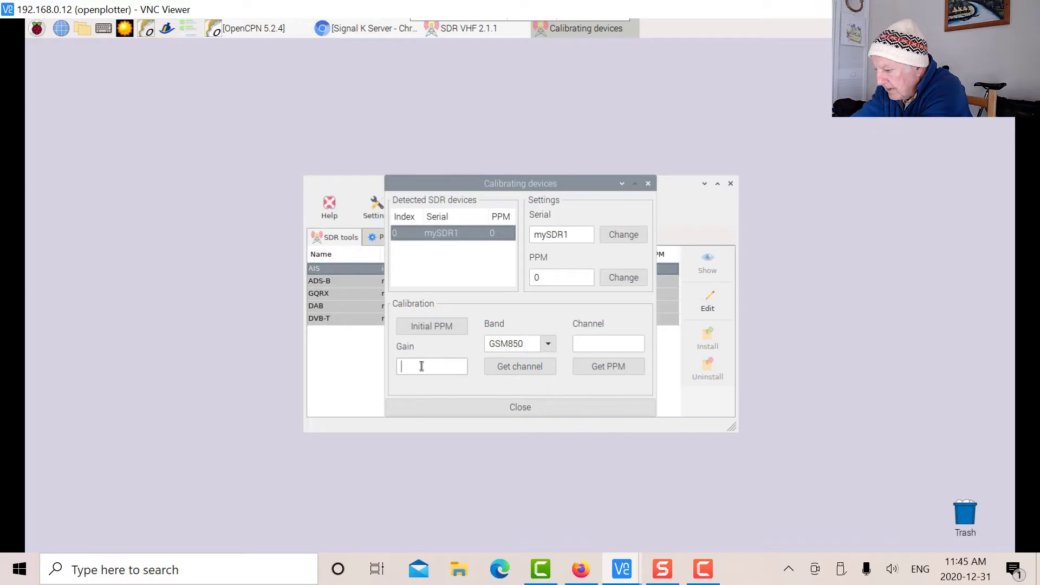
pyautogui.write('30')
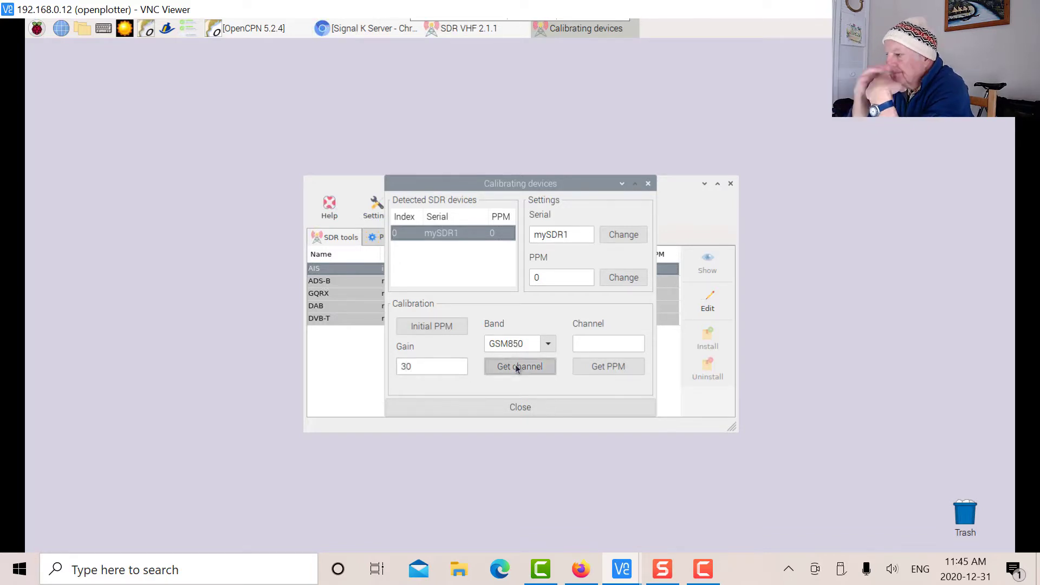
pyautogui.click(519, 366)
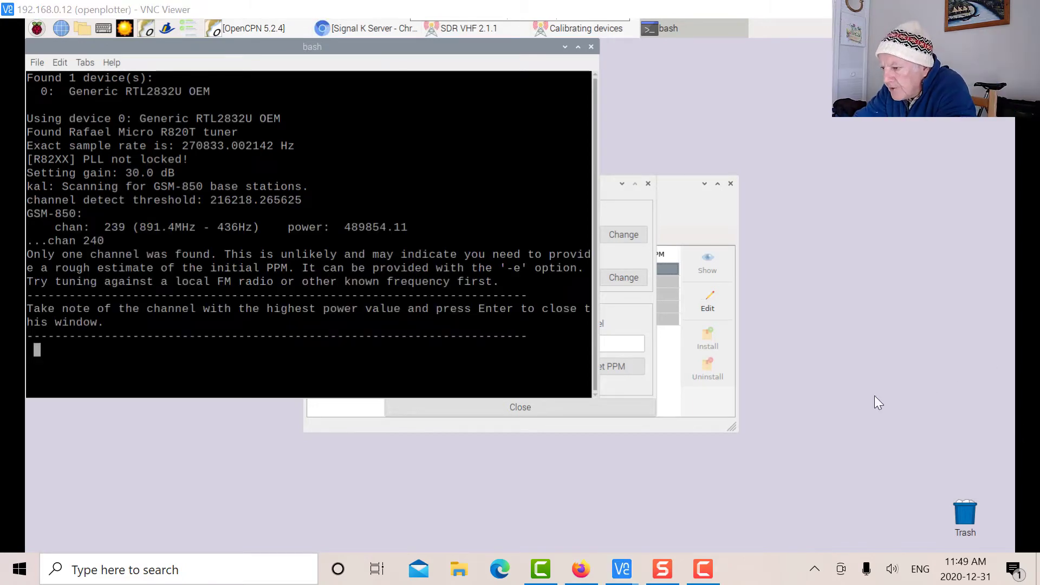
pyautogui.moveTo(107, 245)
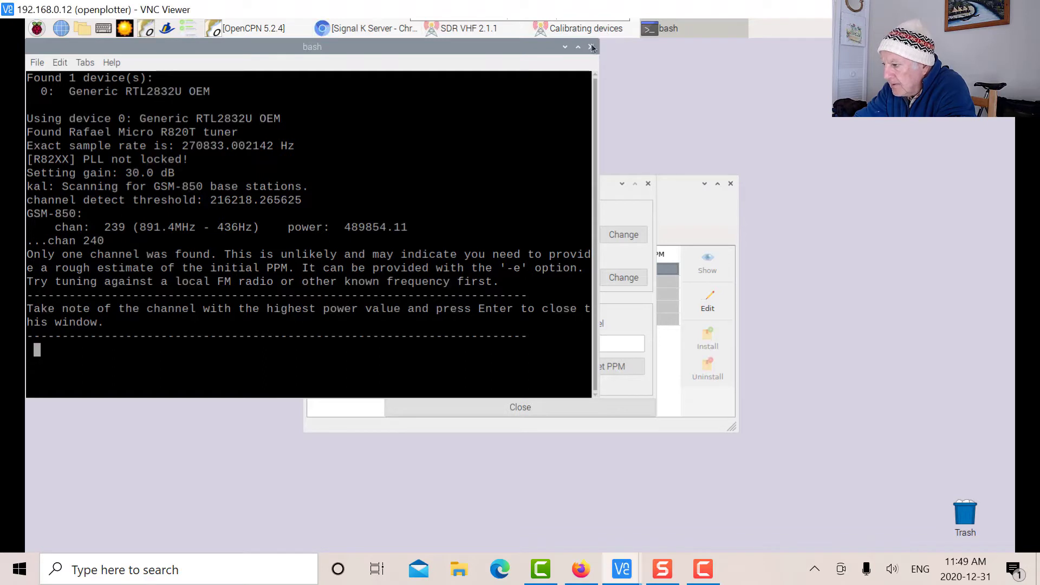
# Step: Measure PPM on channel 239, reporting about 0.536 ppm average absolute error
pyautogui.click(590, 47)
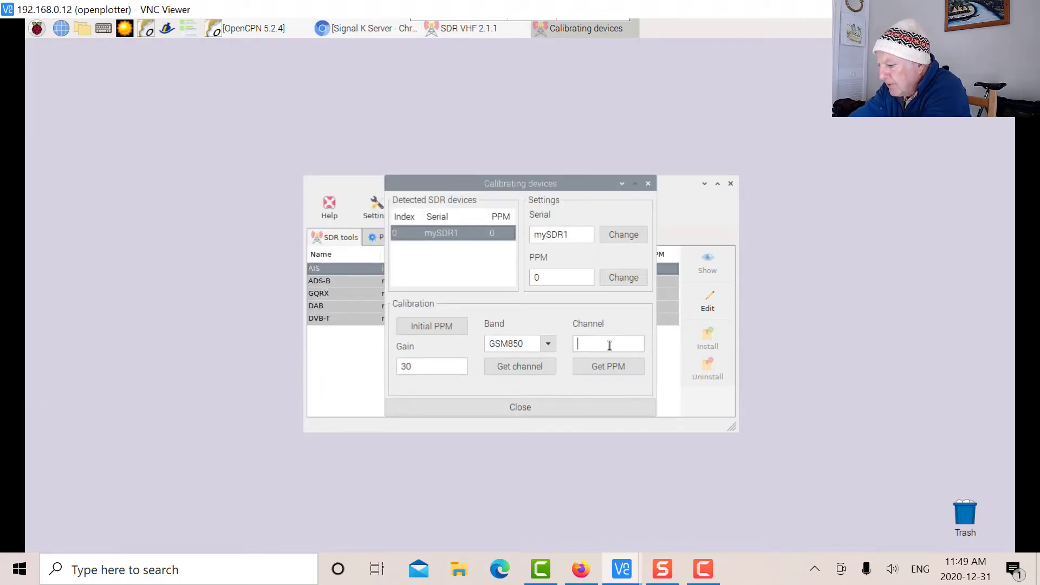
pyautogui.write('239')
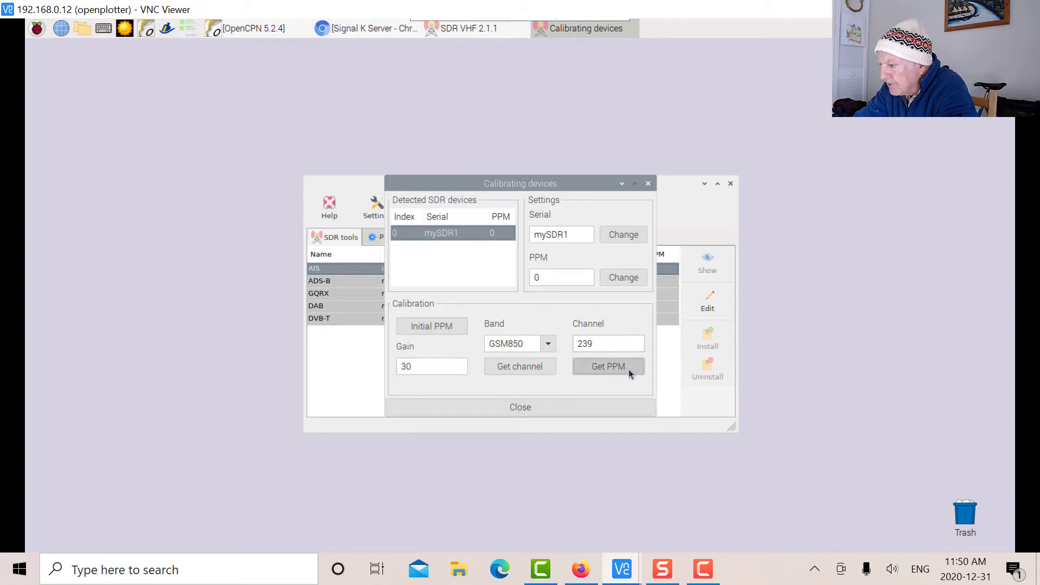
pyautogui.click(606, 366)
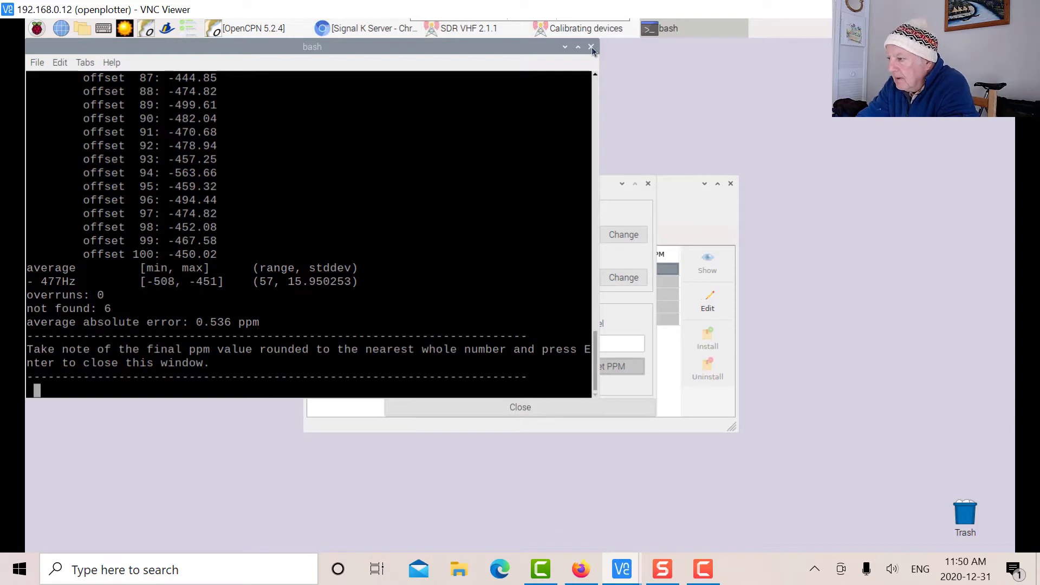
pyautogui.click(589, 47)
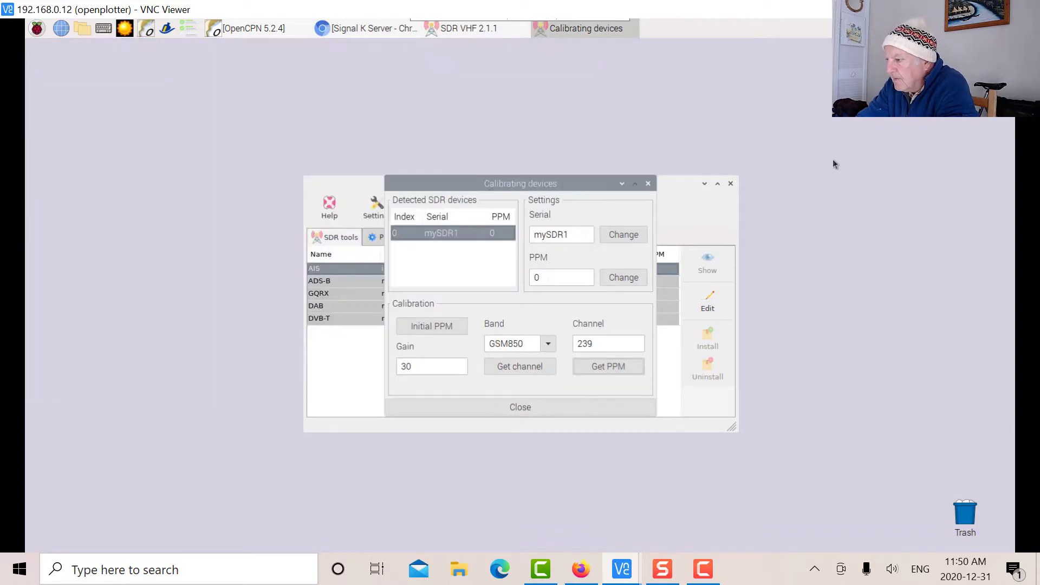
pyautogui.moveTo(675, 362)
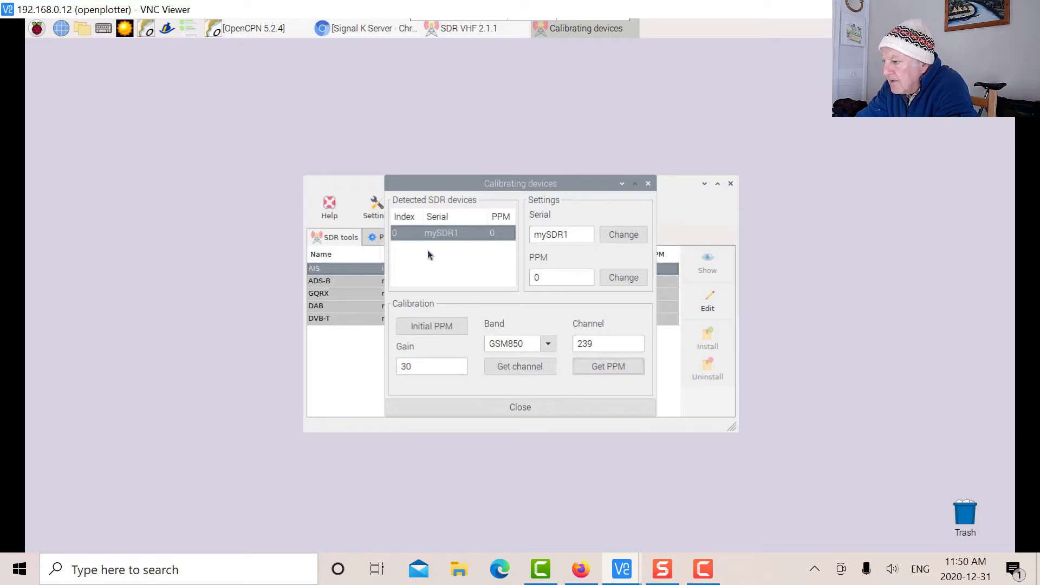
pyautogui.moveTo(437, 249)
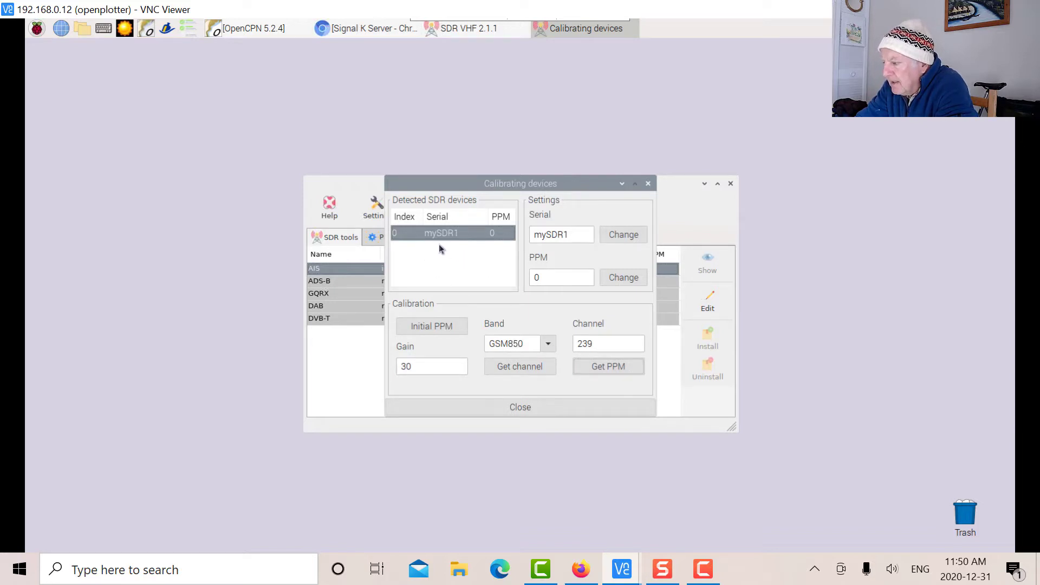
pyautogui.moveTo(559, 251)
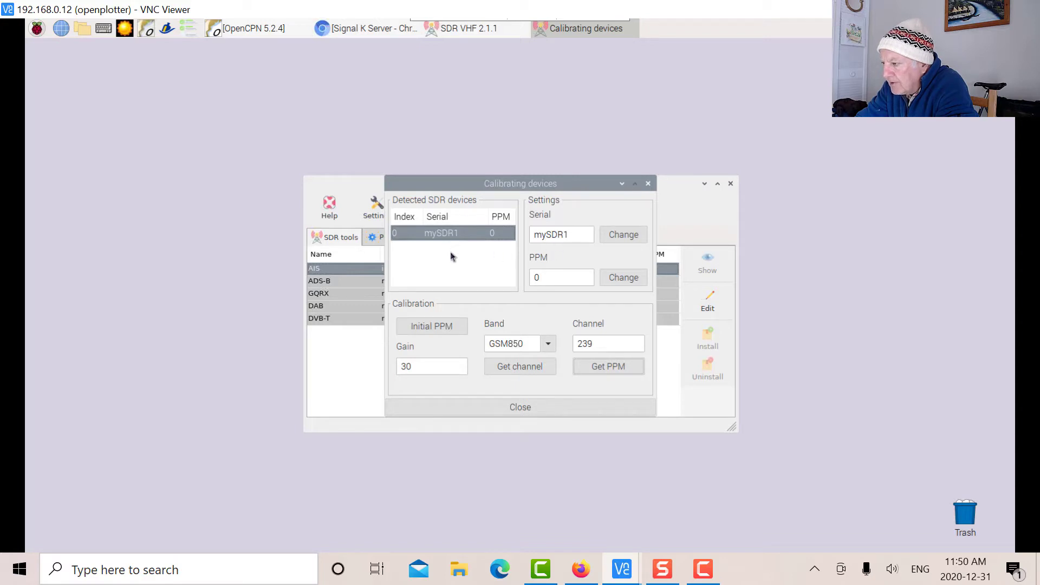
pyautogui.moveTo(478, 282)
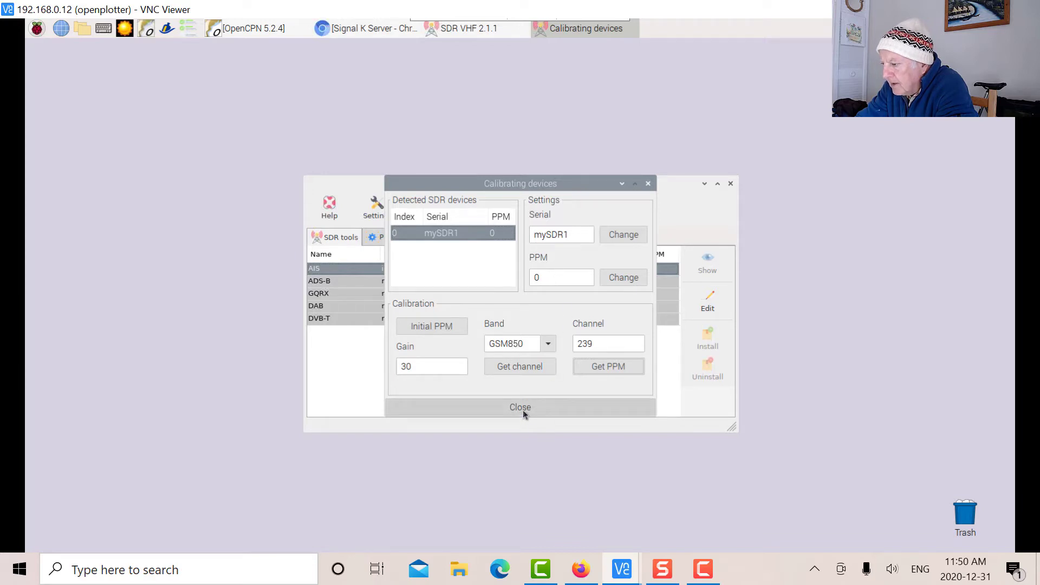
# Step: Close calibration and check the Processes list where rtl_ais is autostarted and running
pyautogui.click(520, 406)
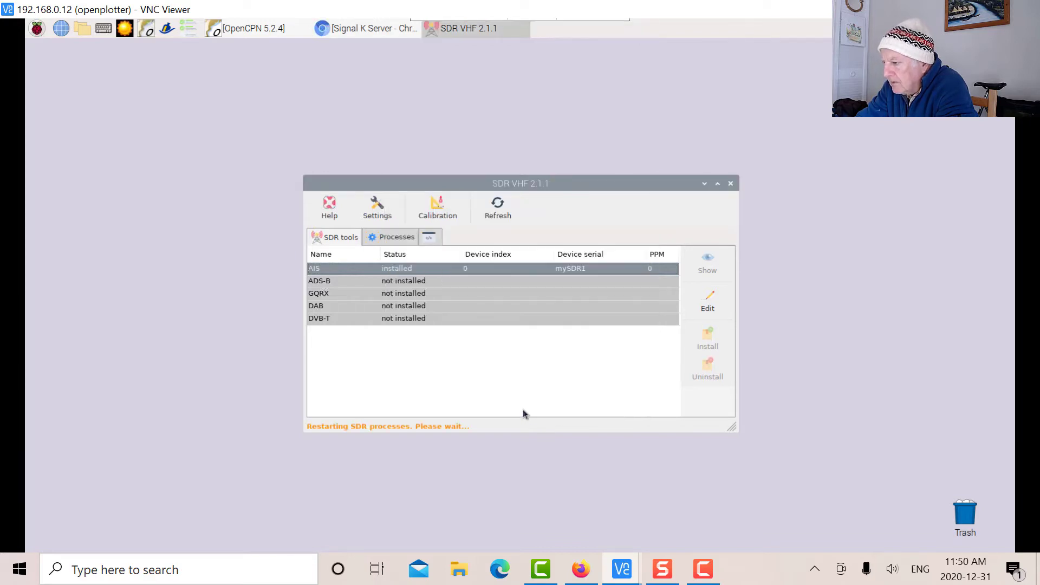
pyautogui.moveTo(497, 275)
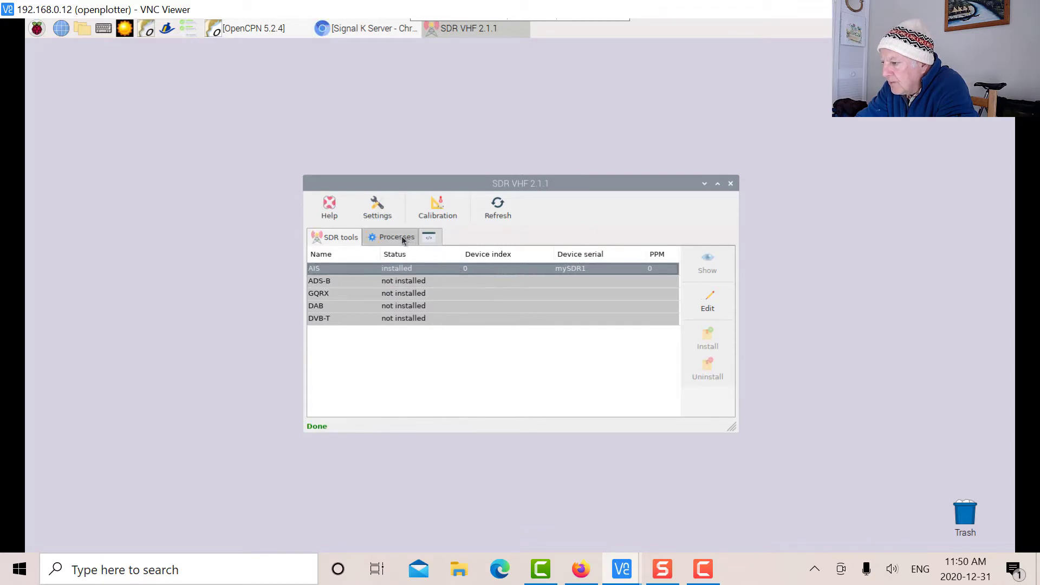
pyautogui.click(397, 237)
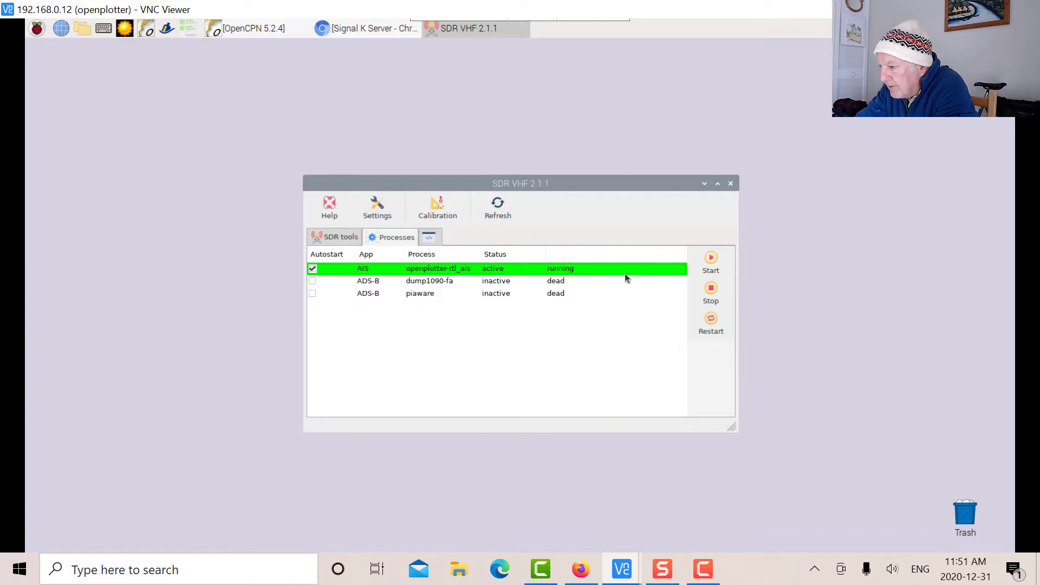
pyautogui.moveTo(602, 288)
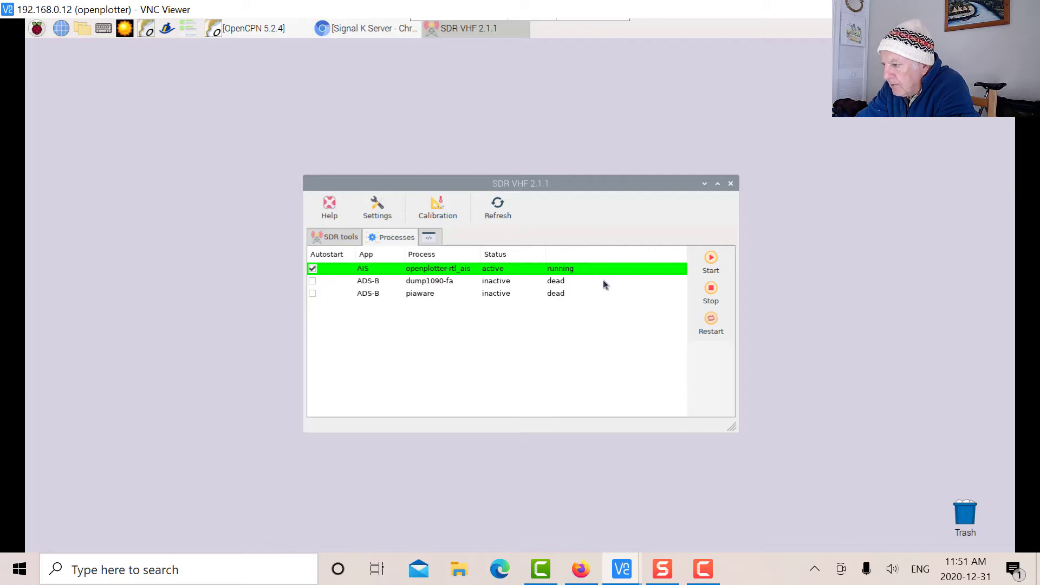
pyautogui.moveTo(610, 272)
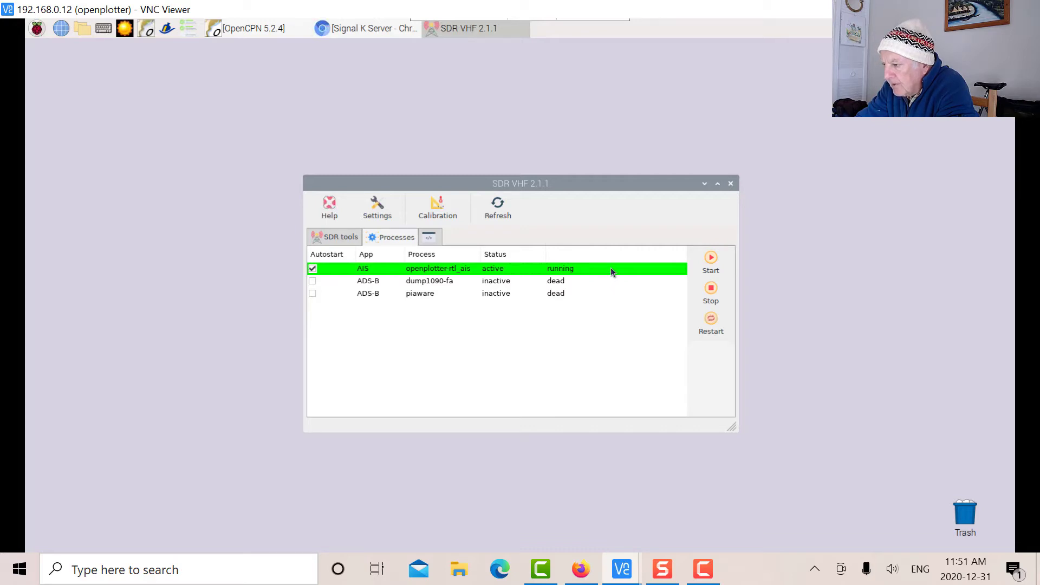
pyautogui.moveTo(353, 285)
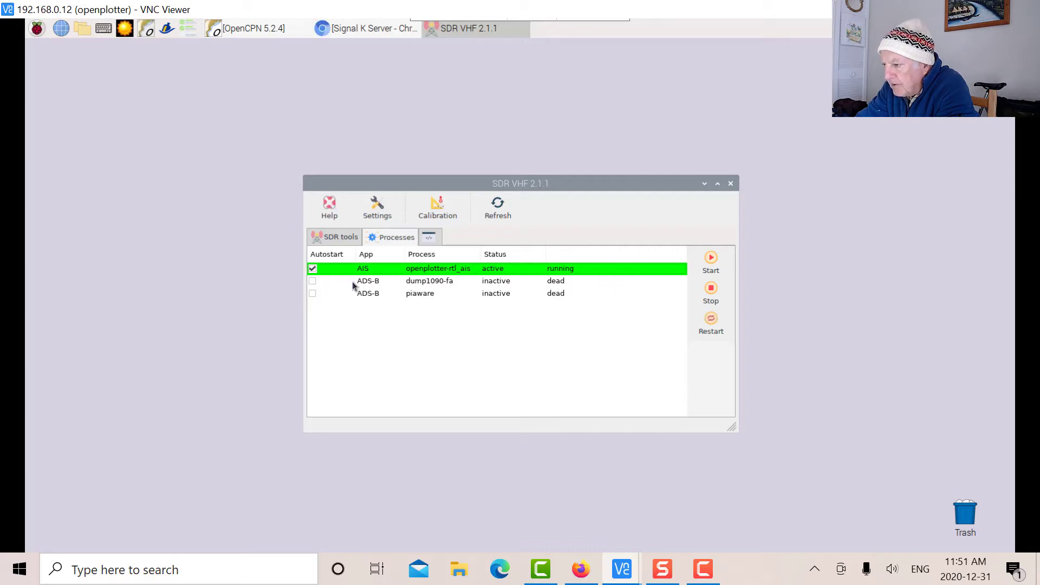
pyautogui.moveTo(381, 271)
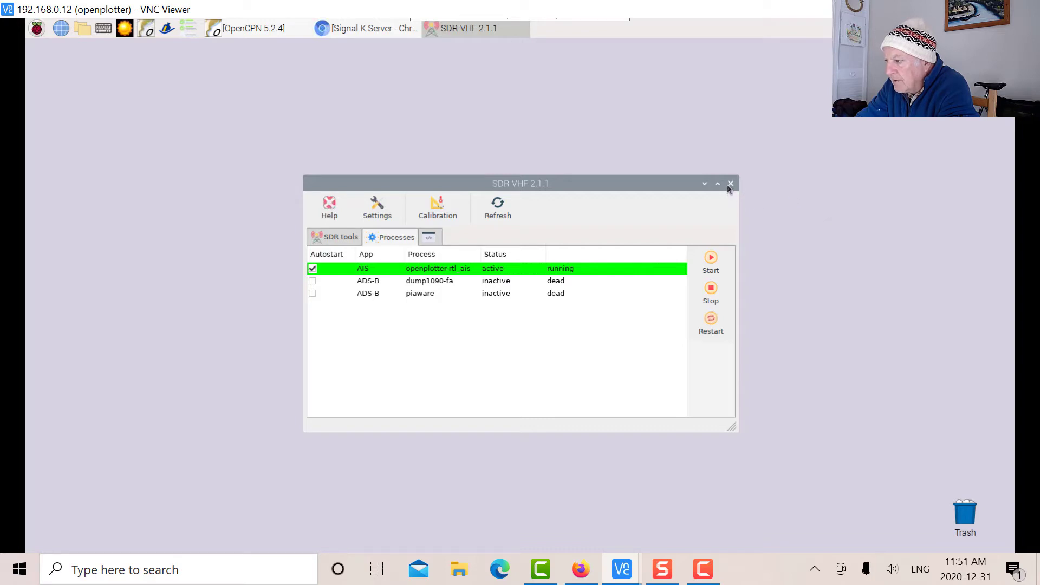
# Step: Close SDR VHF and view the Signal K dashboard with gpstrim and OpenPlotter SDR AIS connections
pyautogui.click(730, 184)
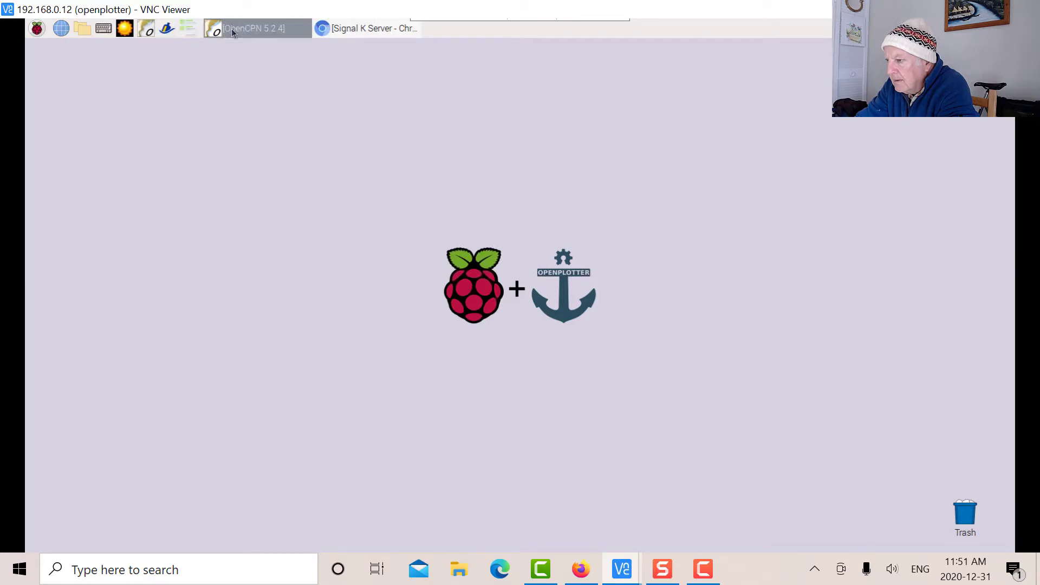
pyautogui.click(256, 28)
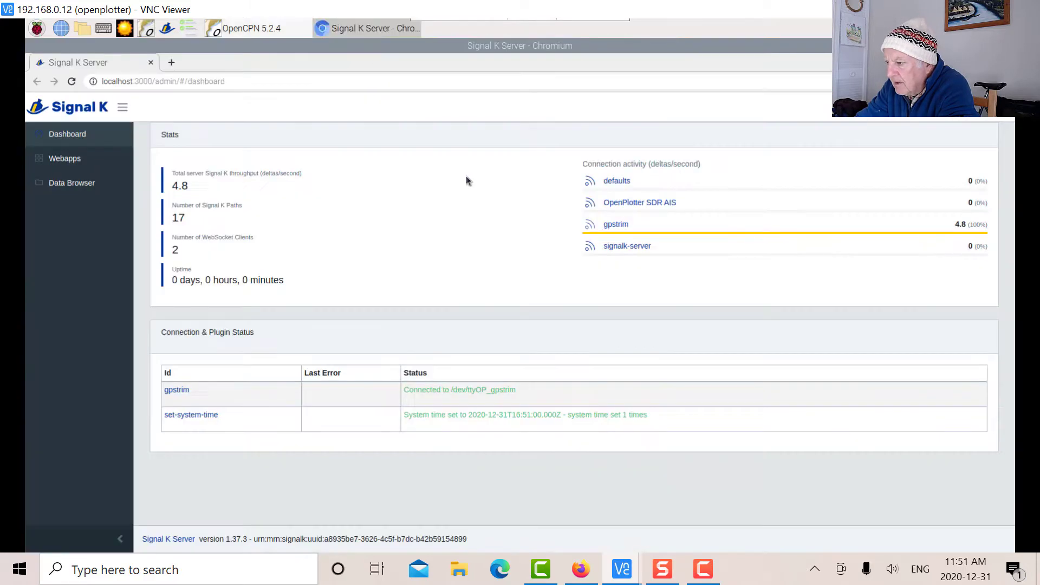
pyautogui.moveTo(510, 297)
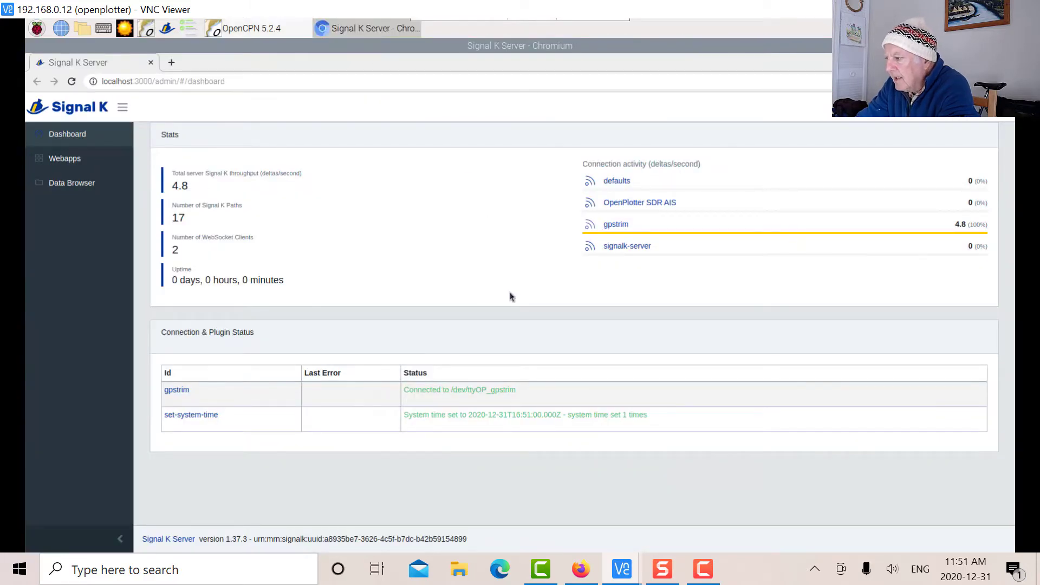
pyautogui.moveTo(651, 279)
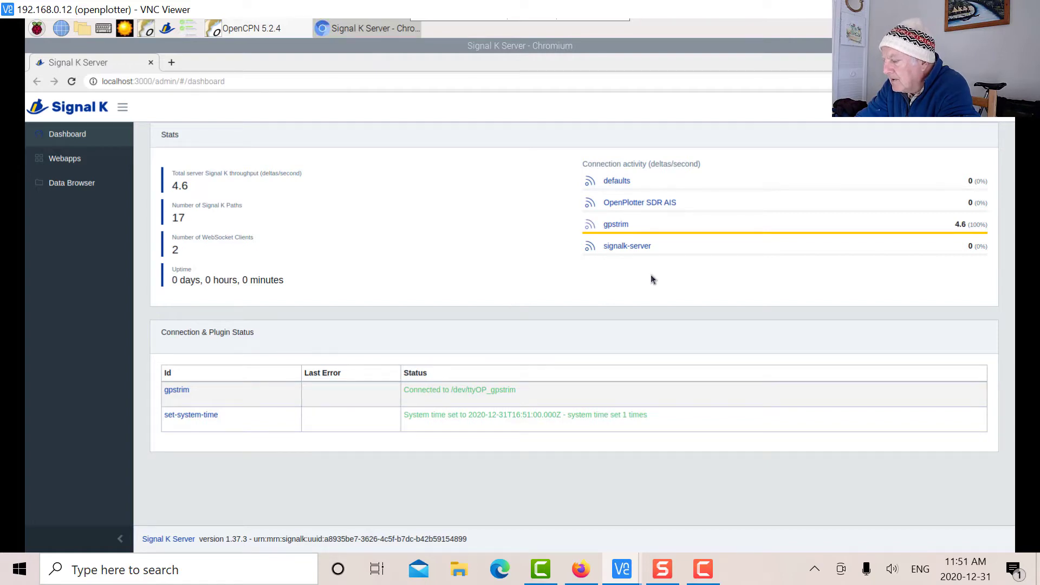
pyautogui.moveTo(686, 262)
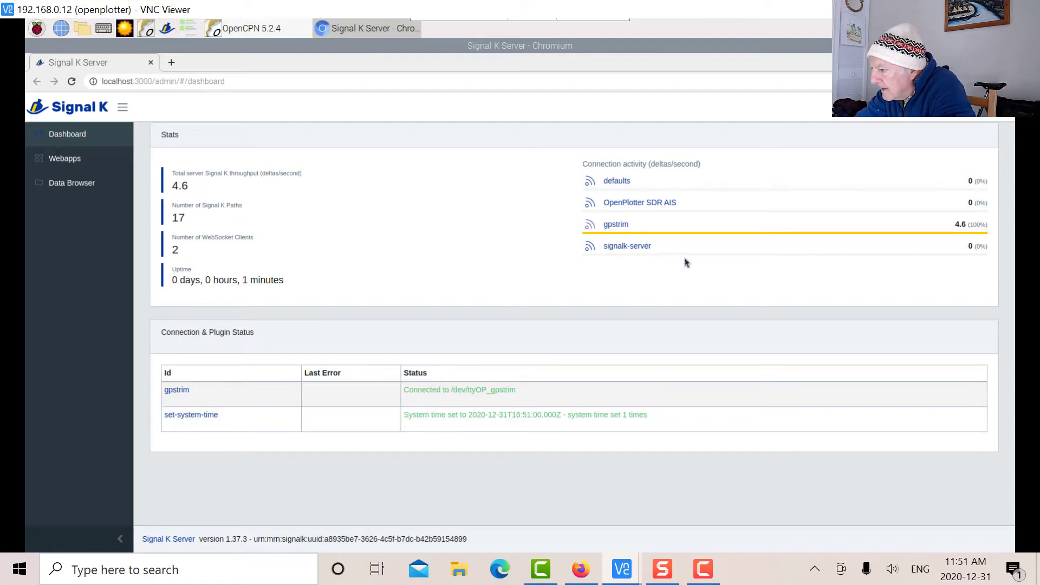
pyautogui.moveTo(897, 283)
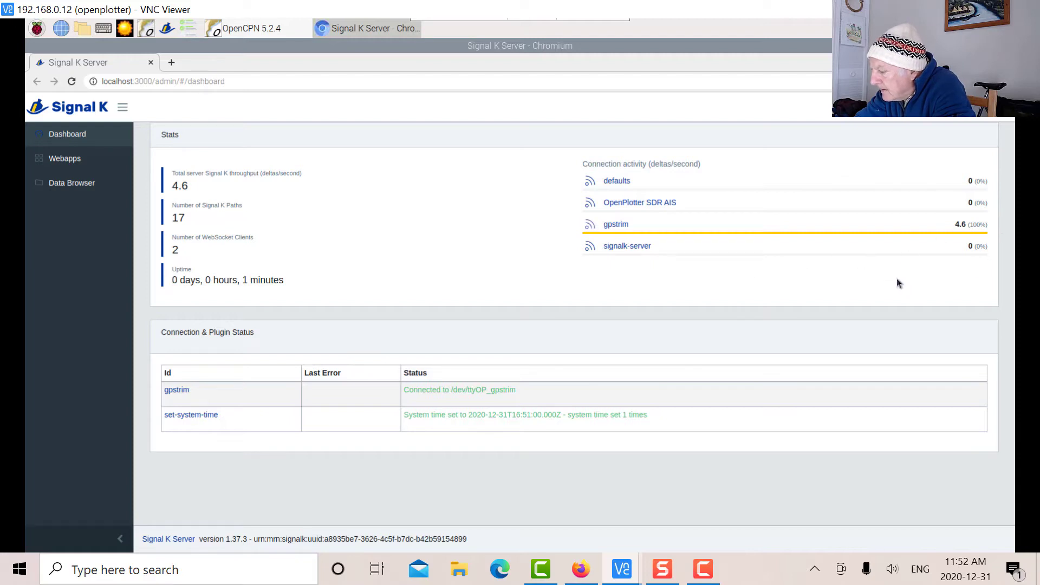
pyautogui.moveTo(760, 250)
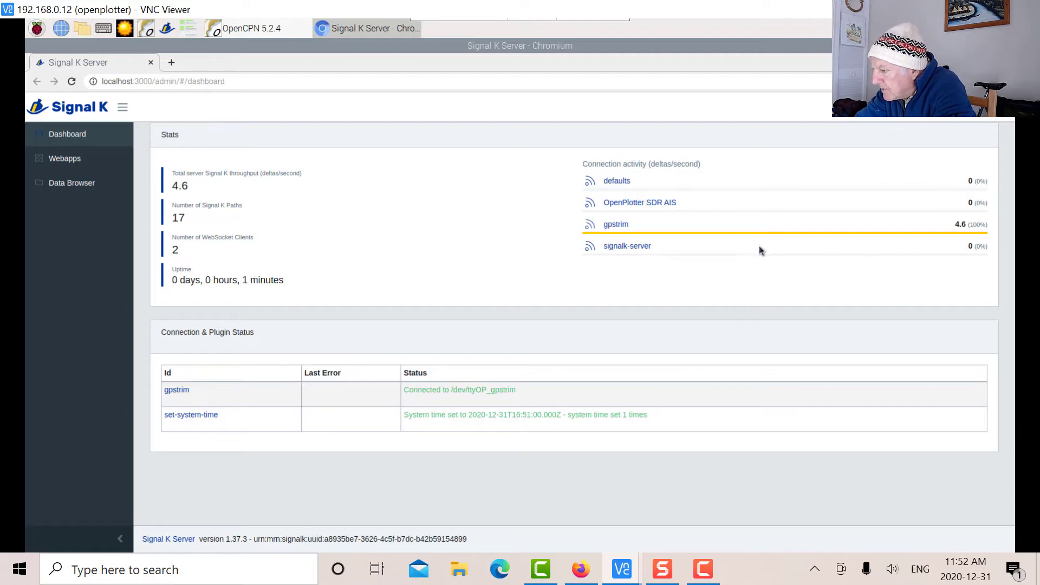
pyautogui.moveTo(505, 235)
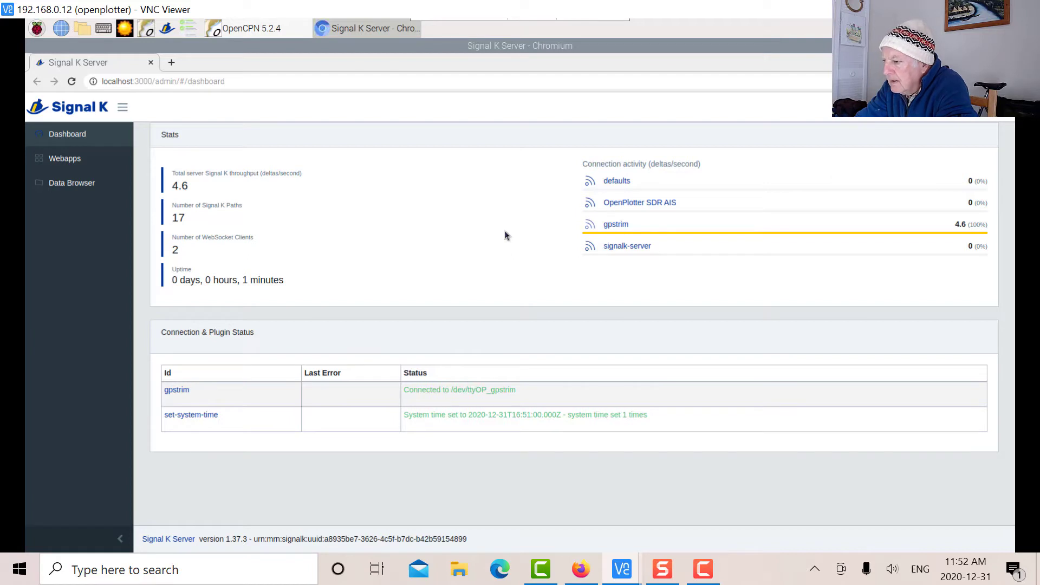
pyautogui.moveTo(383, 115)
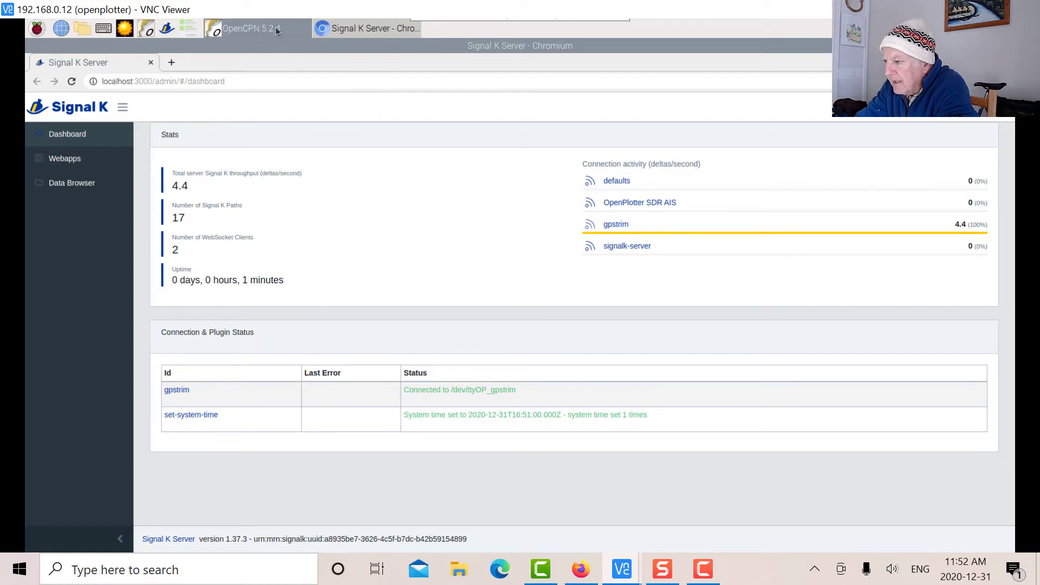
# Step: In OpenCPN, review the enabled Signal K input from 192.168.0.12 port 3000 and return to the chart
pyautogui.click(250, 28)
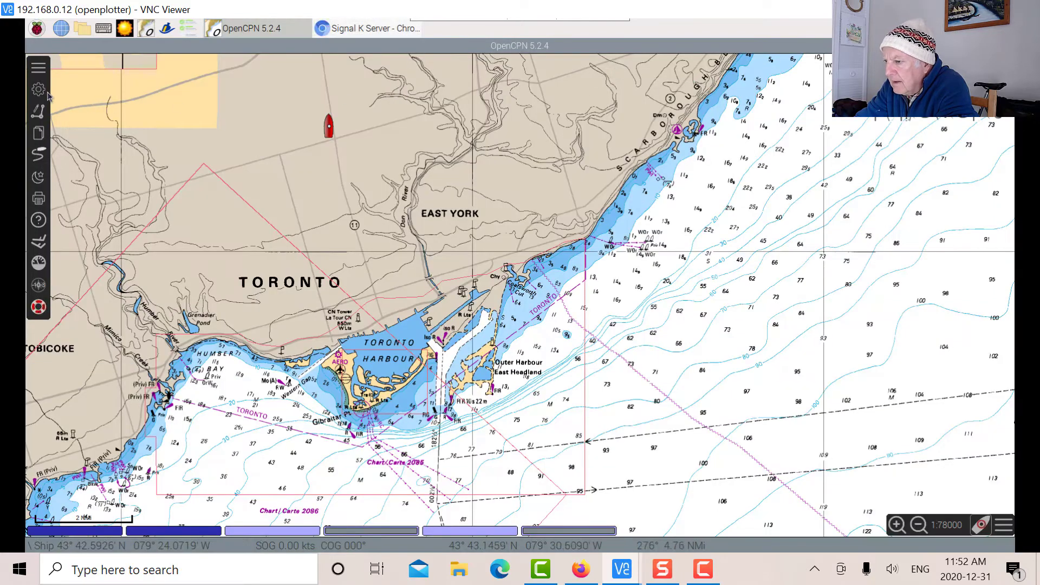
pyautogui.click(38, 90)
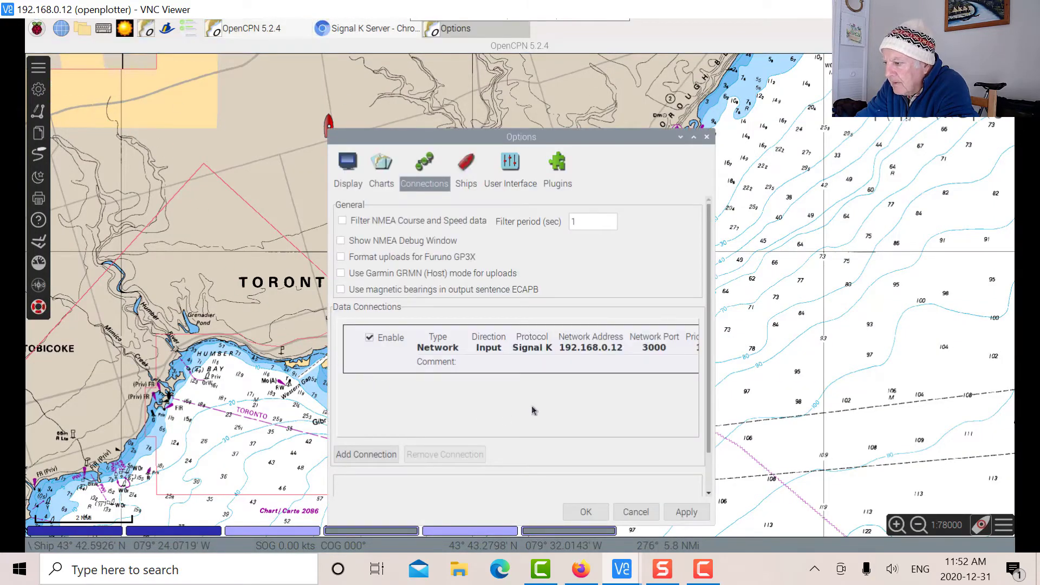
pyautogui.moveTo(533, 368)
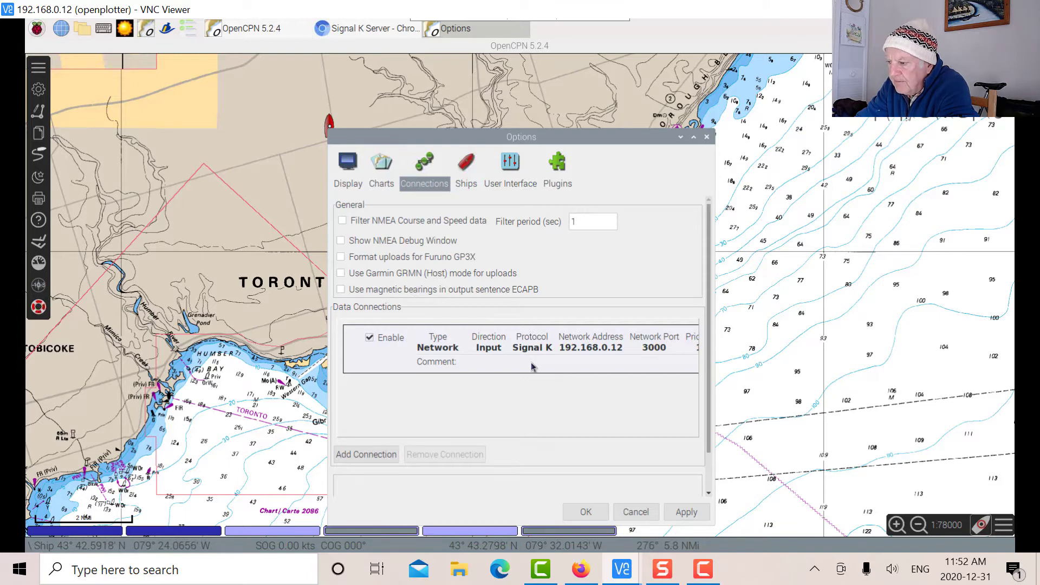
pyautogui.moveTo(517, 418)
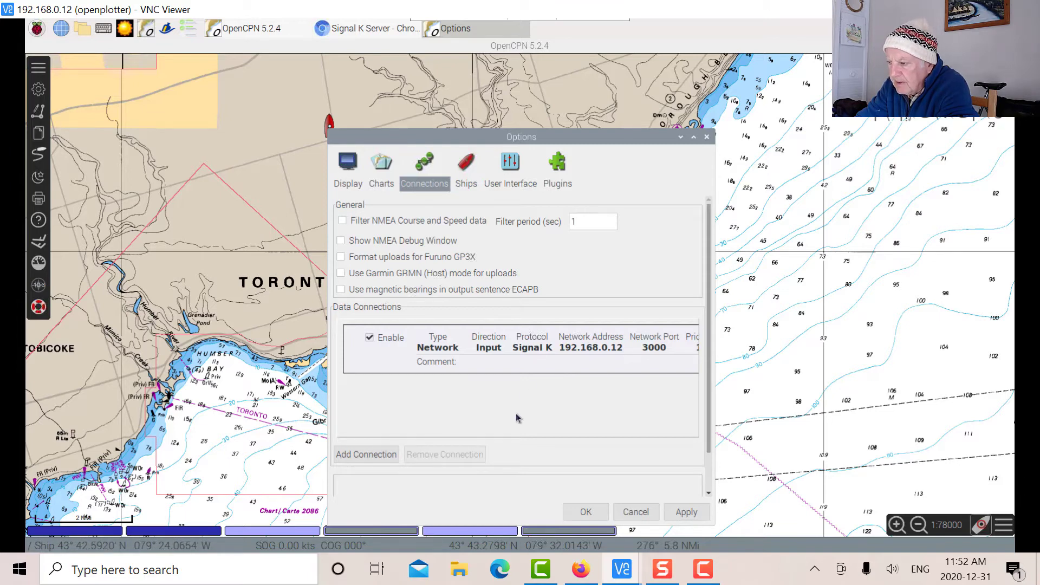
pyautogui.moveTo(524, 364)
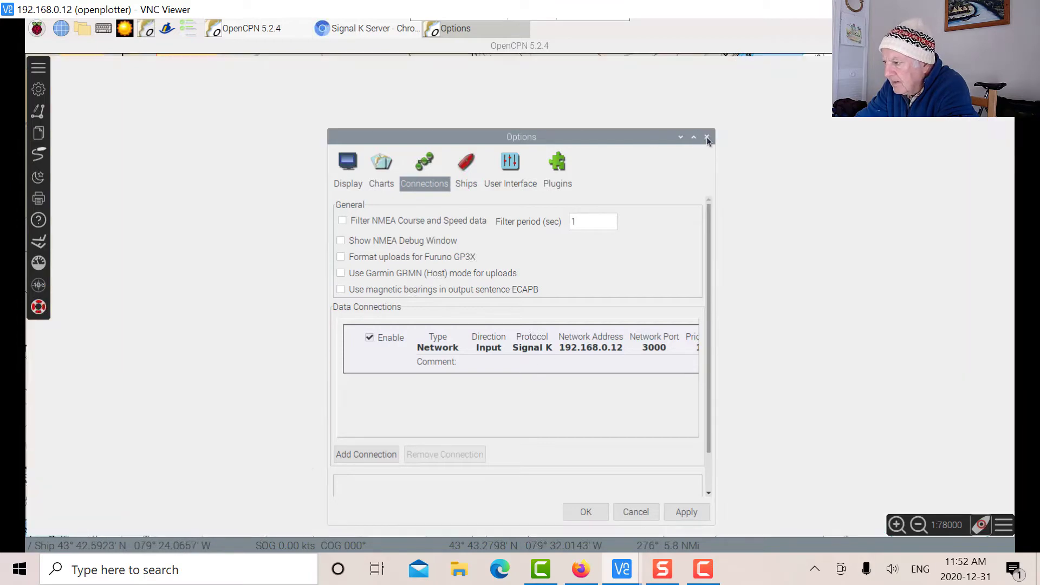
pyautogui.click(706, 136)
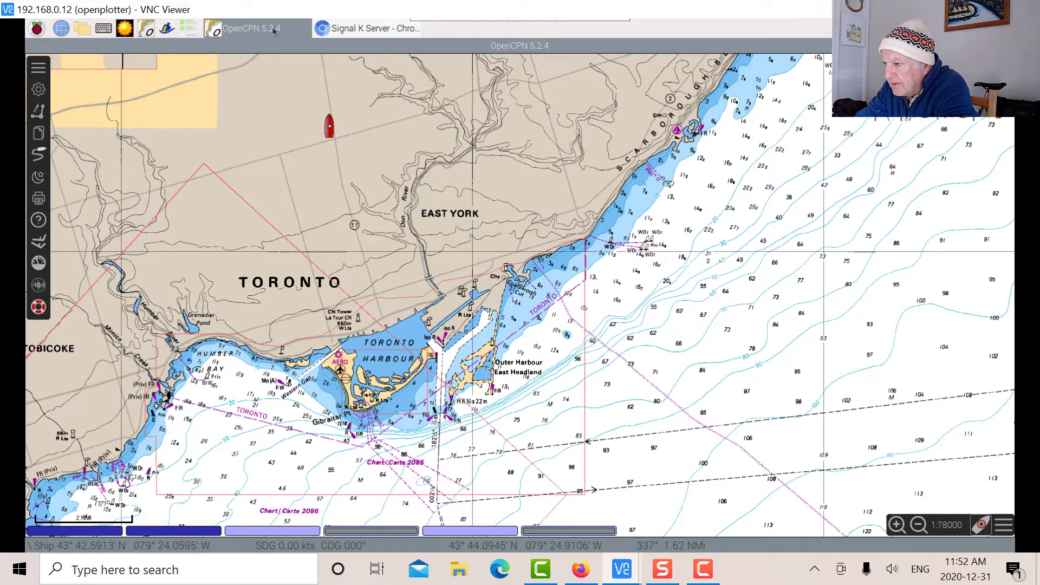
# Step: Switch to the MarineTraffic Toronto port page listing 7 vessels in port and 2 expected arrivals
pyautogui.click(368, 28)
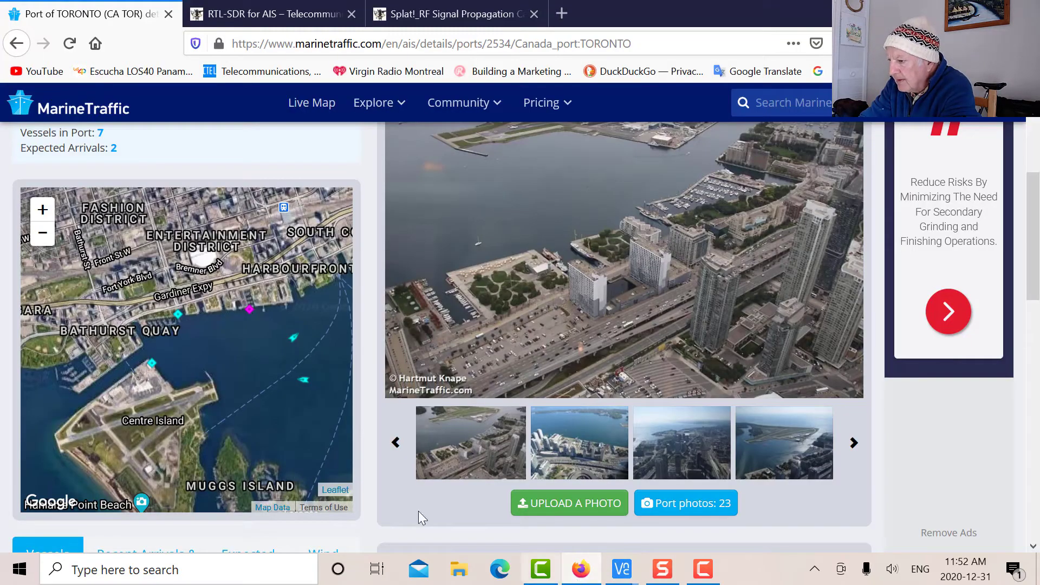
pyautogui.moveTo(325, 93)
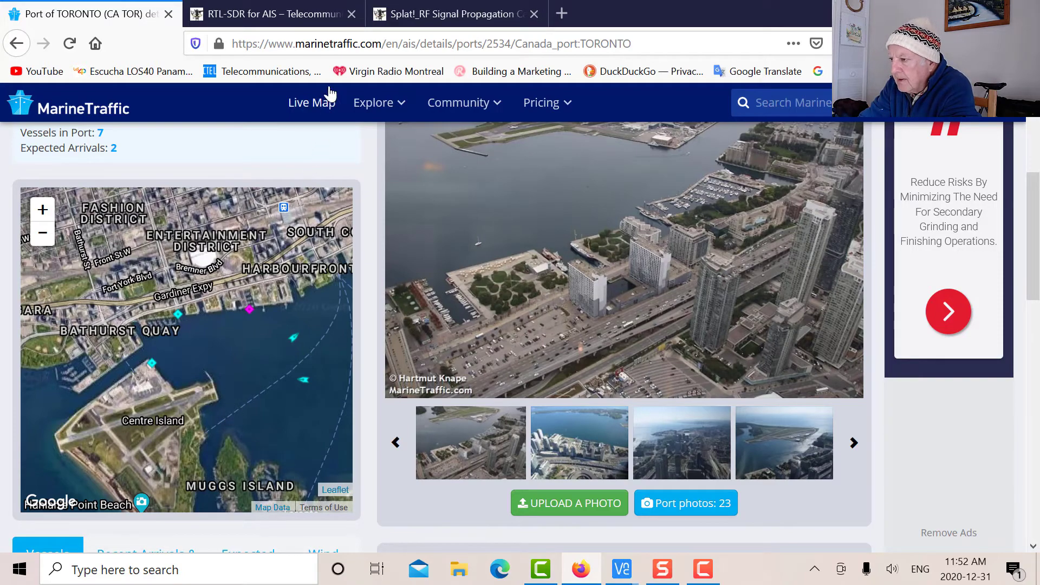
pyautogui.moveTo(230, 347)
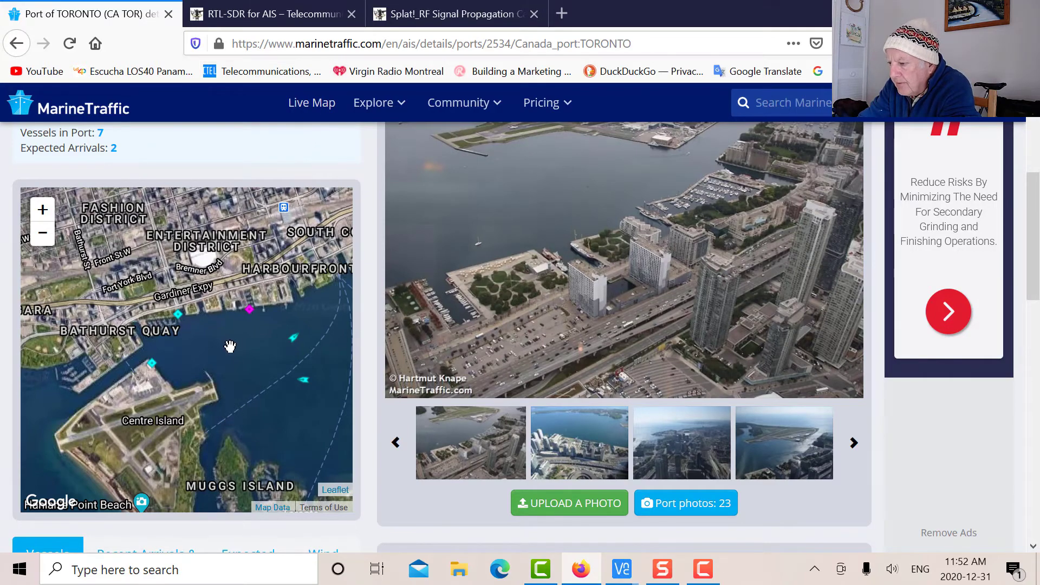
pyautogui.moveTo(153, 367)
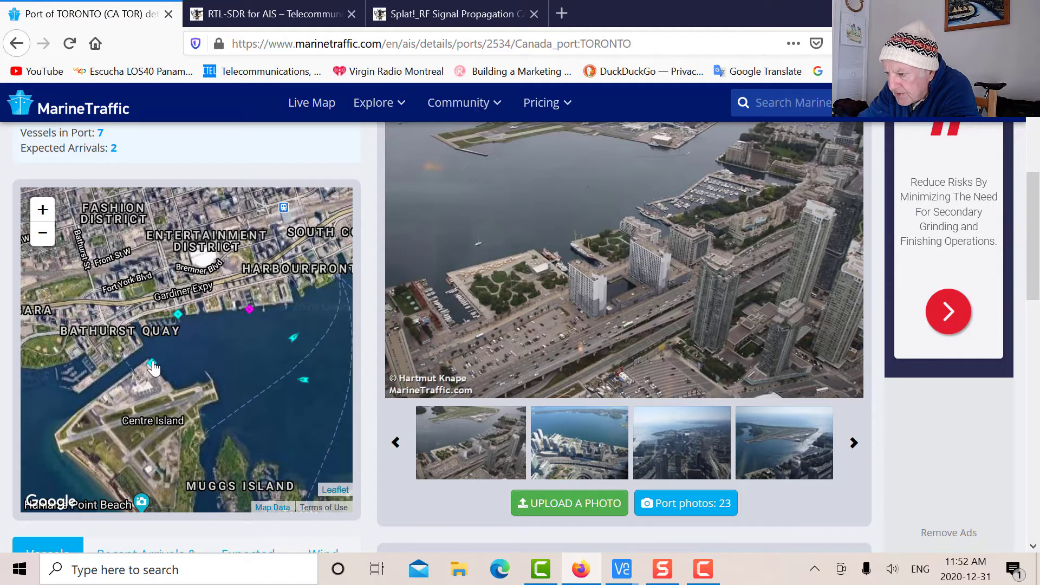
pyautogui.moveTo(152, 367)
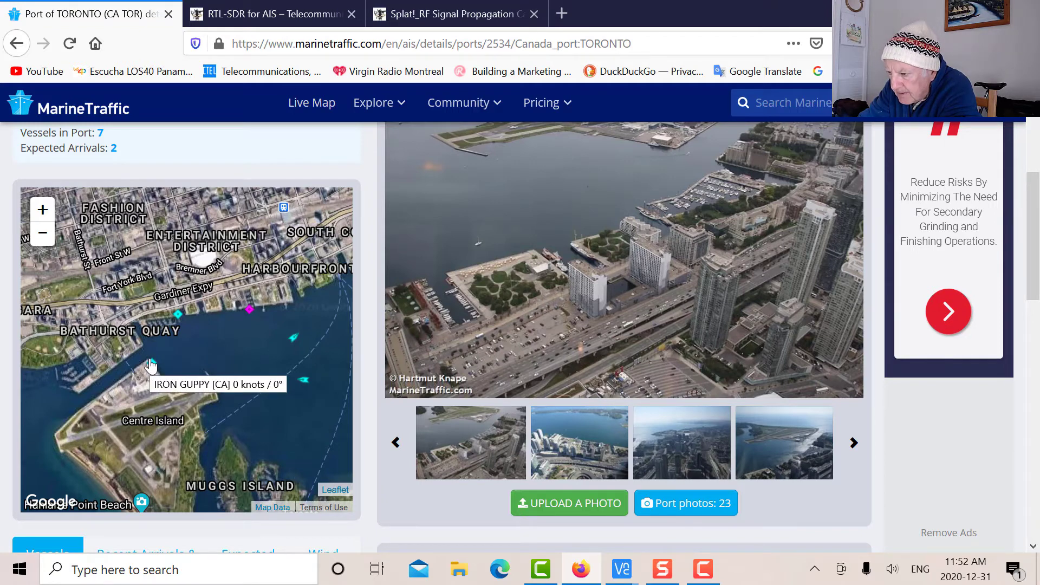
pyautogui.moveTo(177, 323)
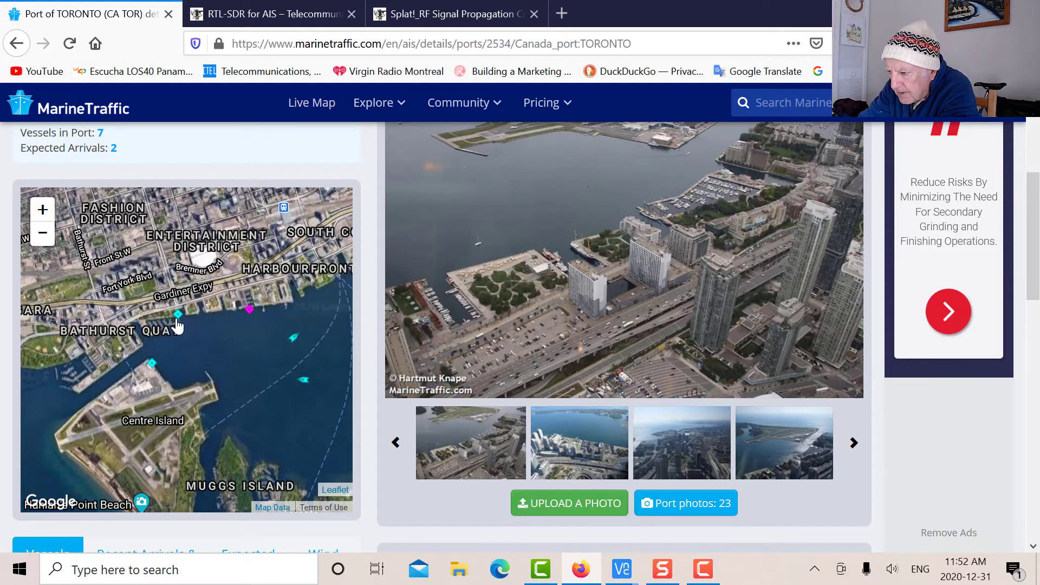
pyautogui.moveTo(177, 316)
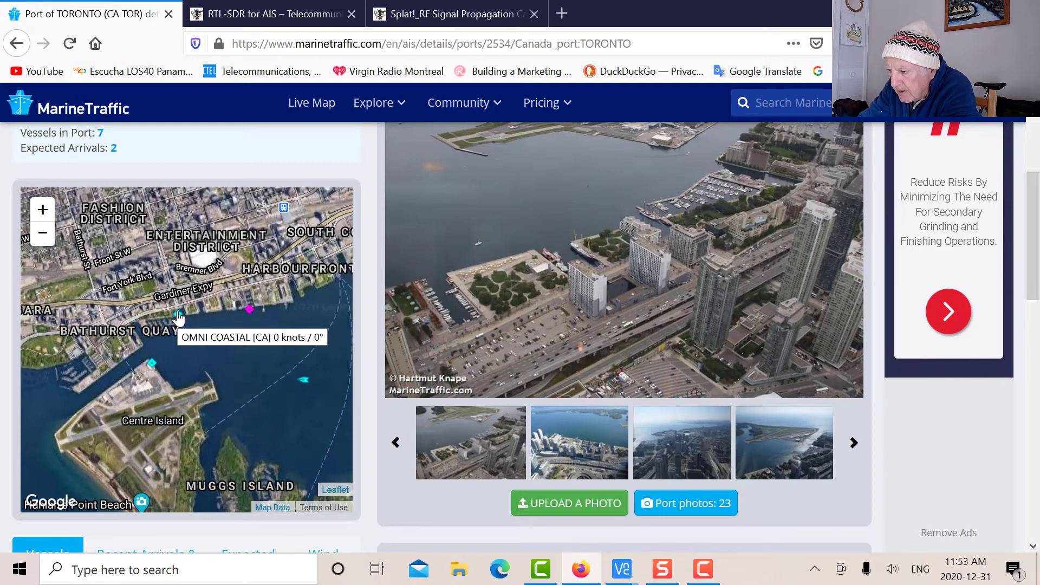
pyautogui.moveTo(168, 325)
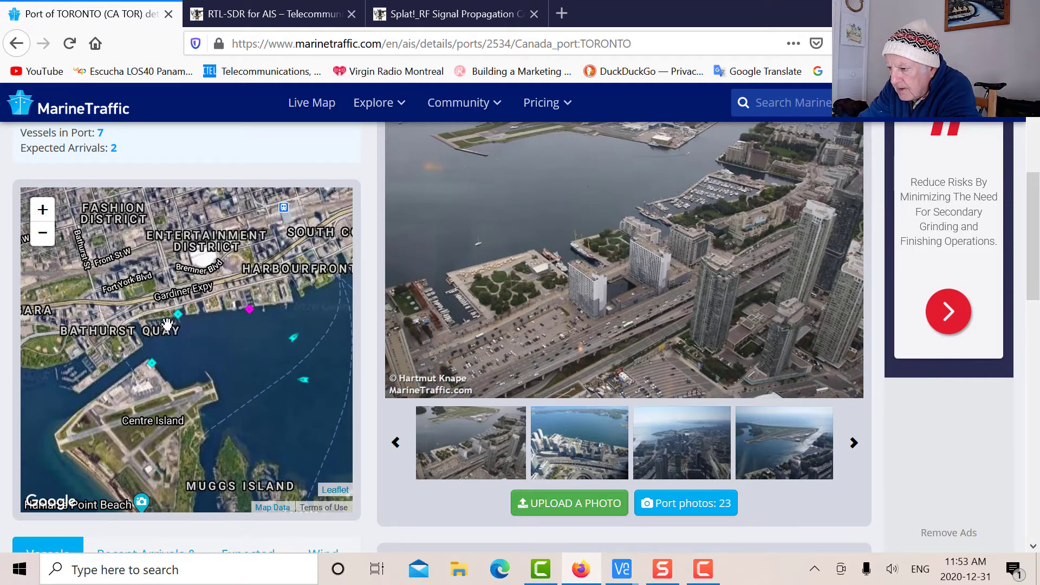
pyautogui.moveTo(214, 320)
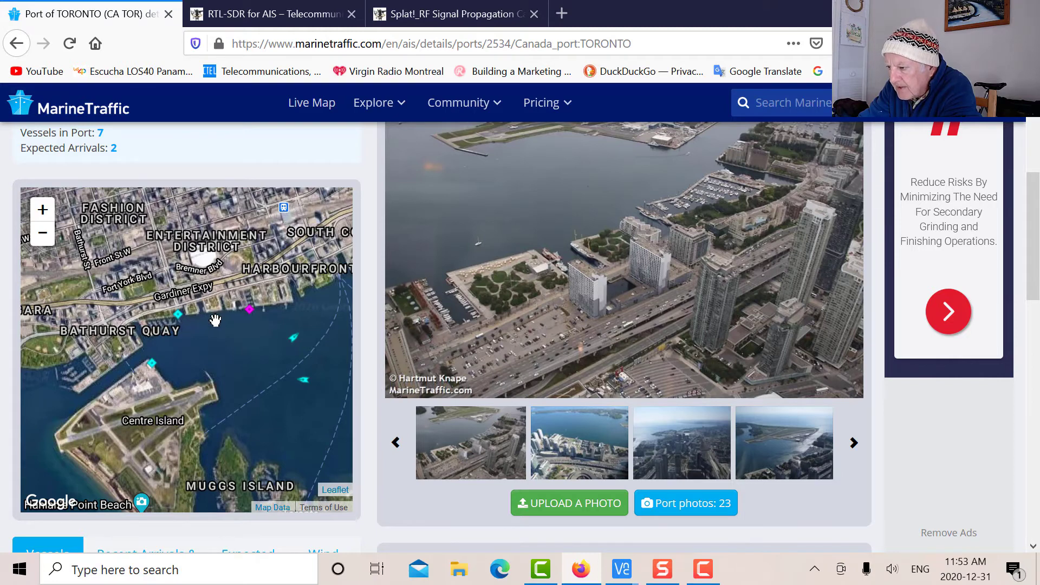
pyautogui.moveTo(246, 321)
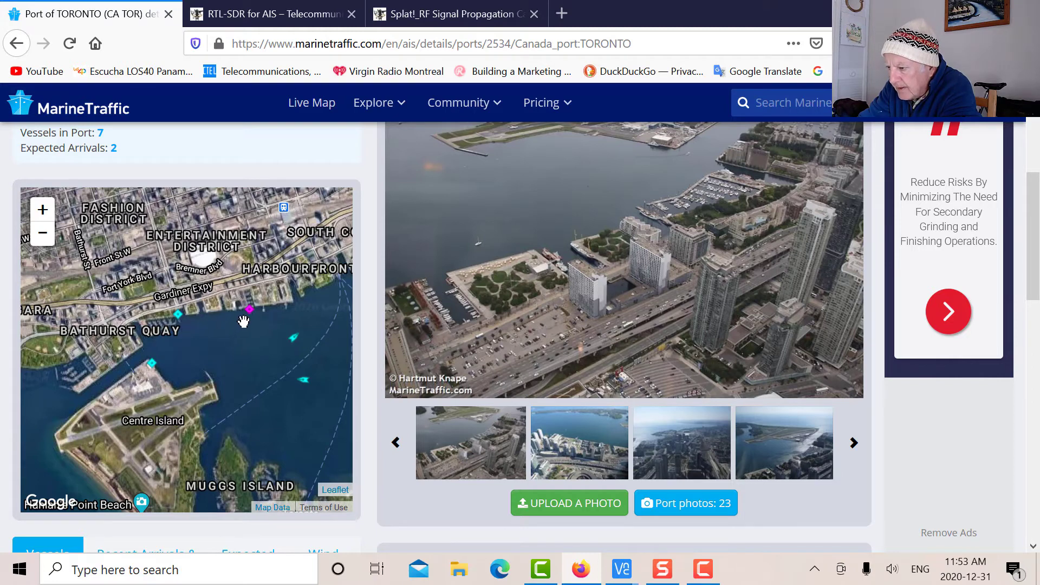
pyautogui.moveTo(249, 310)
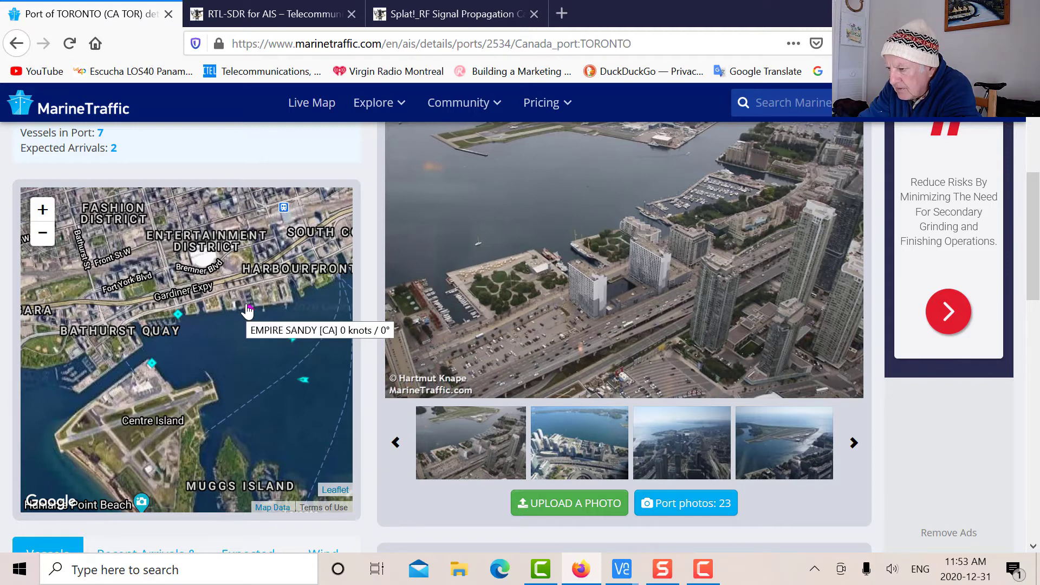
pyautogui.moveTo(225, 348)
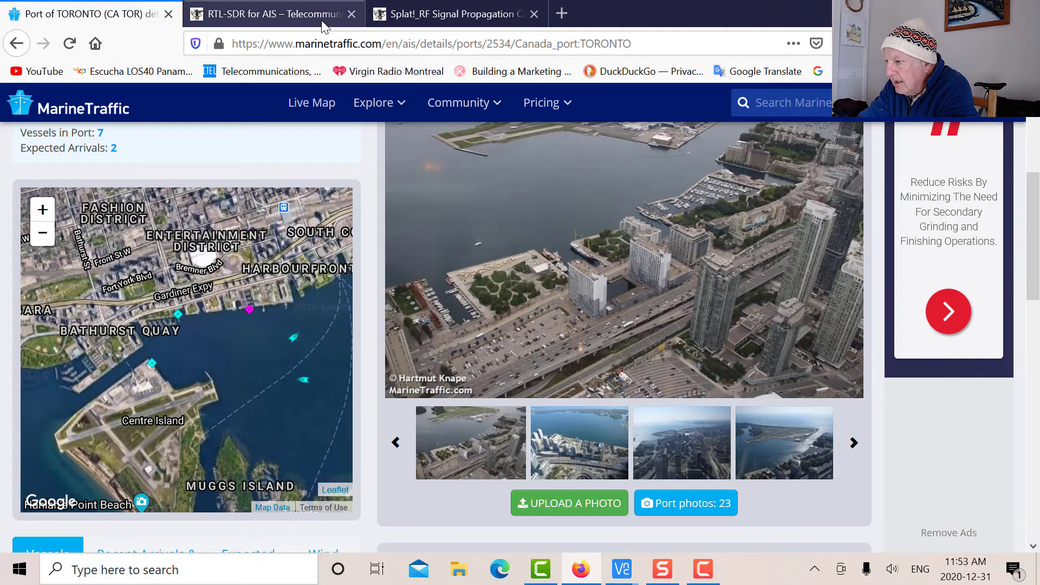
pyautogui.click(453, 13)
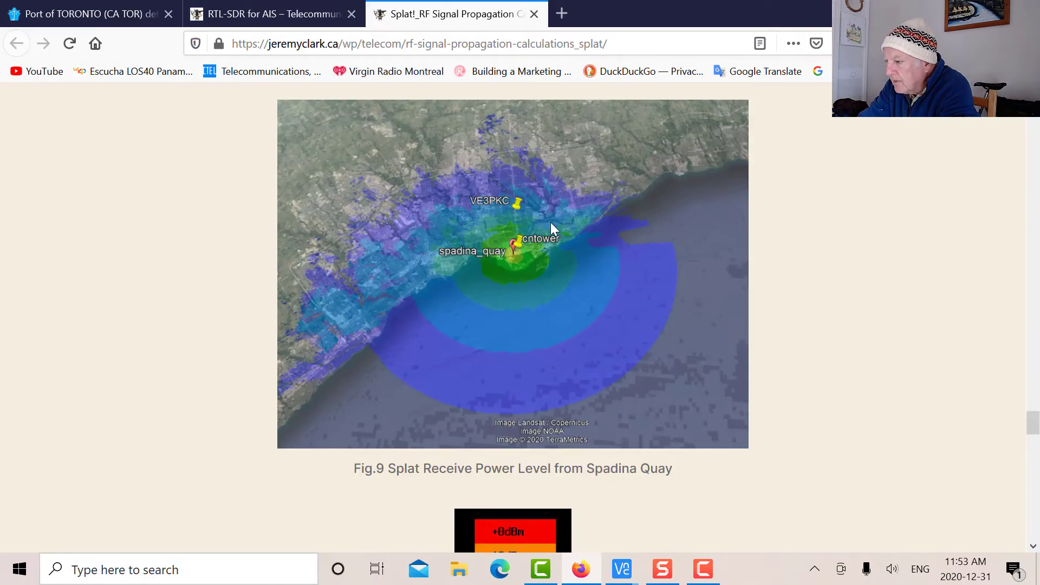
pyautogui.moveTo(577, 261)
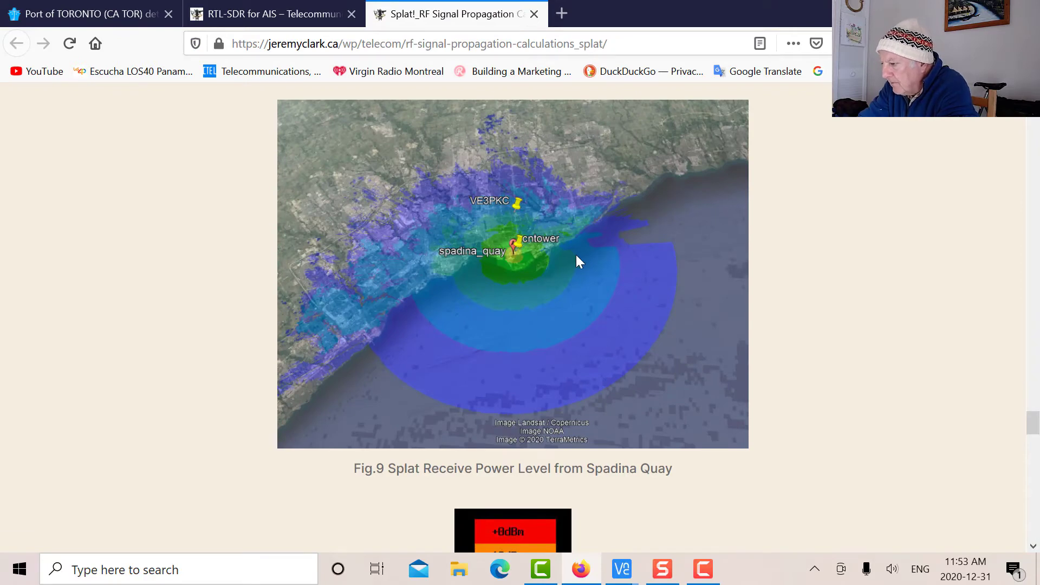
pyautogui.moveTo(503, 272)
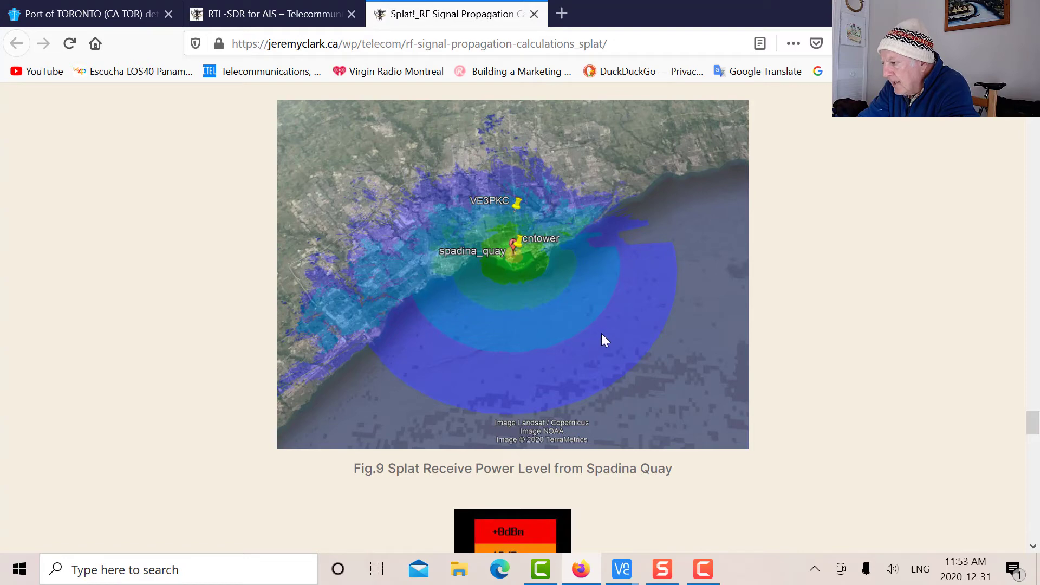
pyautogui.moveTo(513, 261)
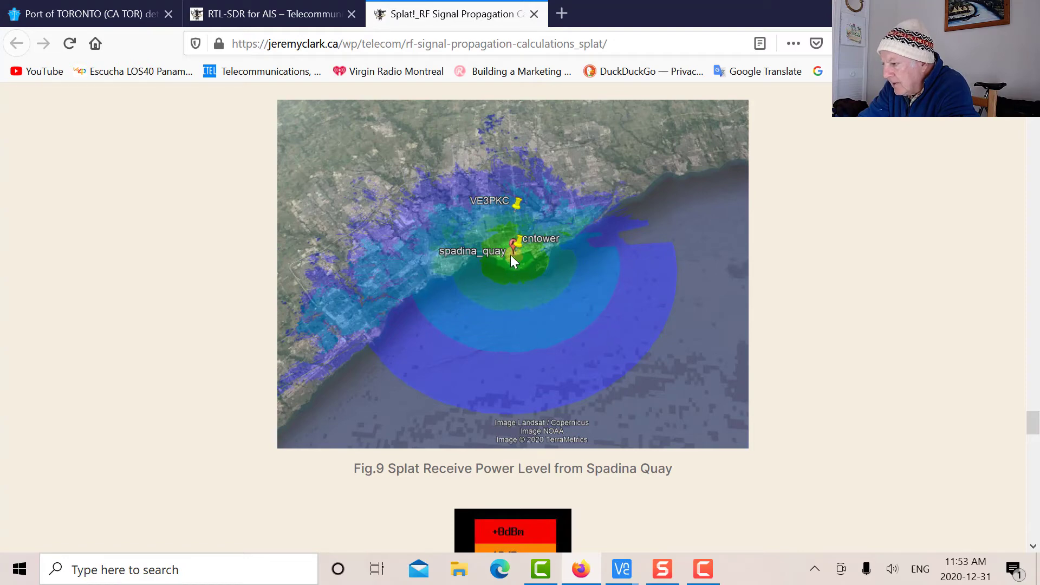
pyautogui.moveTo(518, 237)
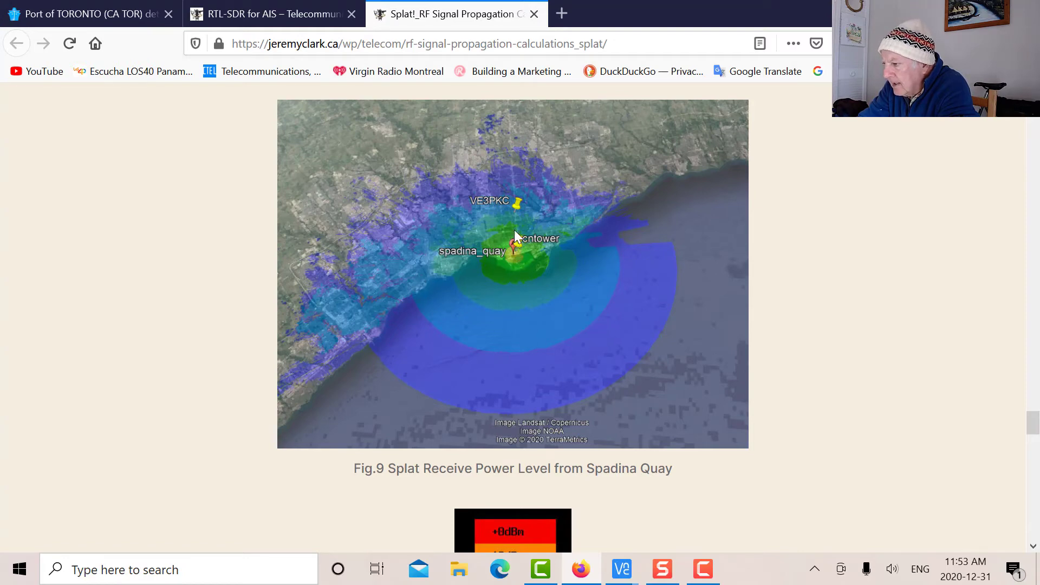
pyautogui.moveTo(518, 212)
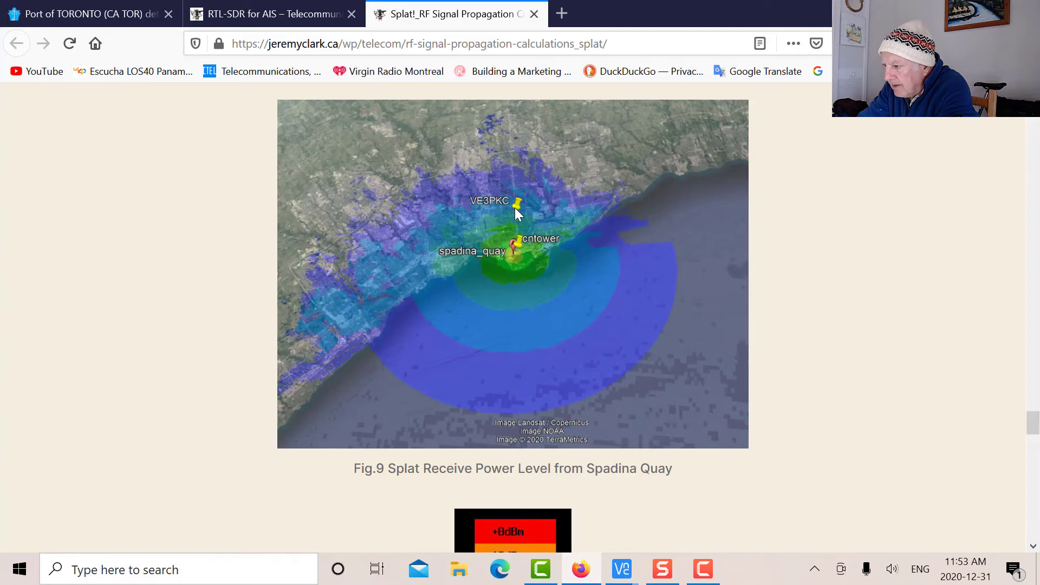
pyautogui.moveTo(611, 288)
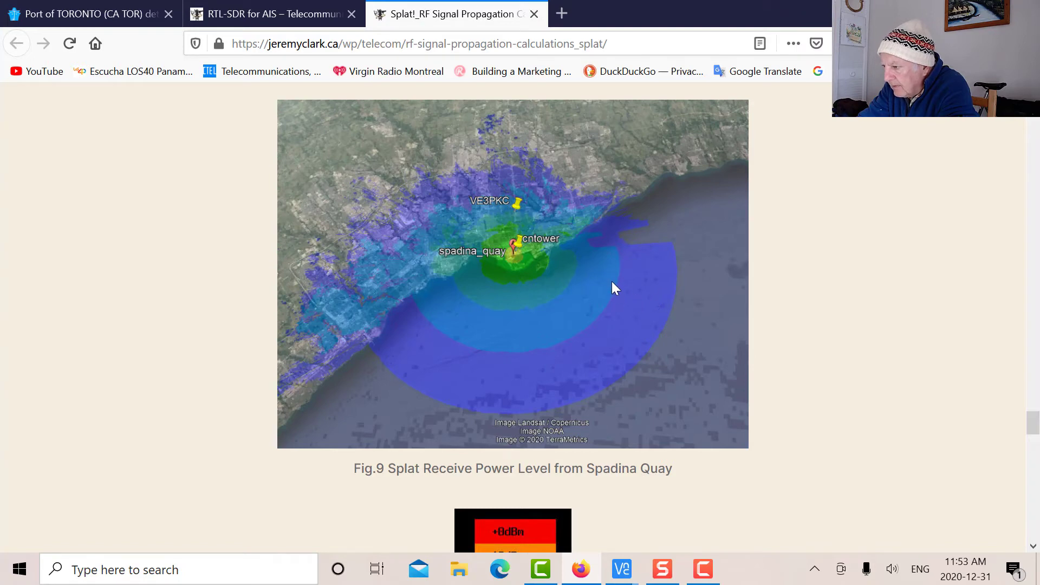
pyautogui.moveTo(531, 223)
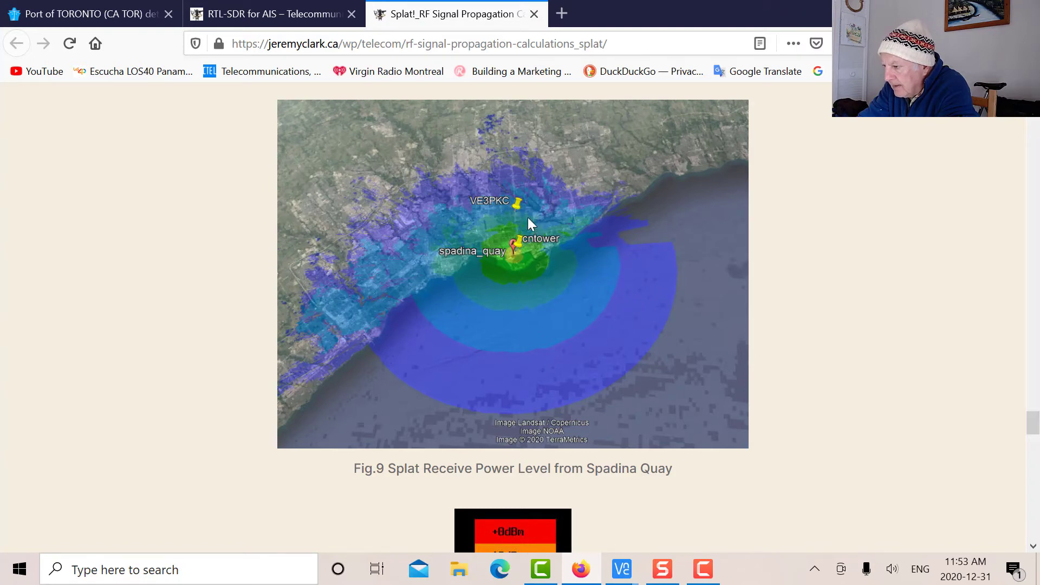
pyautogui.moveTo(517, 211)
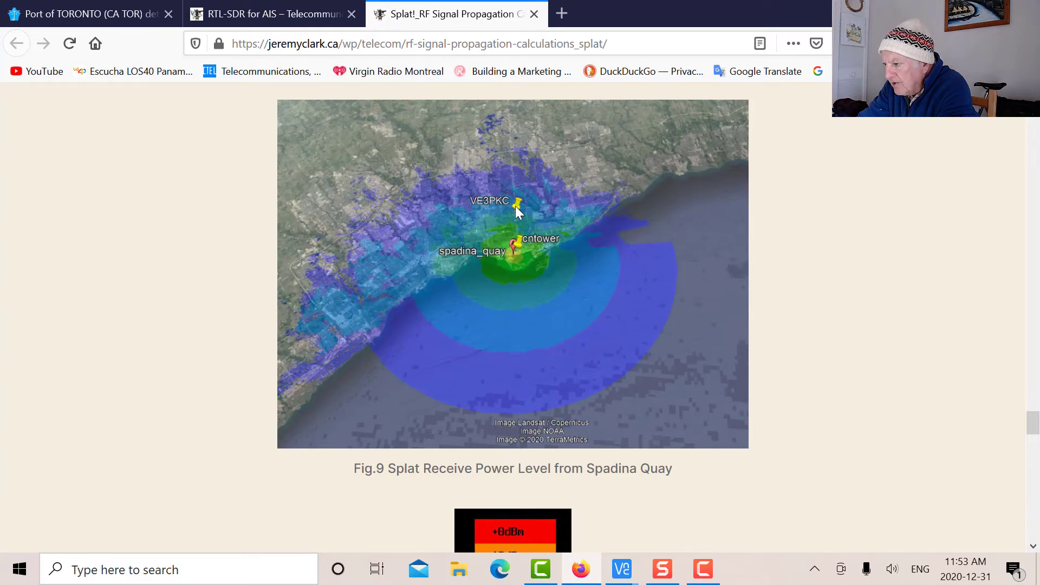
pyautogui.moveTo(507, 161)
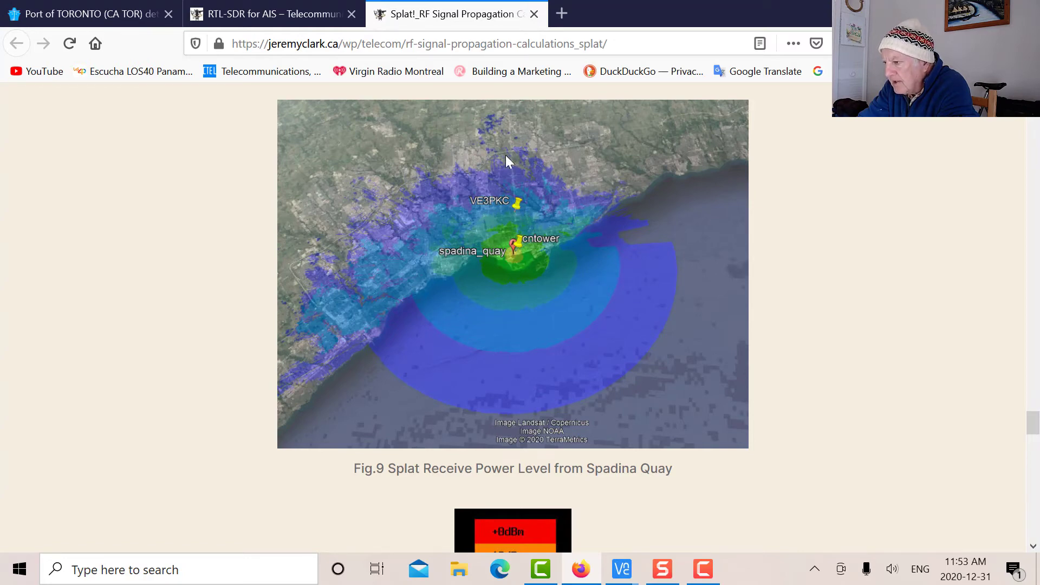
pyautogui.moveTo(560, 147)
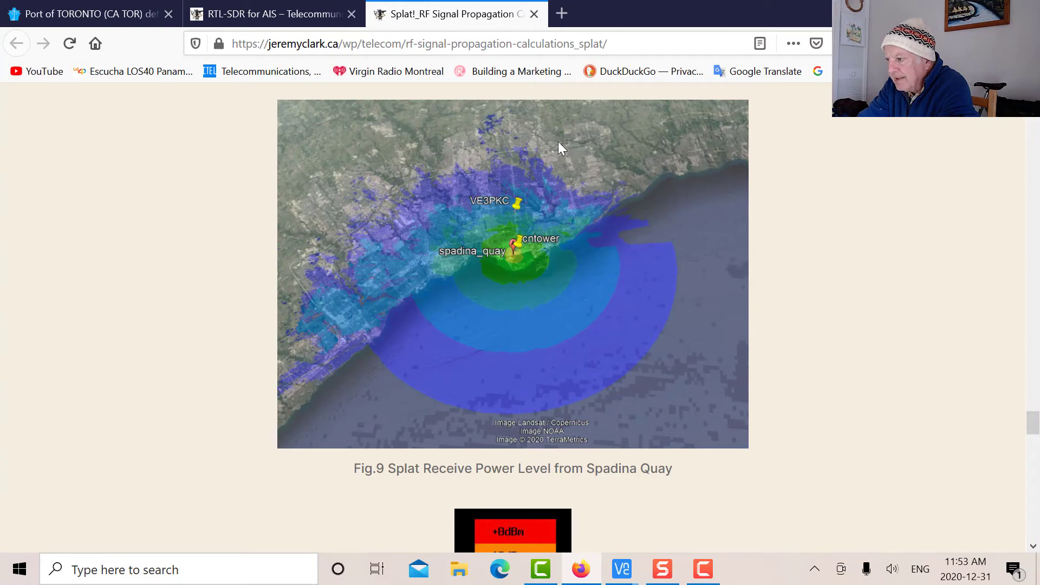
pyautogui.moveTo(522, 226)
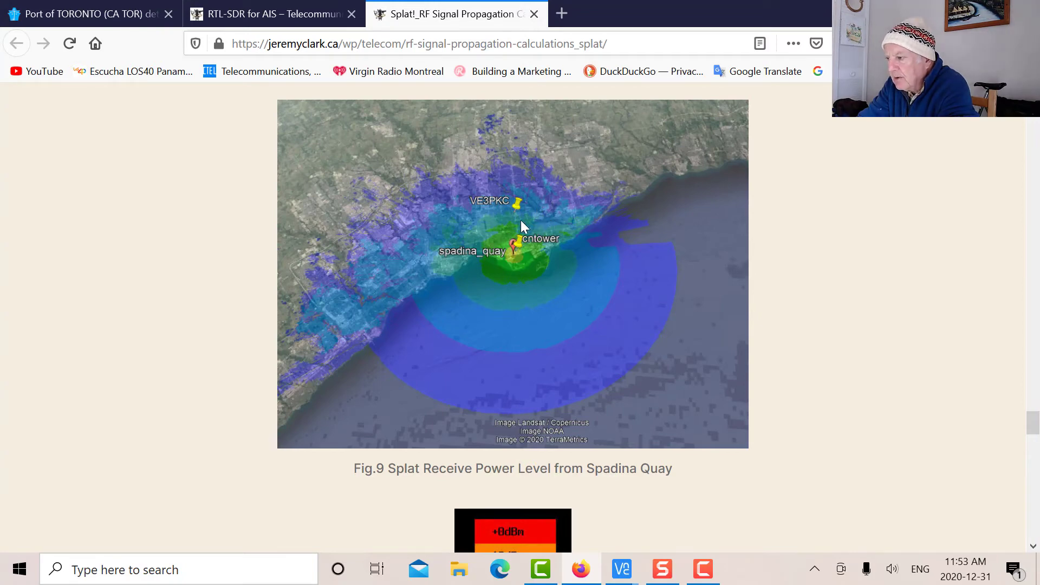
pyautogui.moveTo(549, 185)
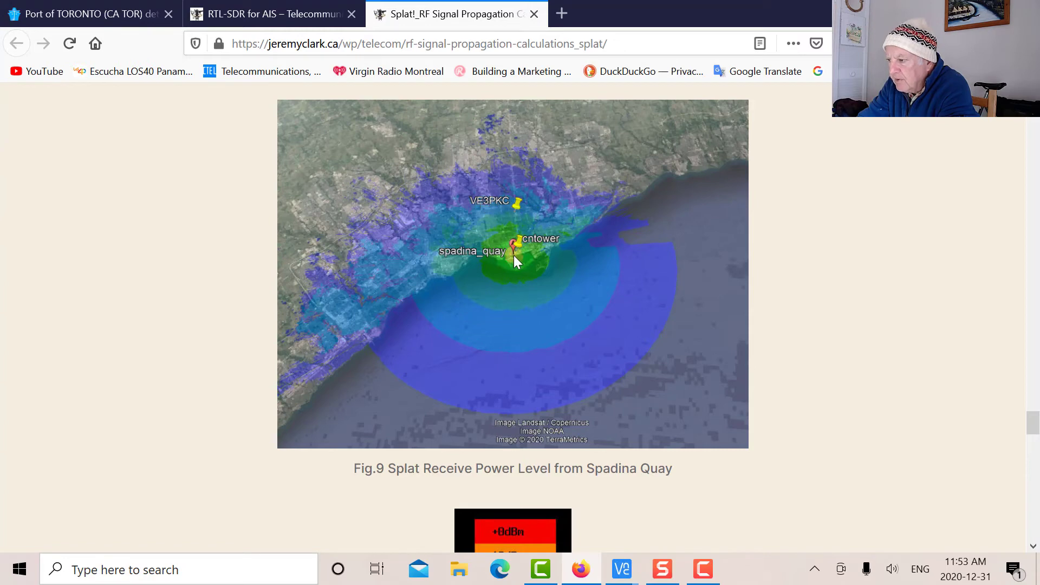
pyautogui.moveTo(531, 229)
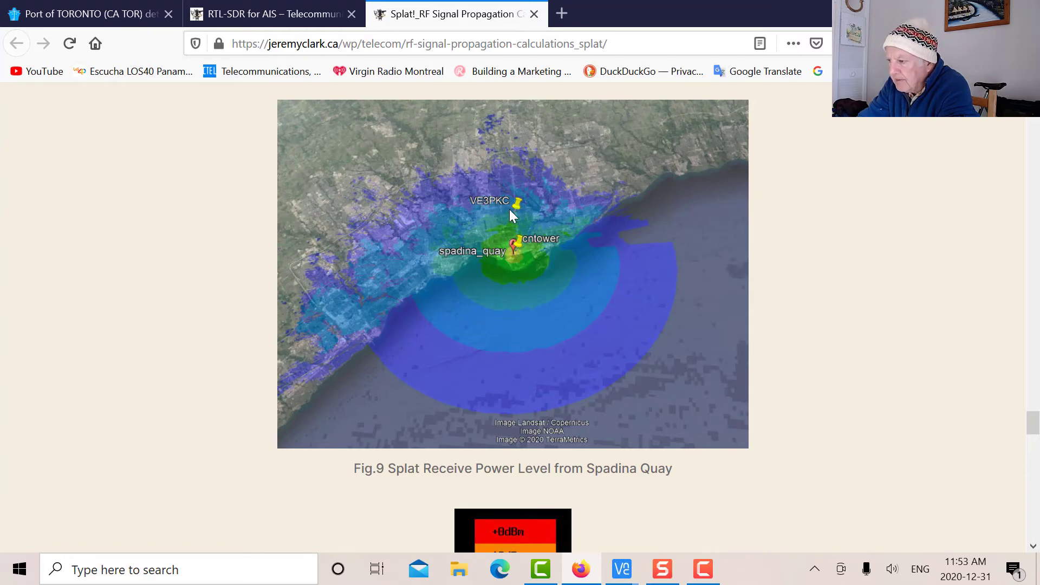
pyautogui.moveTo(517, 212)
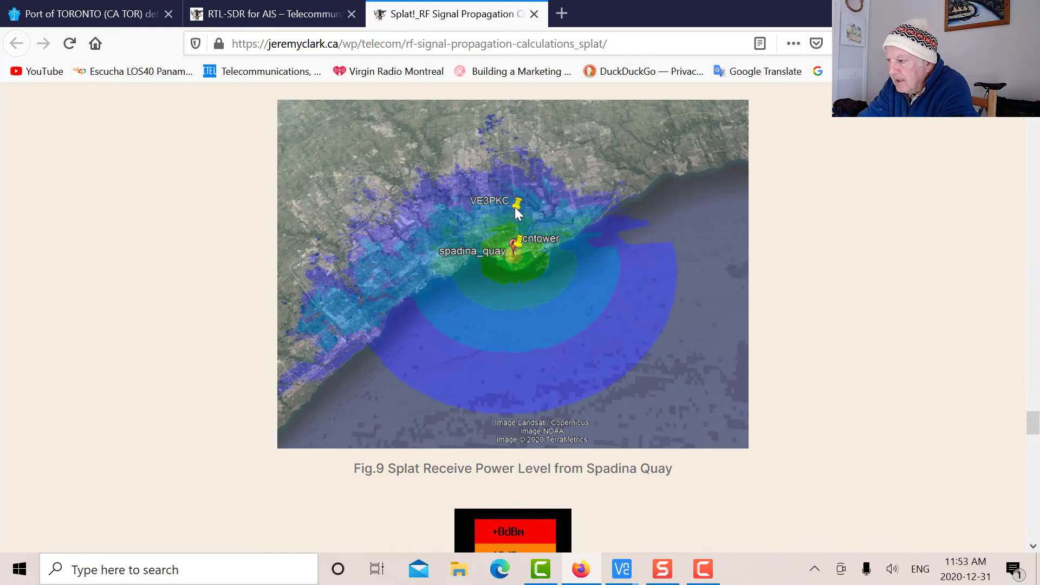
pyautogui.moveTo(518, 217)
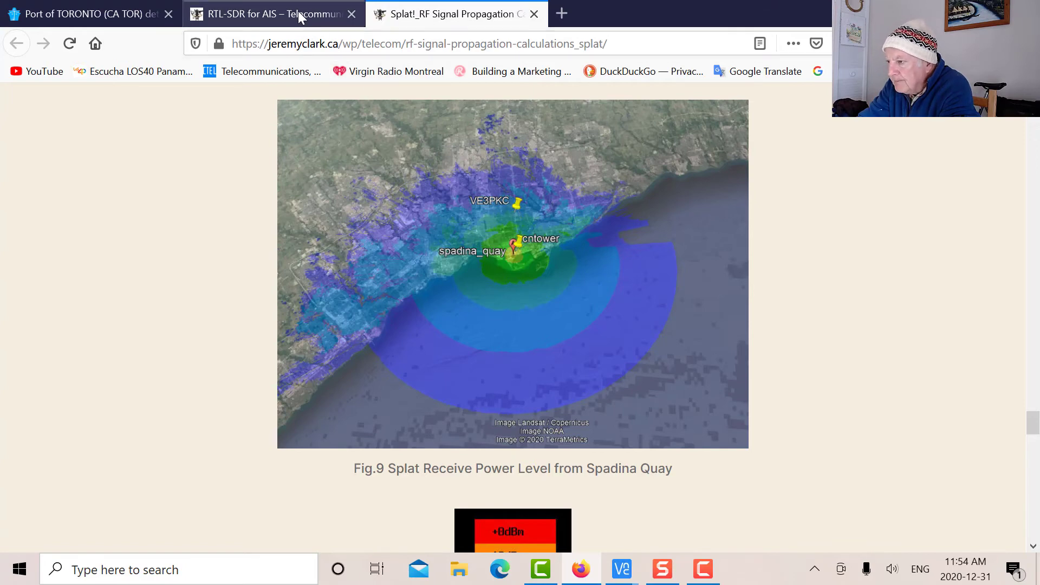
# Step: Show the RTL-SDR for AIS article scrolled to the Fig.6 and Fig.7 OpenCPN charts of three AIS signals
pyautogui.click(271, 14)
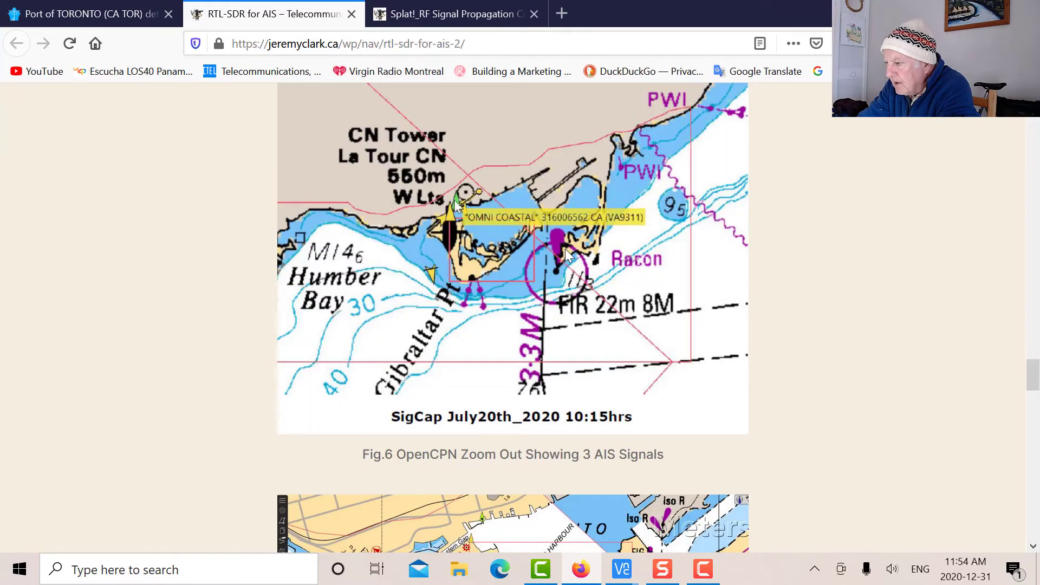
pyautogui.scroll(-3)
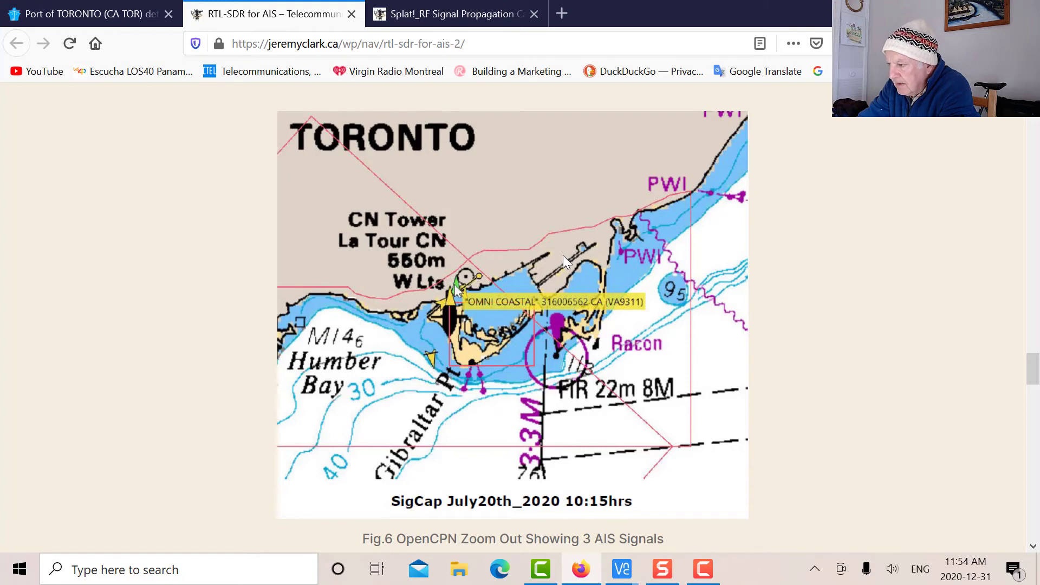
pyautogui.moveTo(464, 285)
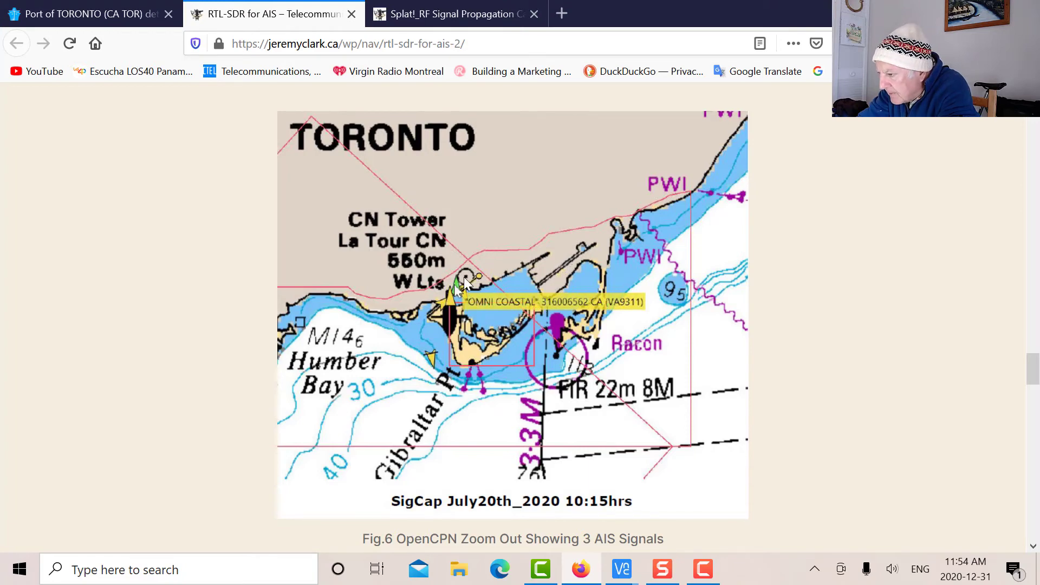
pyautogui.moveTo(471, 282)
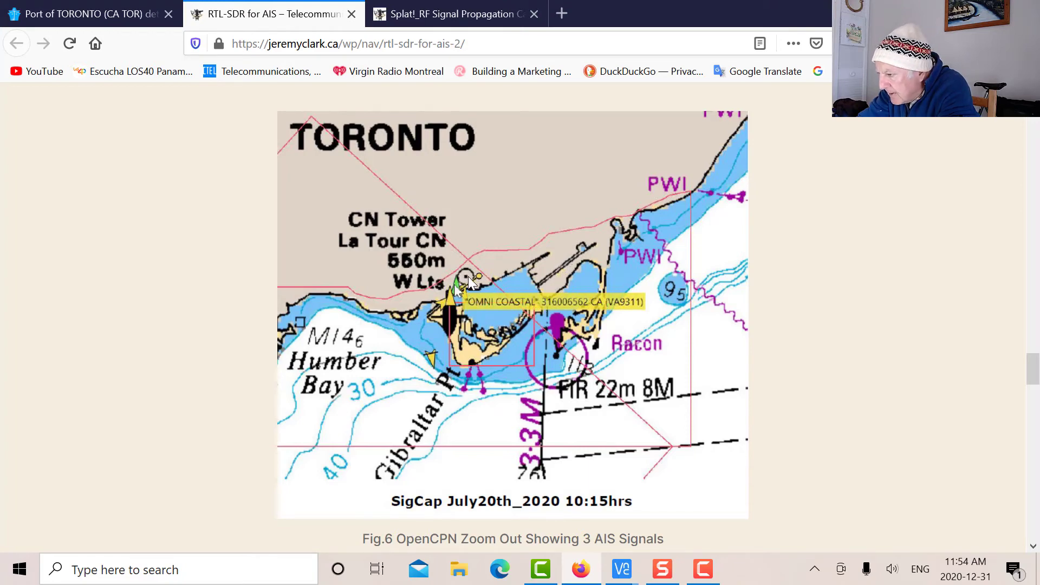
pyautogui.scroll(-3)
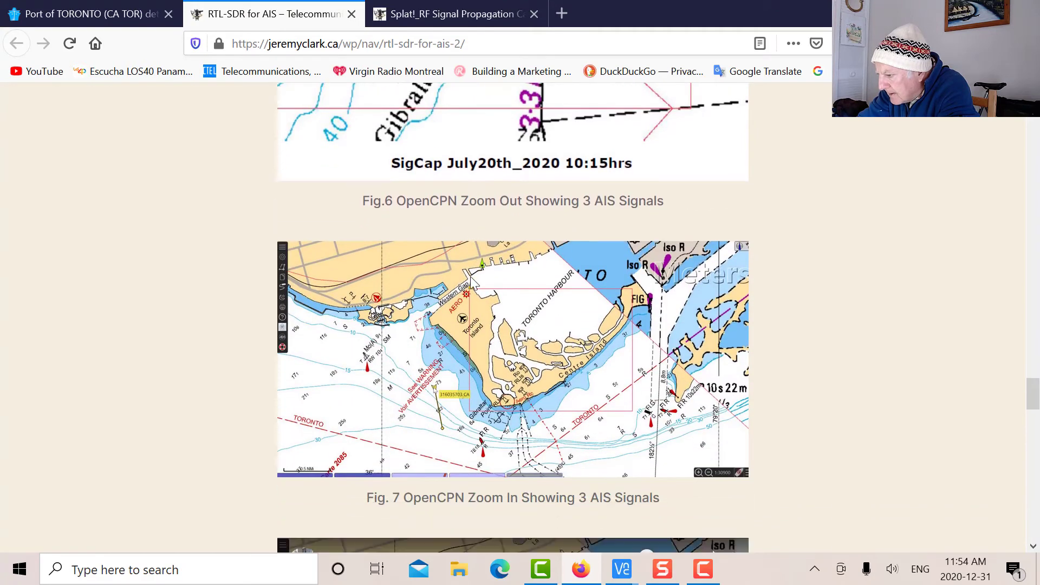
pyautogui.moveTo(471, 383)
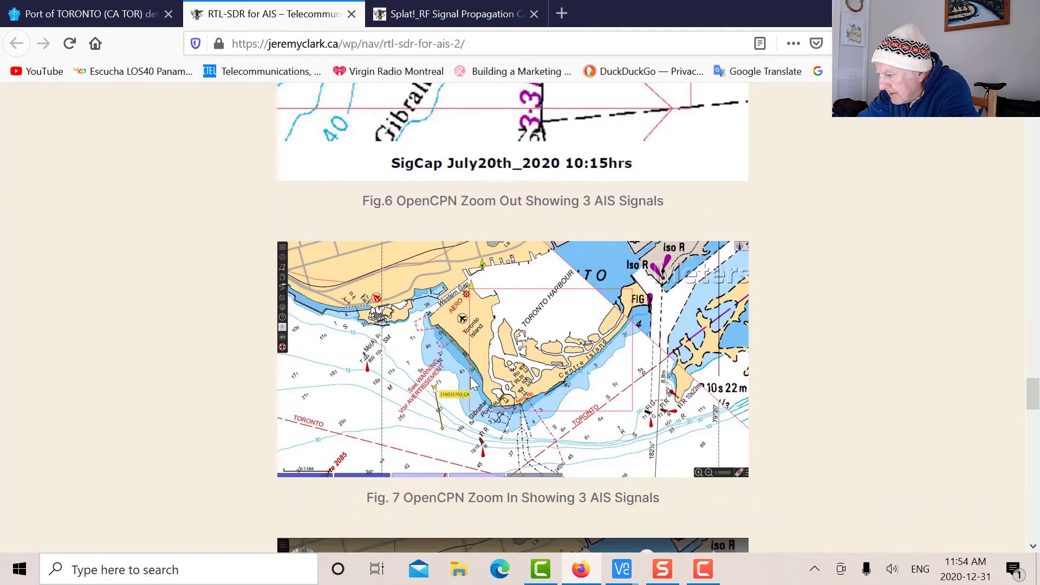
pyautogui.scroll(-3)
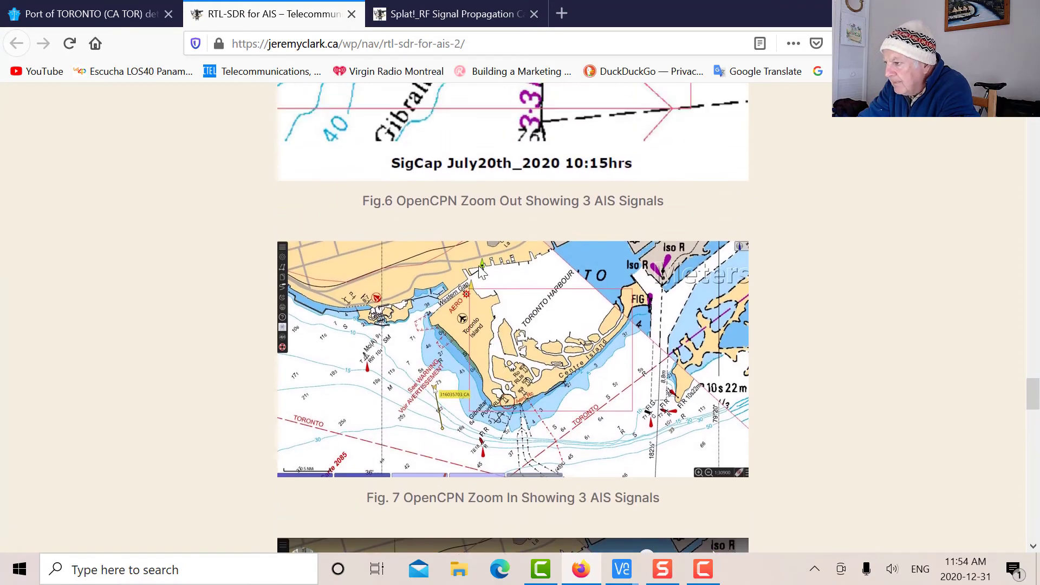
# Step: Return to the Splat! RF propagation article's Fig.9 receive power map from Spadina Quay
pyautogui.click(455, 14)
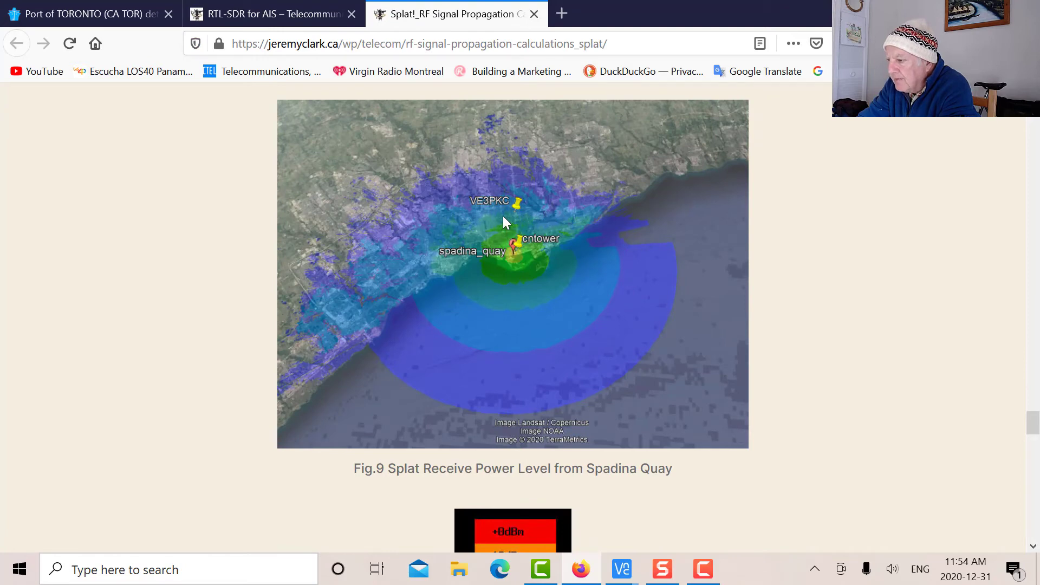
pyautogui.moveTo(518, 224)
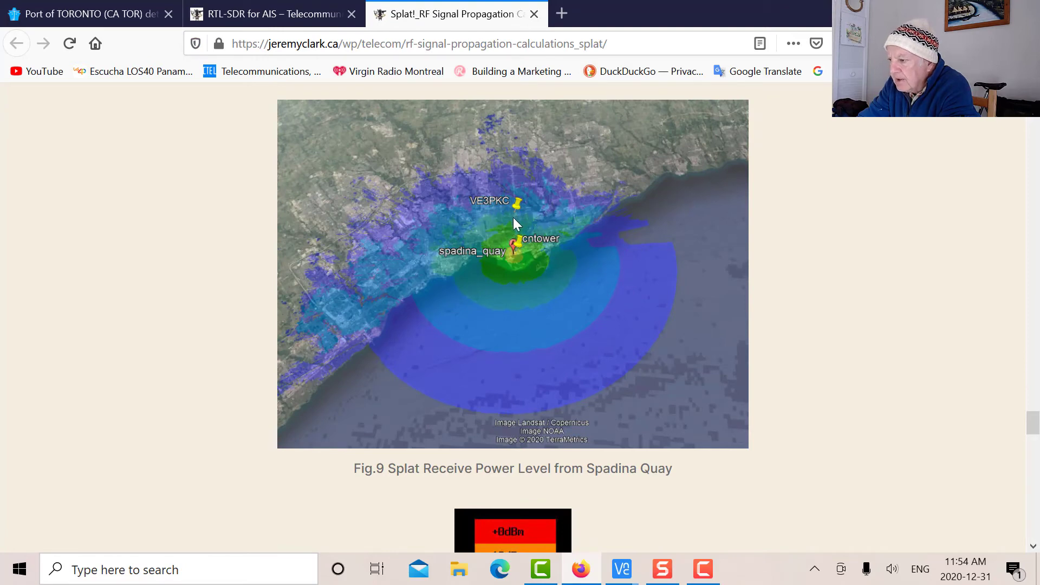
pyautogui.moveTo(486, 466)
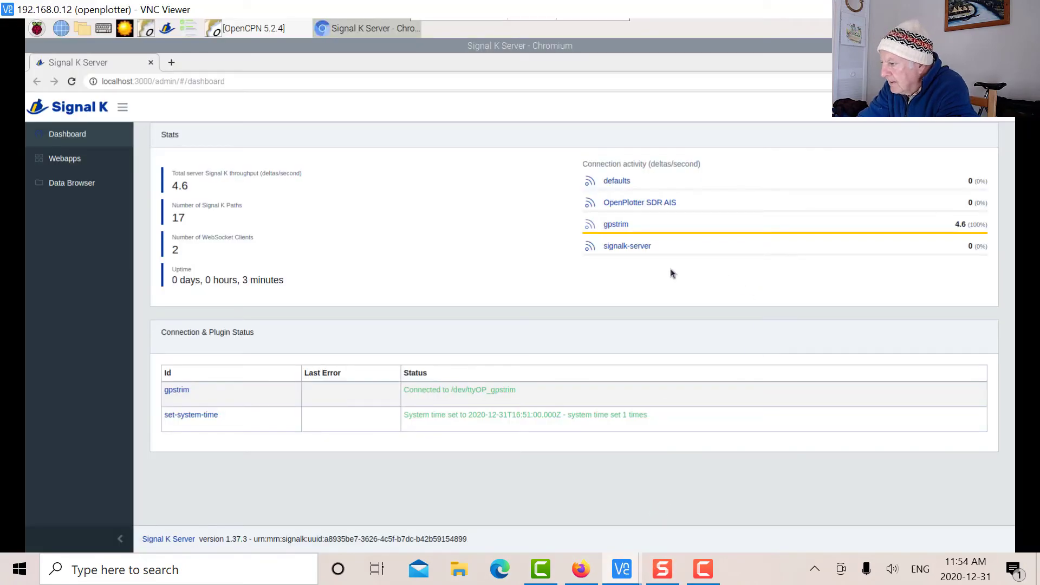
pyautogui.moveTo(932, 240)
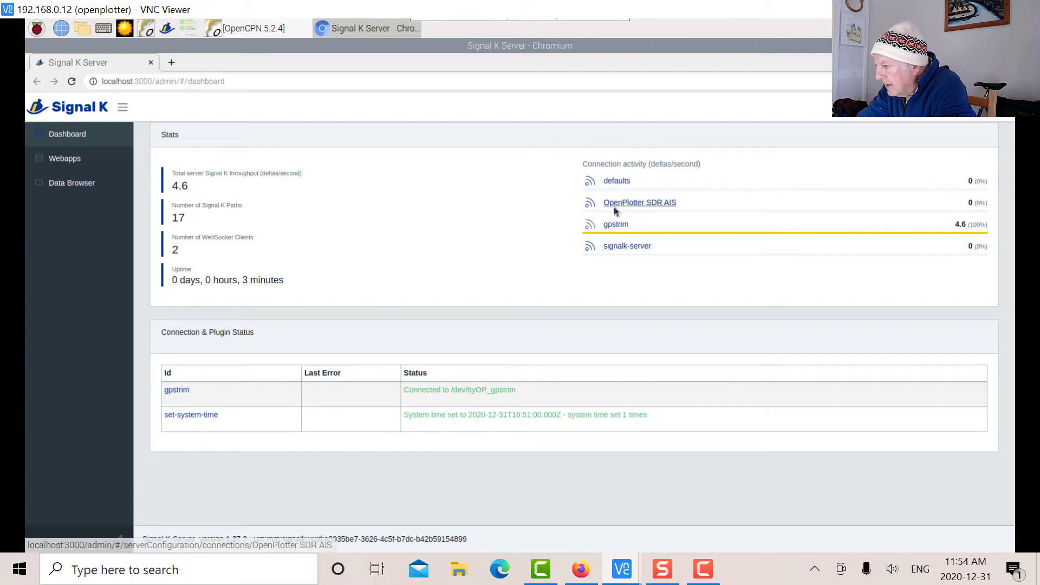
pyautogui.moveTo(938, 213)
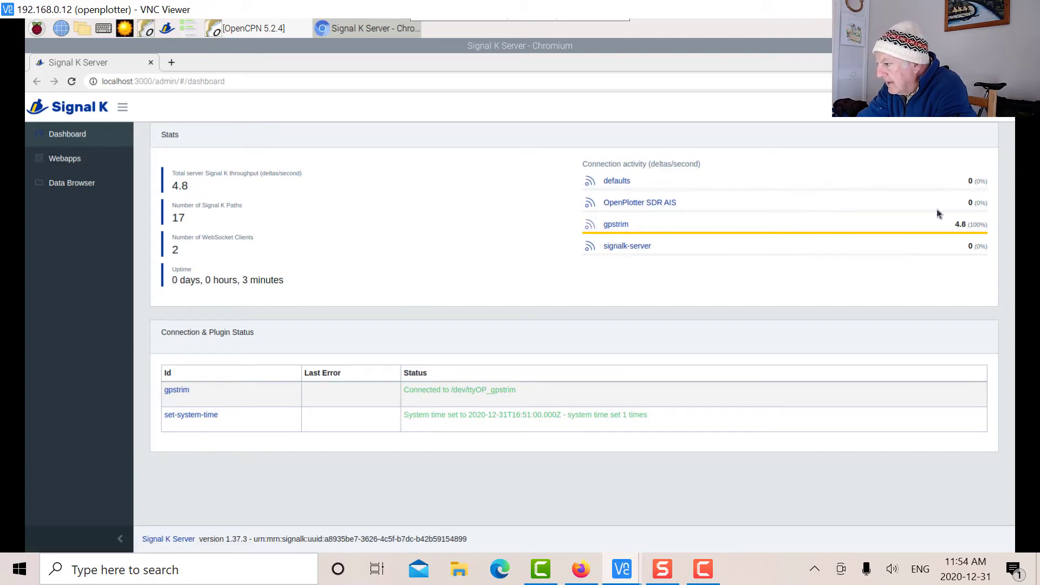
pyautogui.moveTo(641, 221)
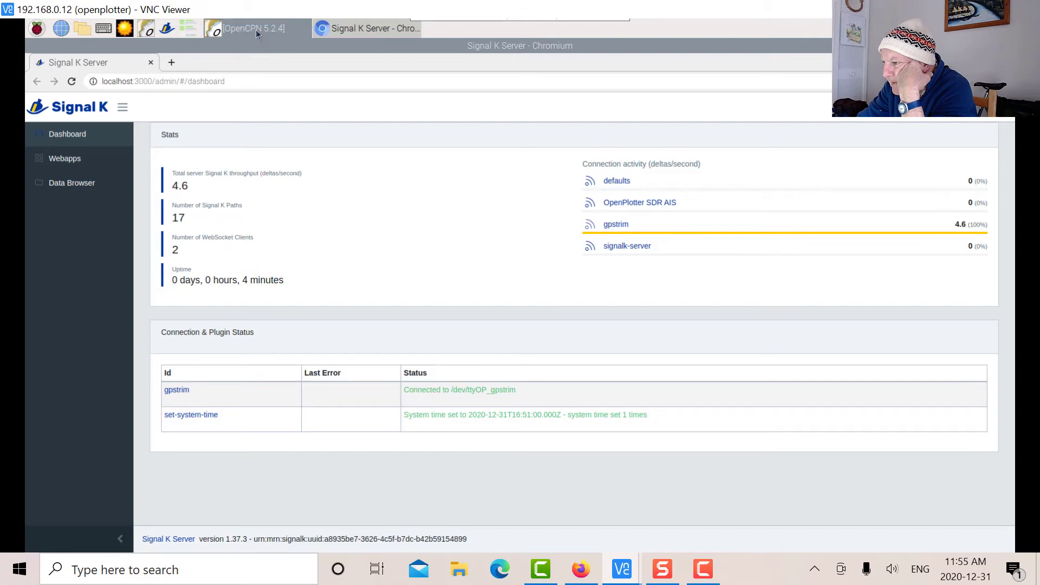
# Step: Bring OpenCPN's Toronto harbour chart forward from the Signal K dashboard showing zero SDR AIS activity
pyautogui.click(253, 28)
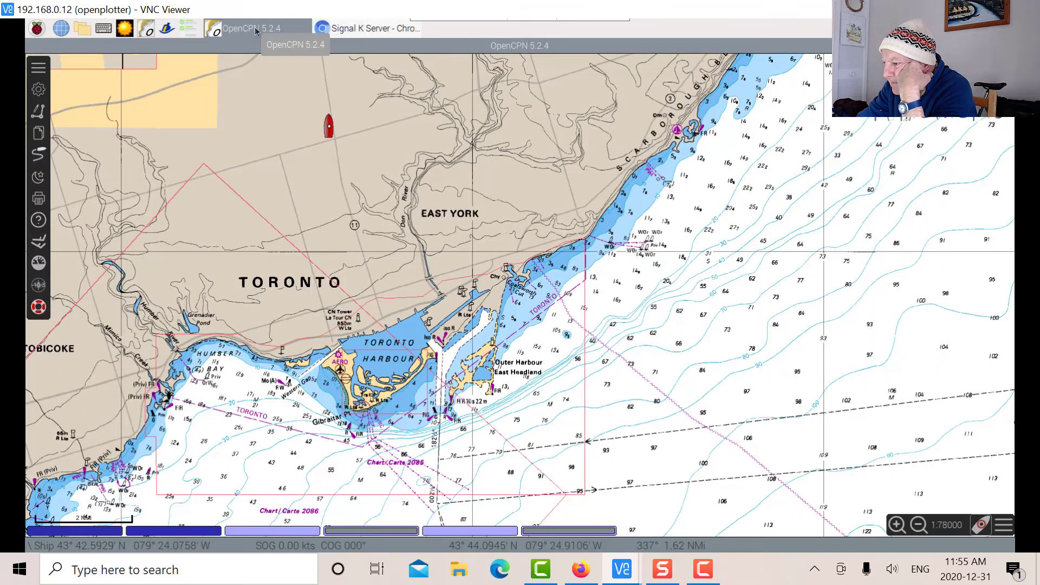